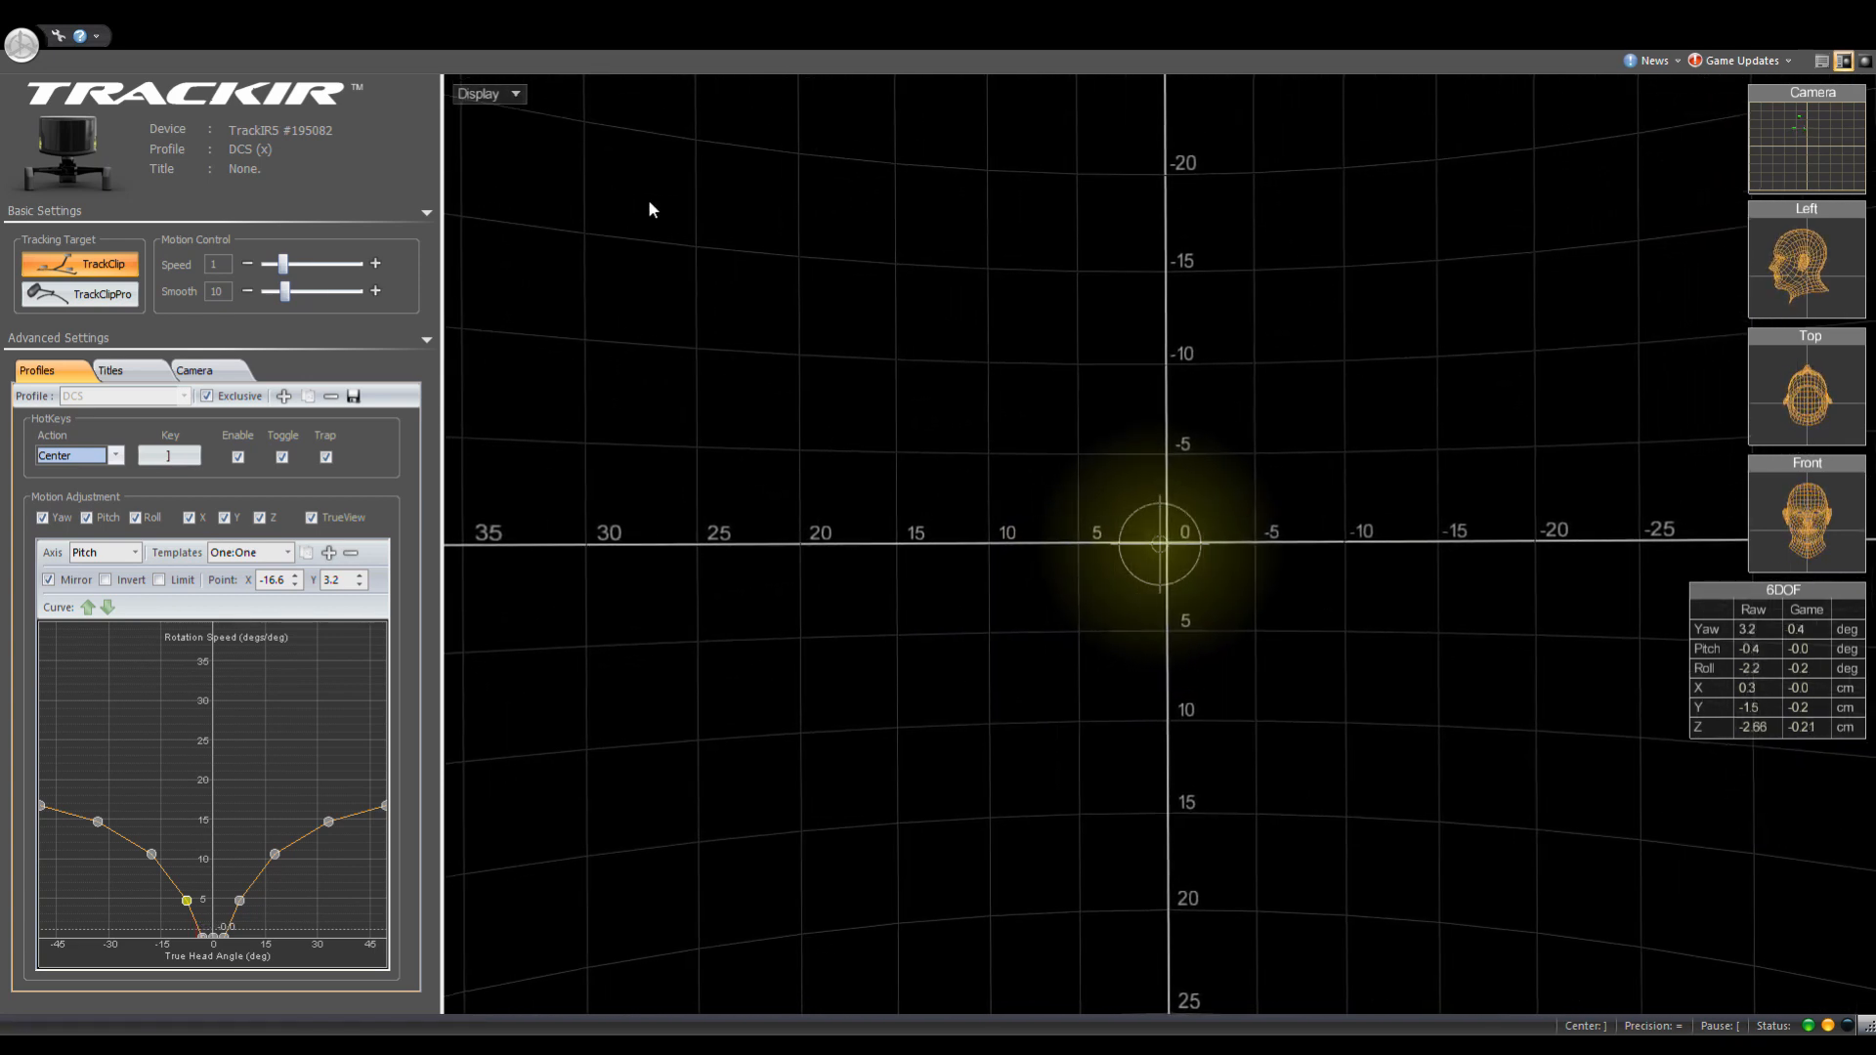
Open the camera view showing the three tracked reflector points
left_click(488, 93)
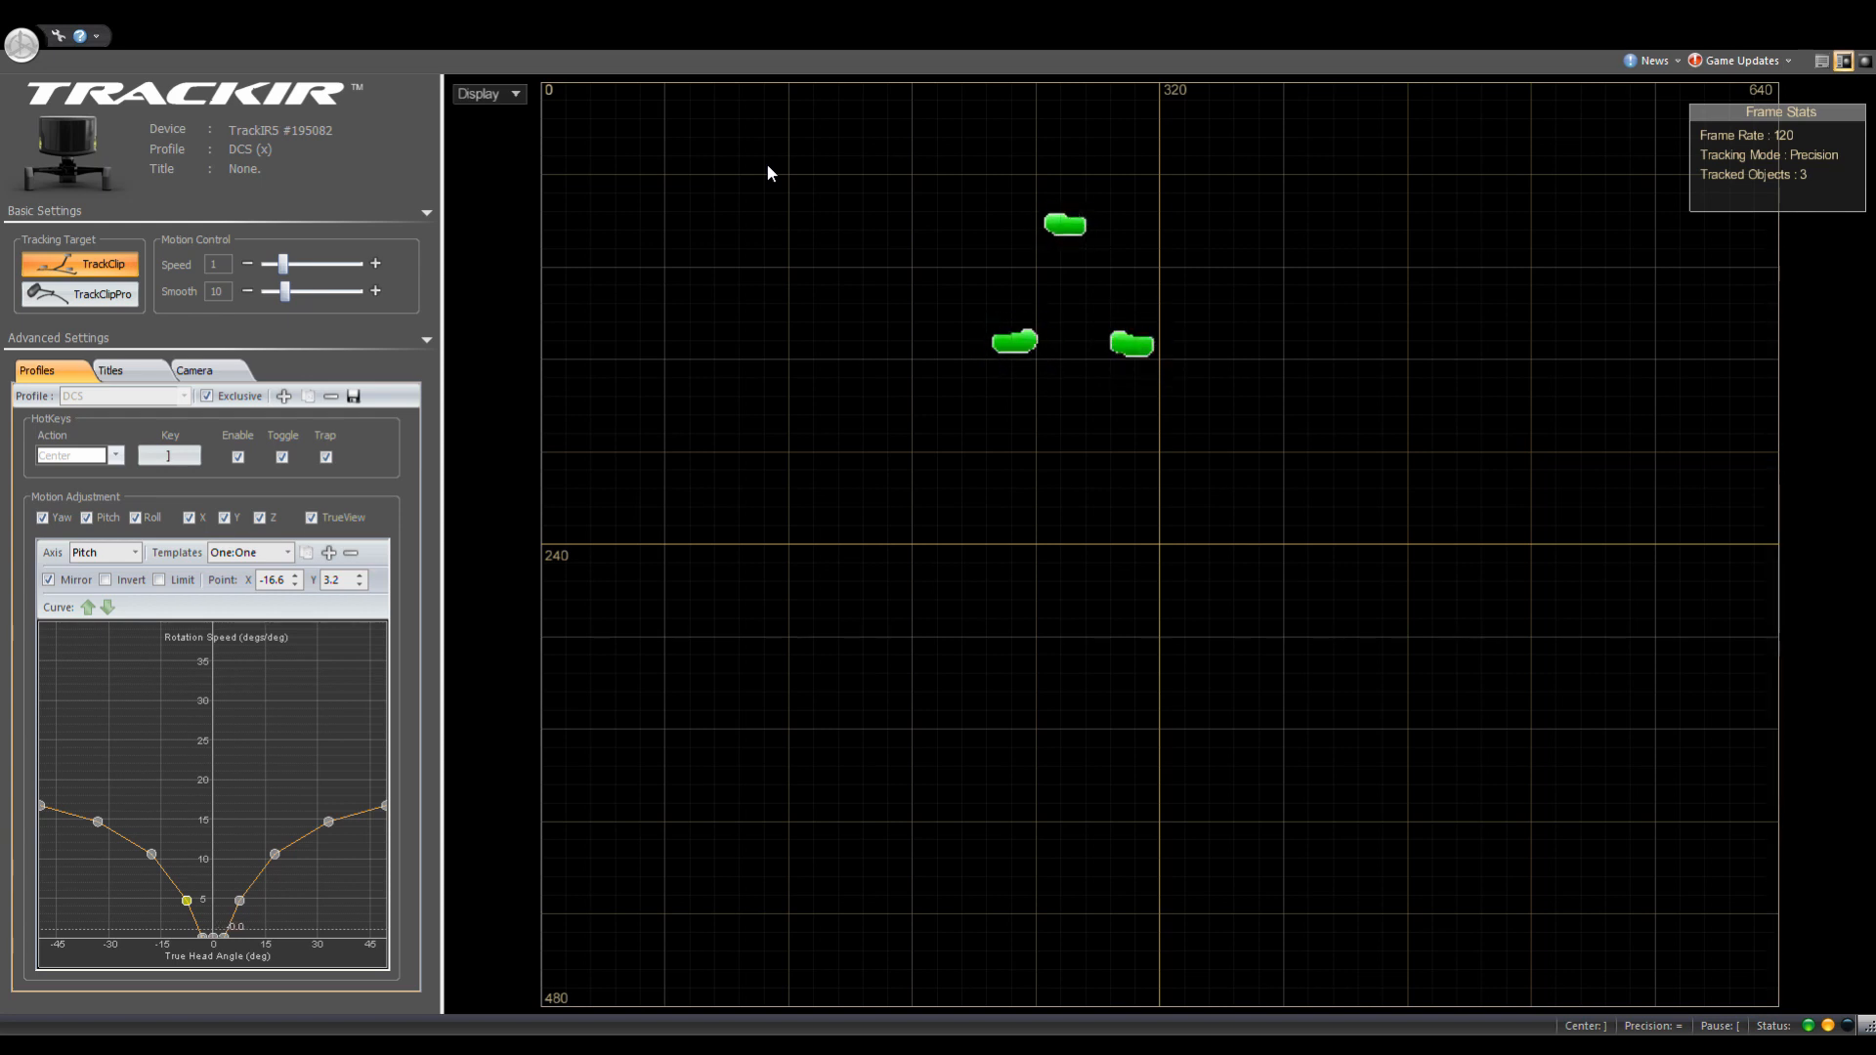
mouse_move(755, 309)
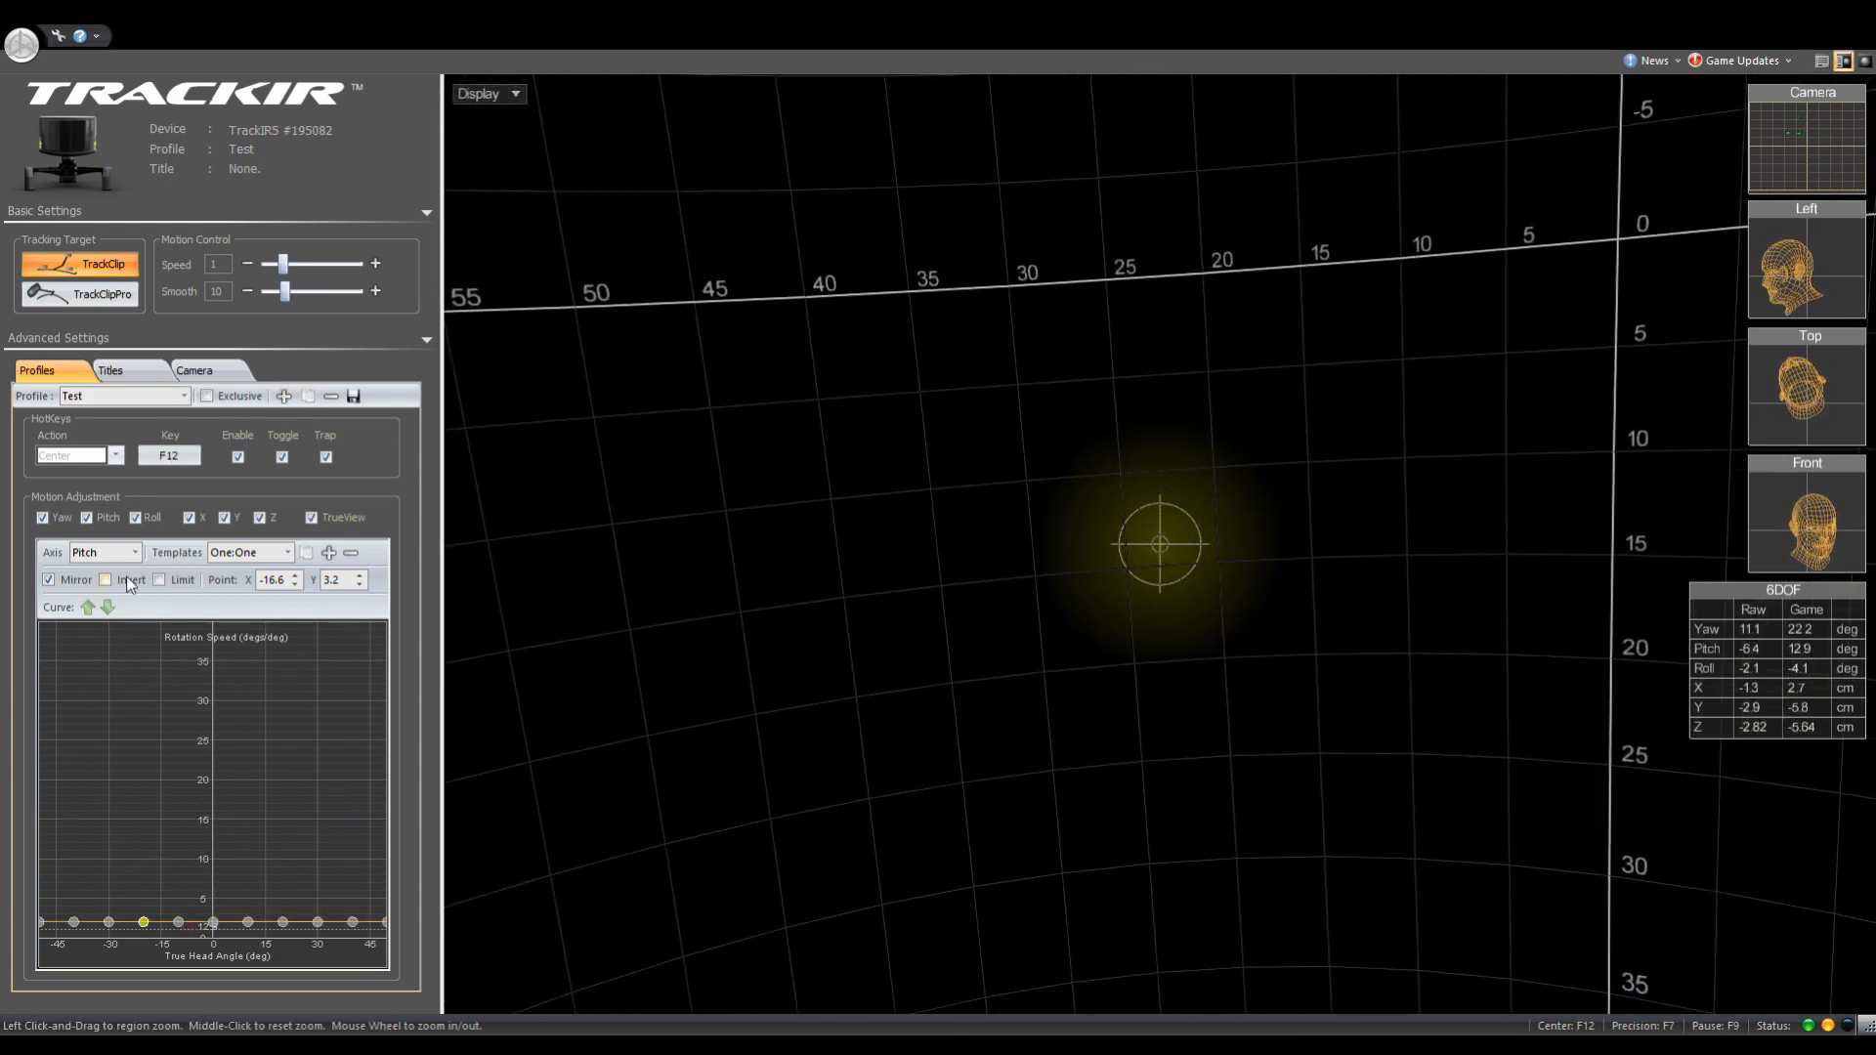
Select the Yaw axis curve after briefly checking the Roll curve
left_click(101, 551)
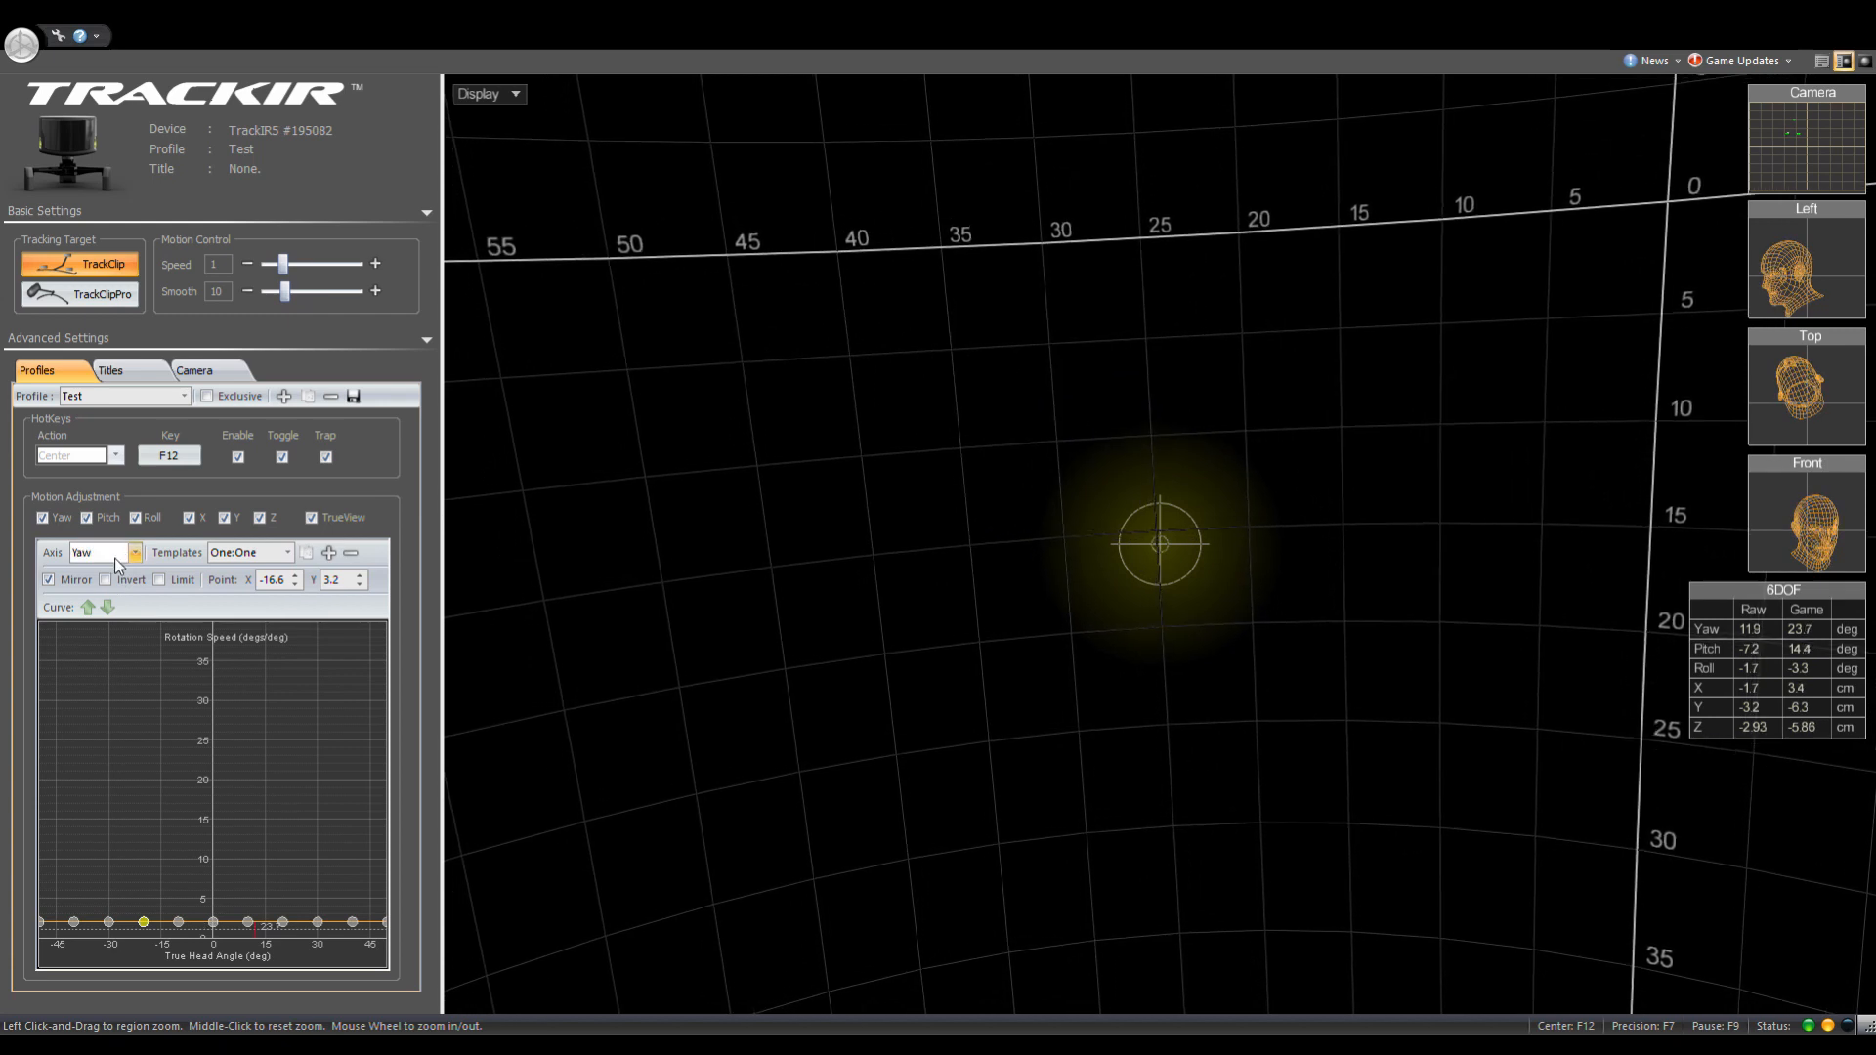
left_click(101, 551)
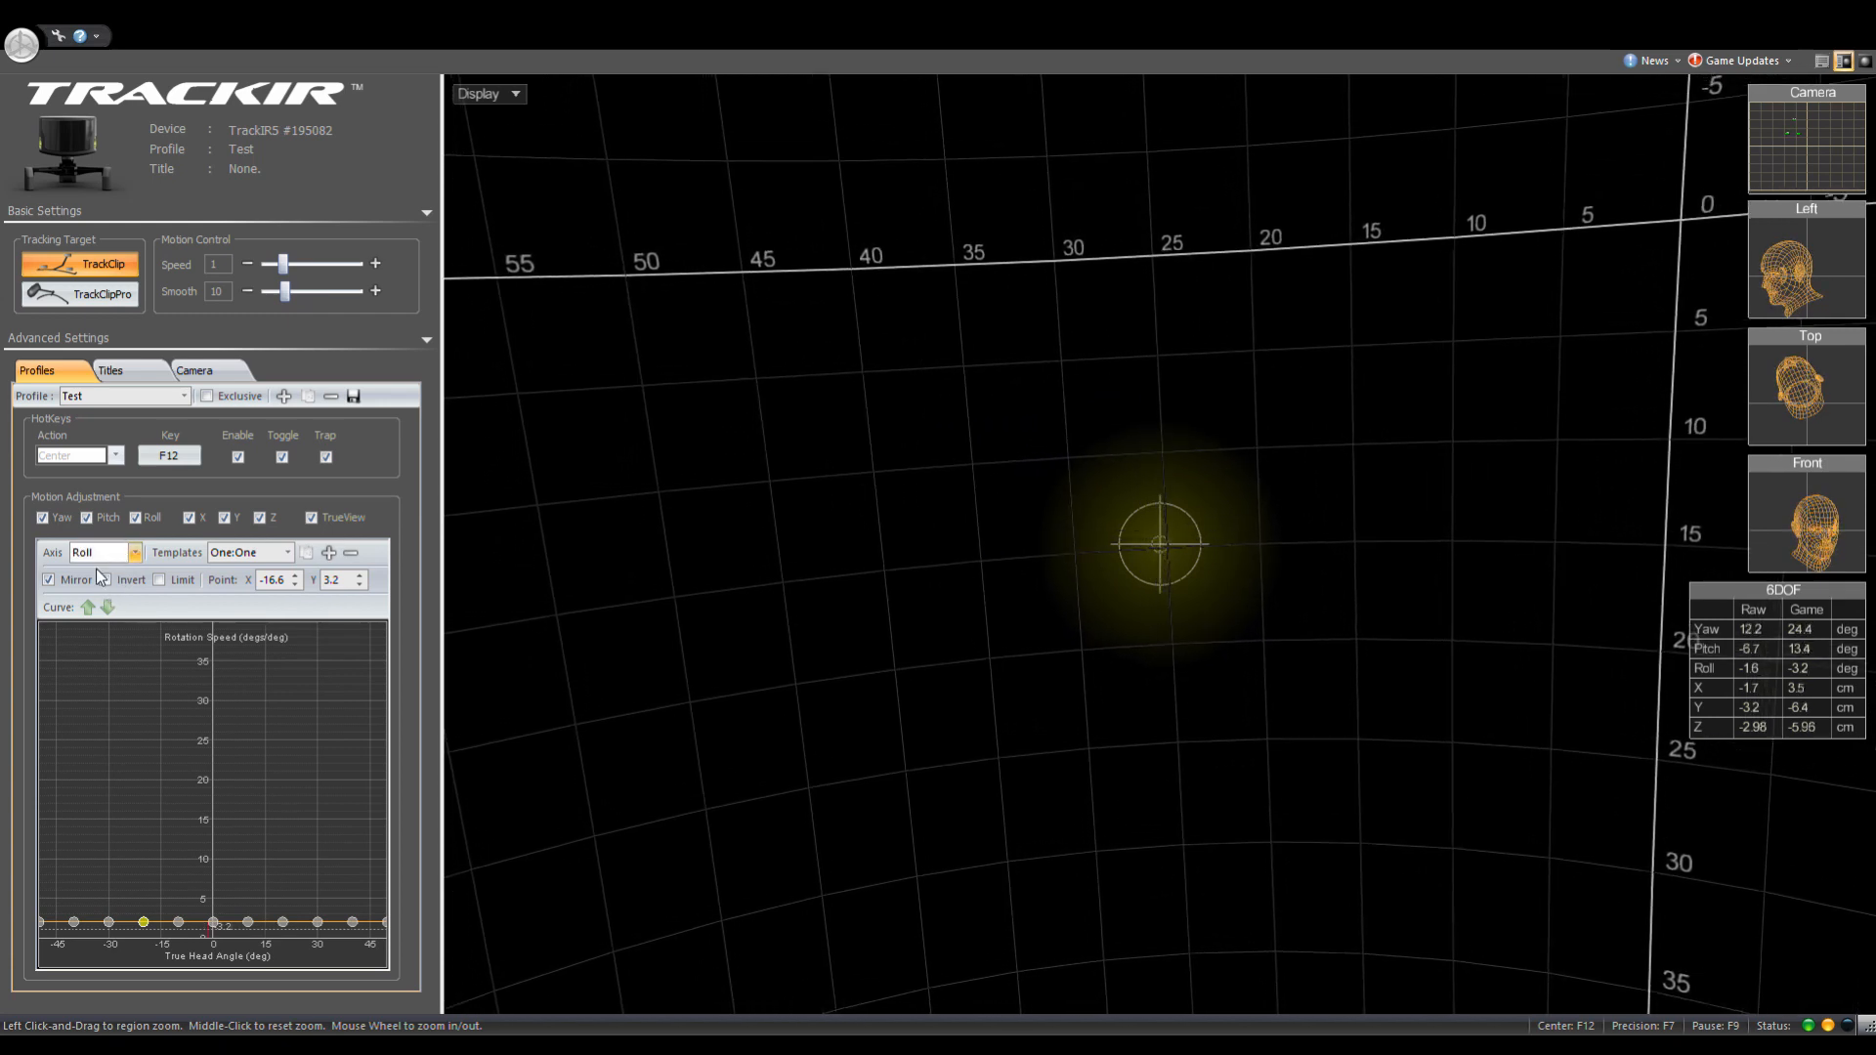
left_click(102, 551)
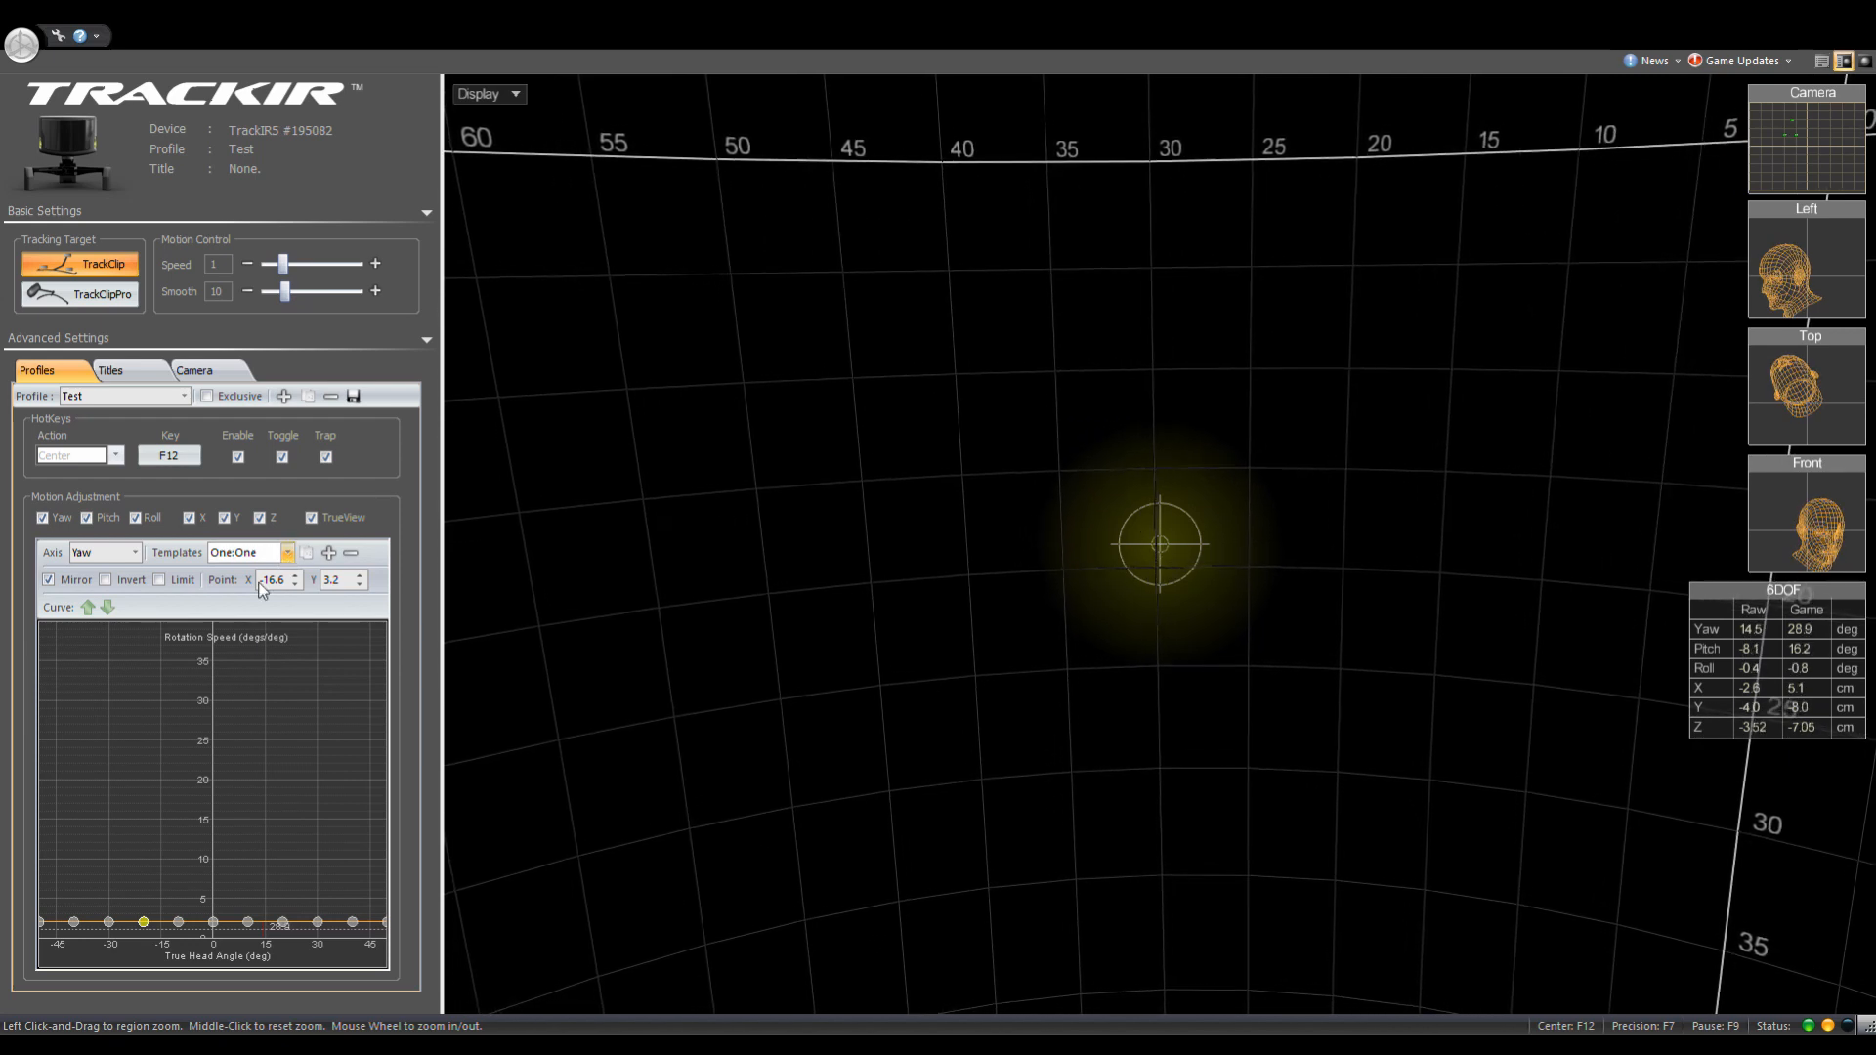
Preview the Deadzone, Smooth, Fast and Slow yaw templates, returning to One:One
left_click(287, 551)
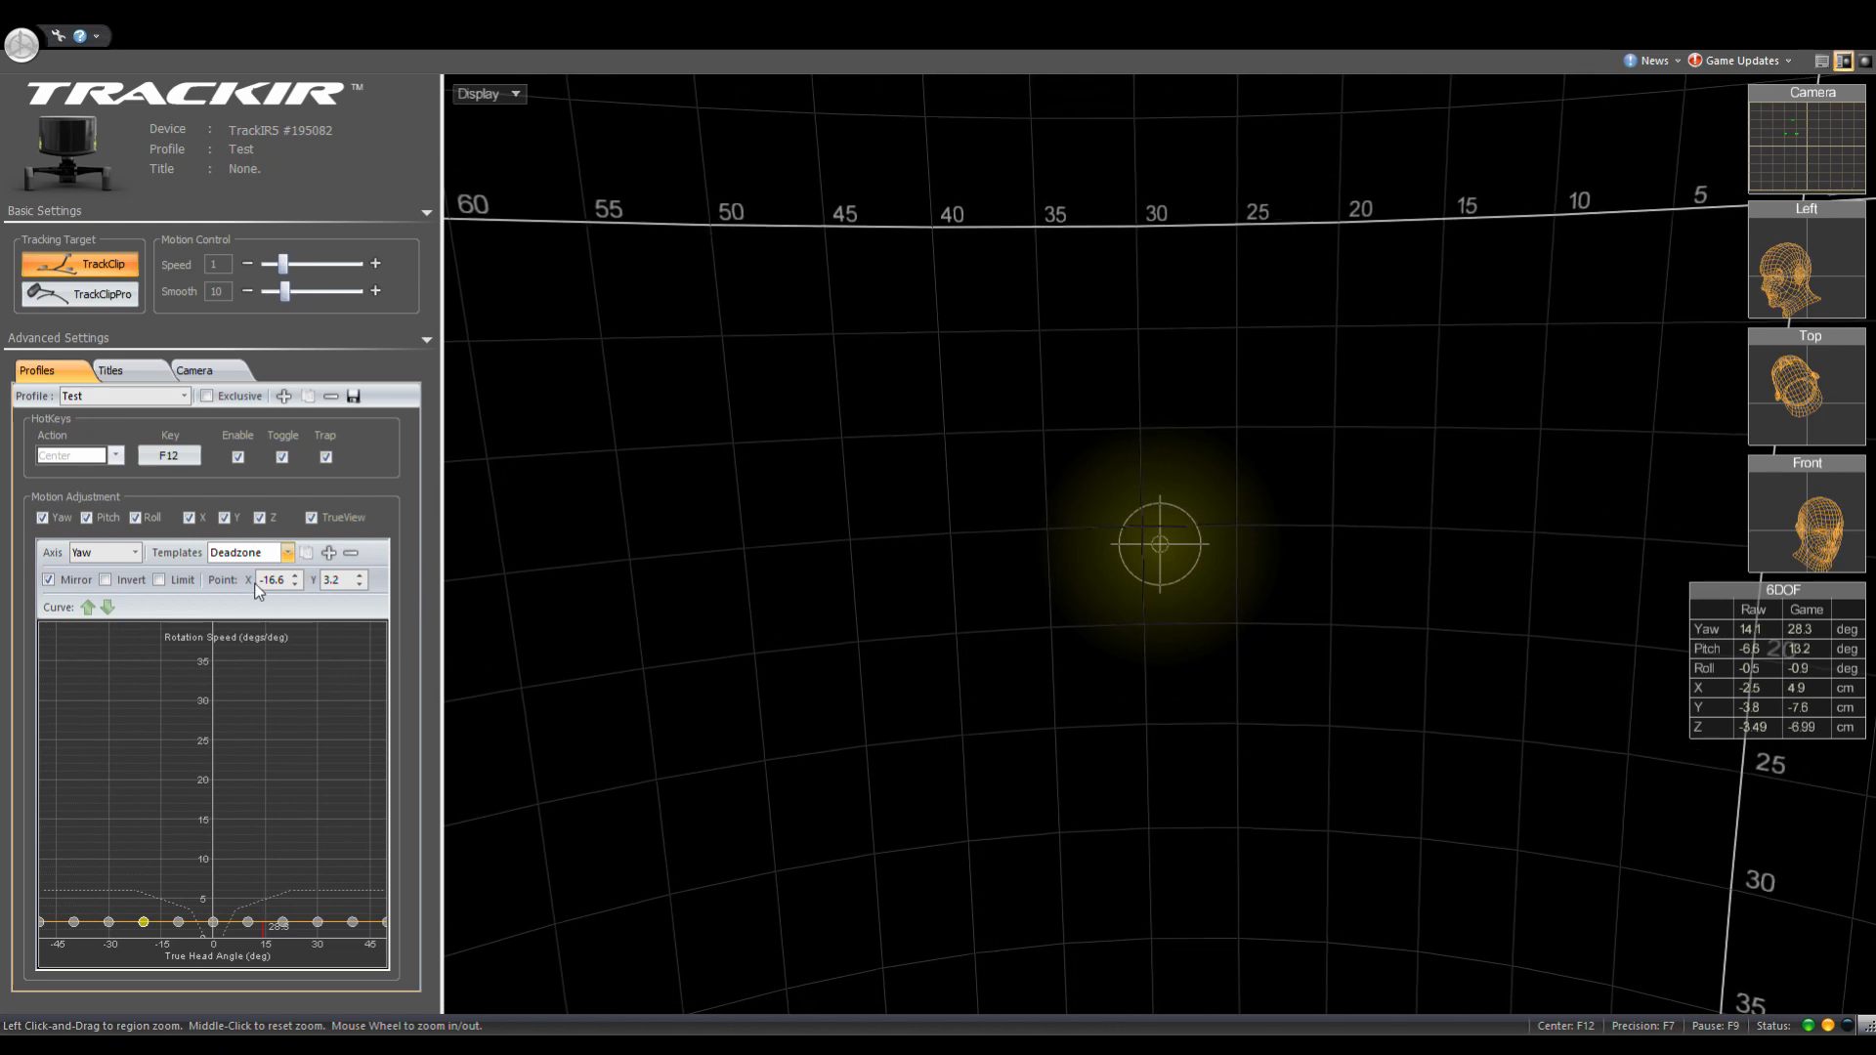
left_click(245, 551)
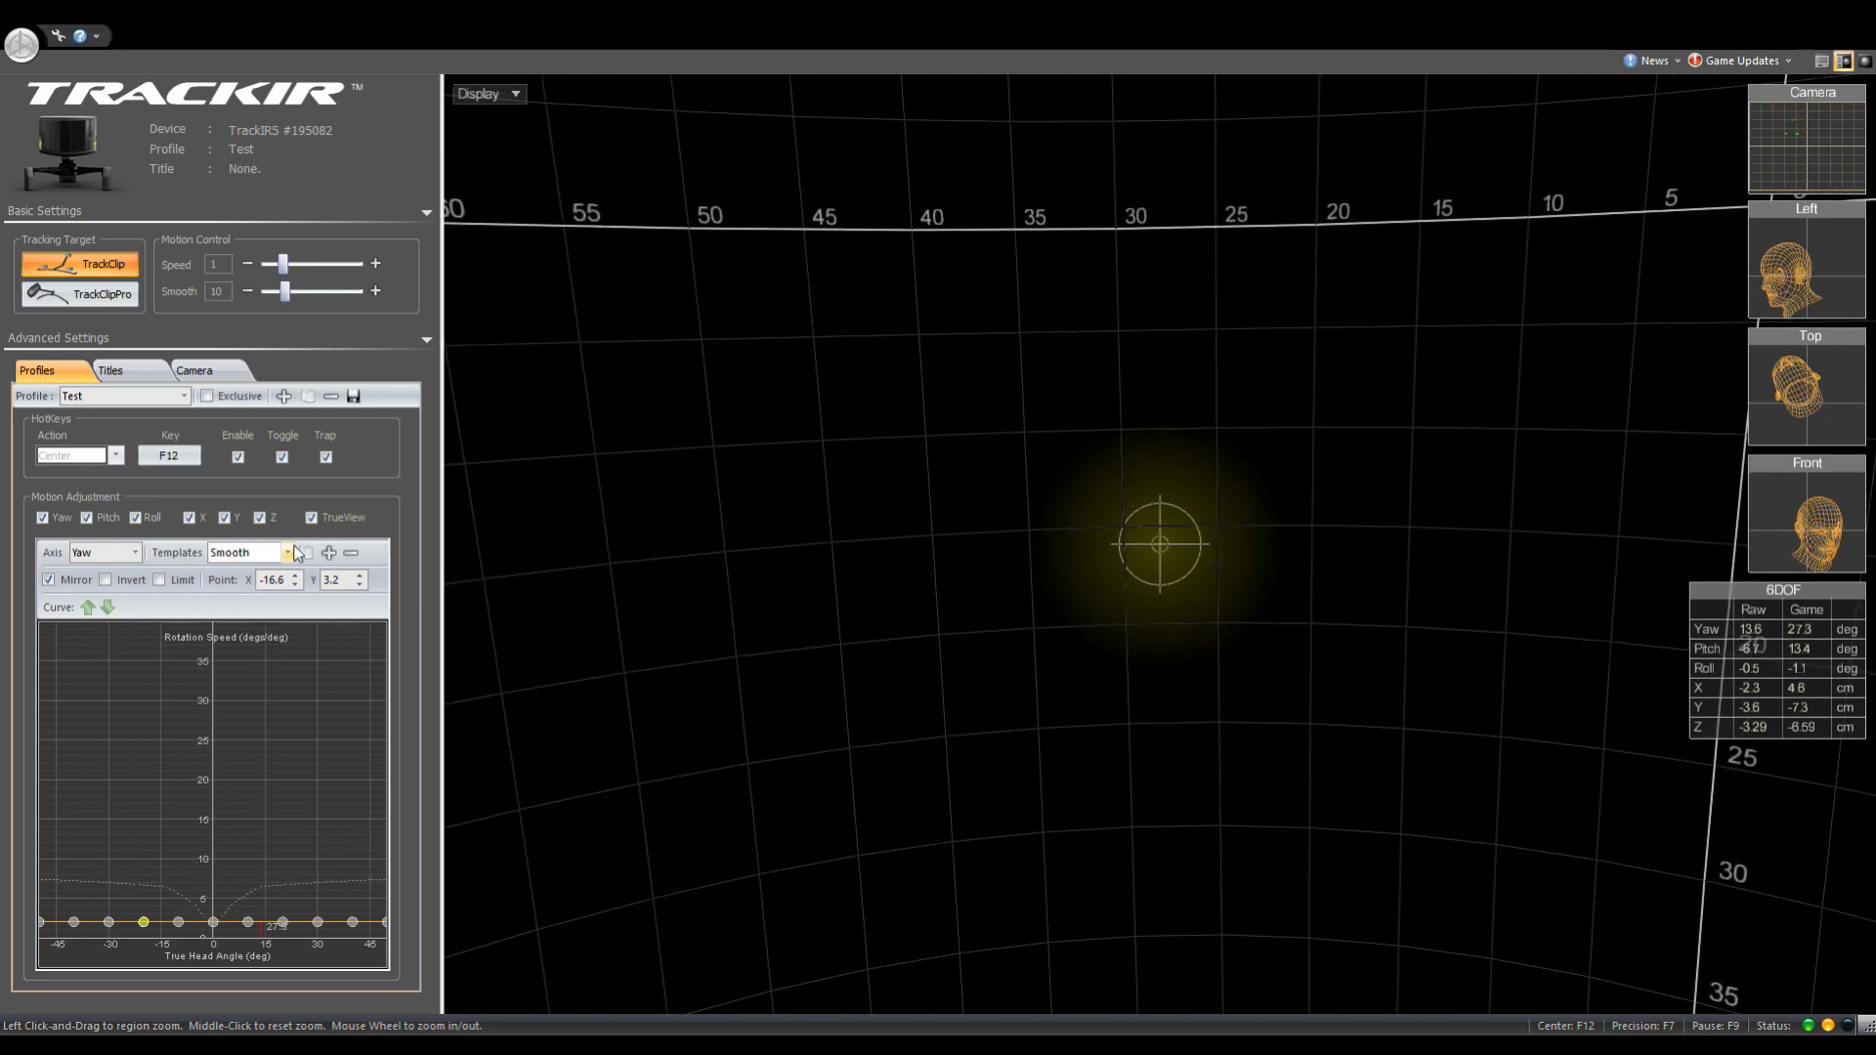
left_click(285, 551)
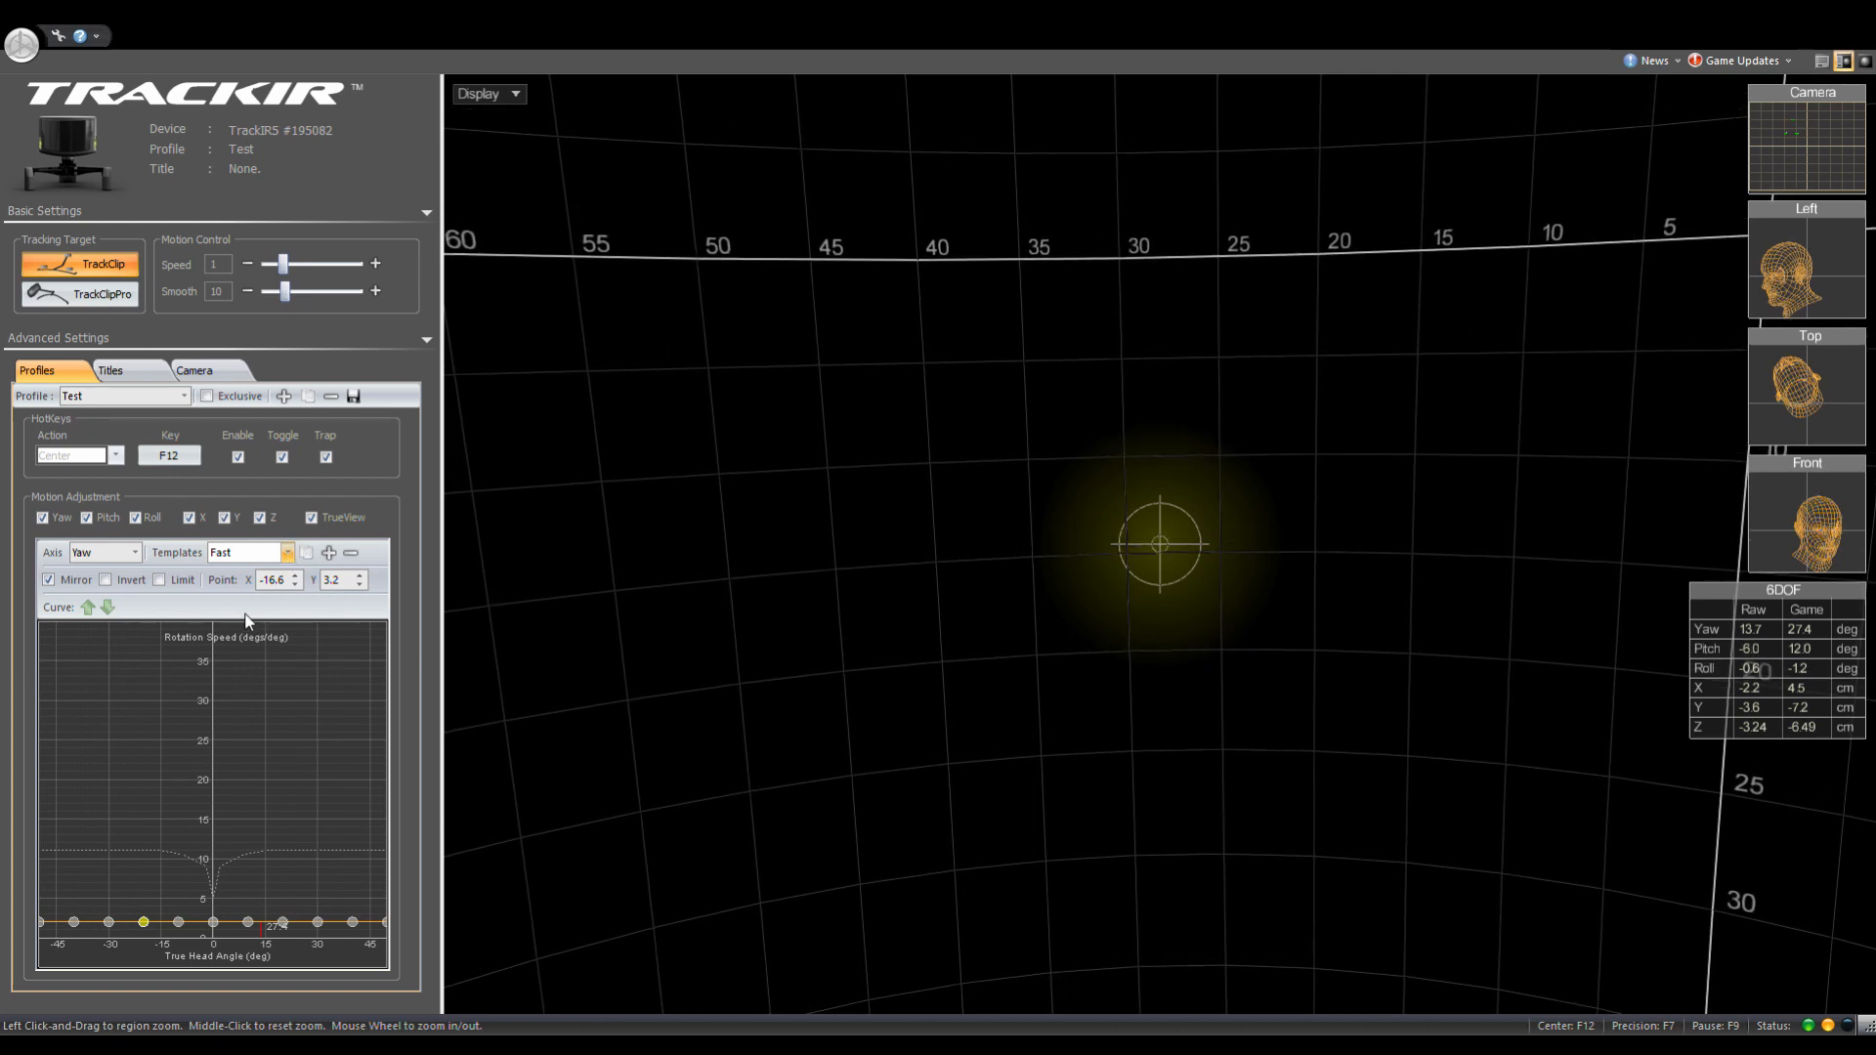
left_click(284, 551)
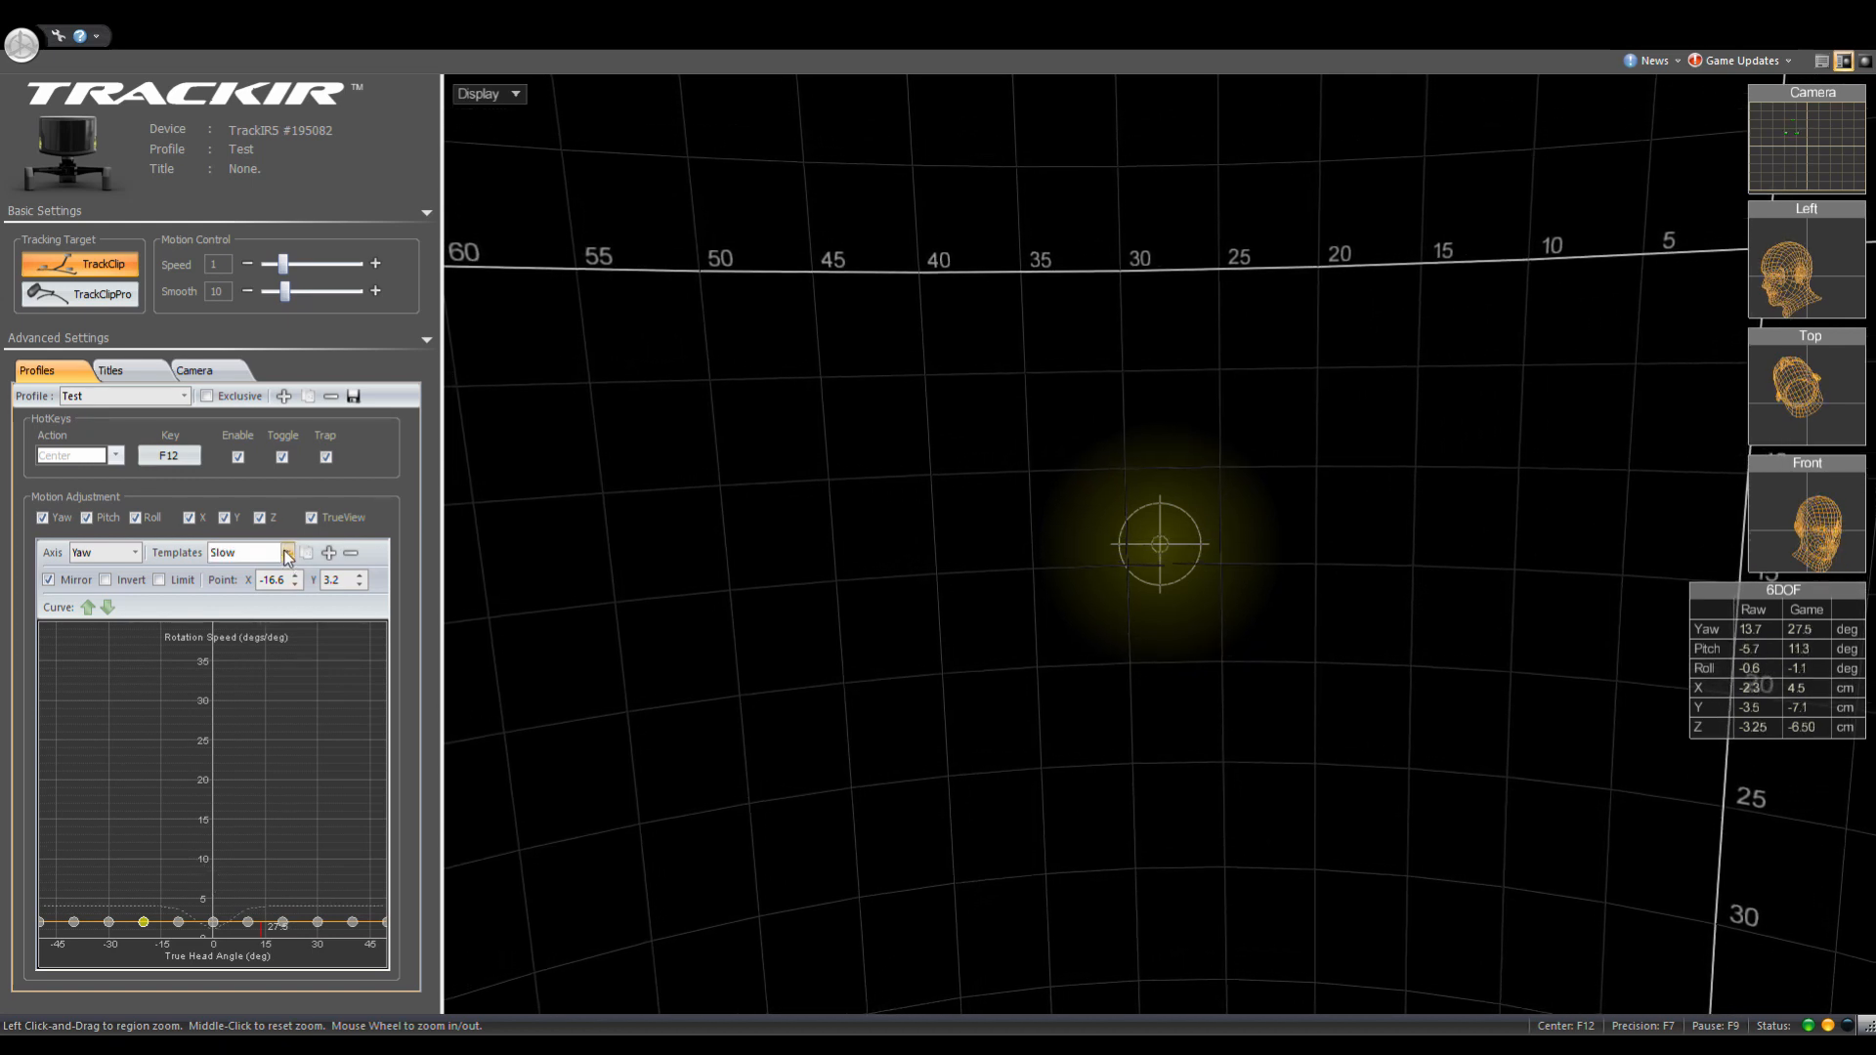
left_click(287, 551)
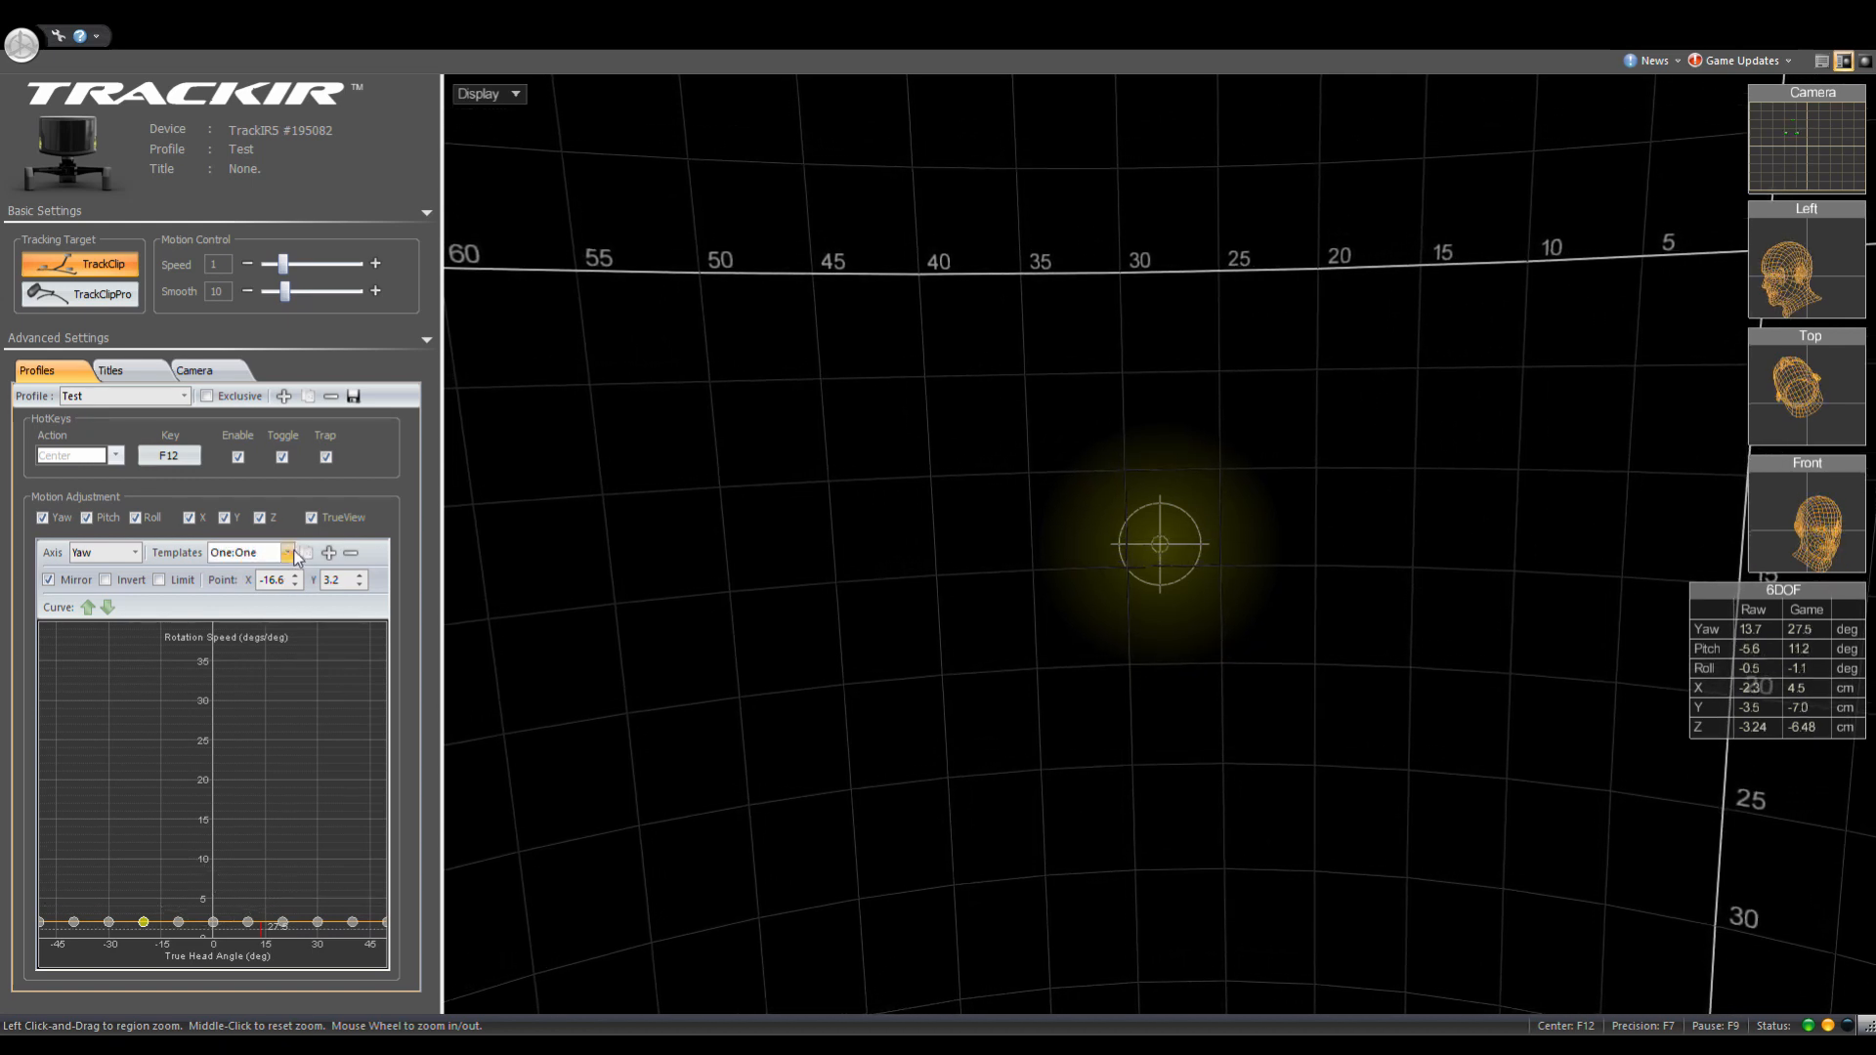
Apply the Deadzone template to yaw and raise the outermost point to about 17 at -50 degrees
left_click(287, 551)
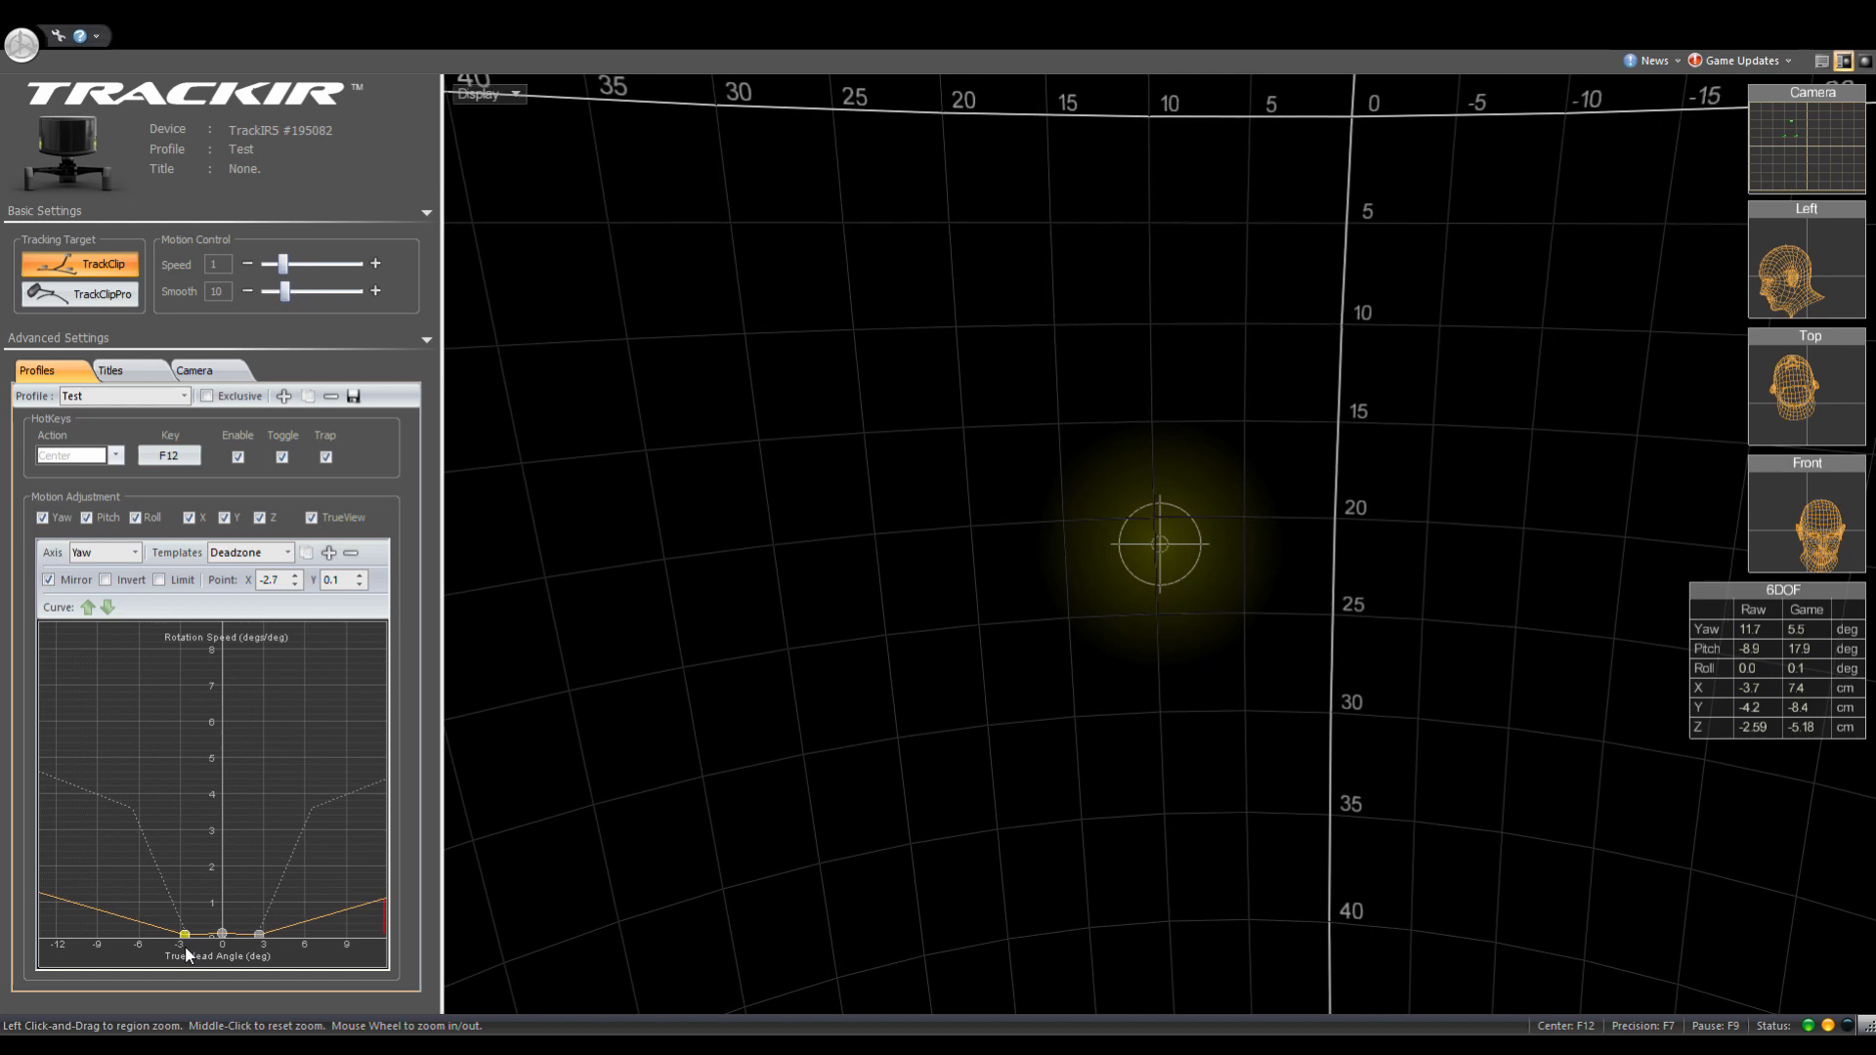
left_click_drag(185, 932, 116, 932)
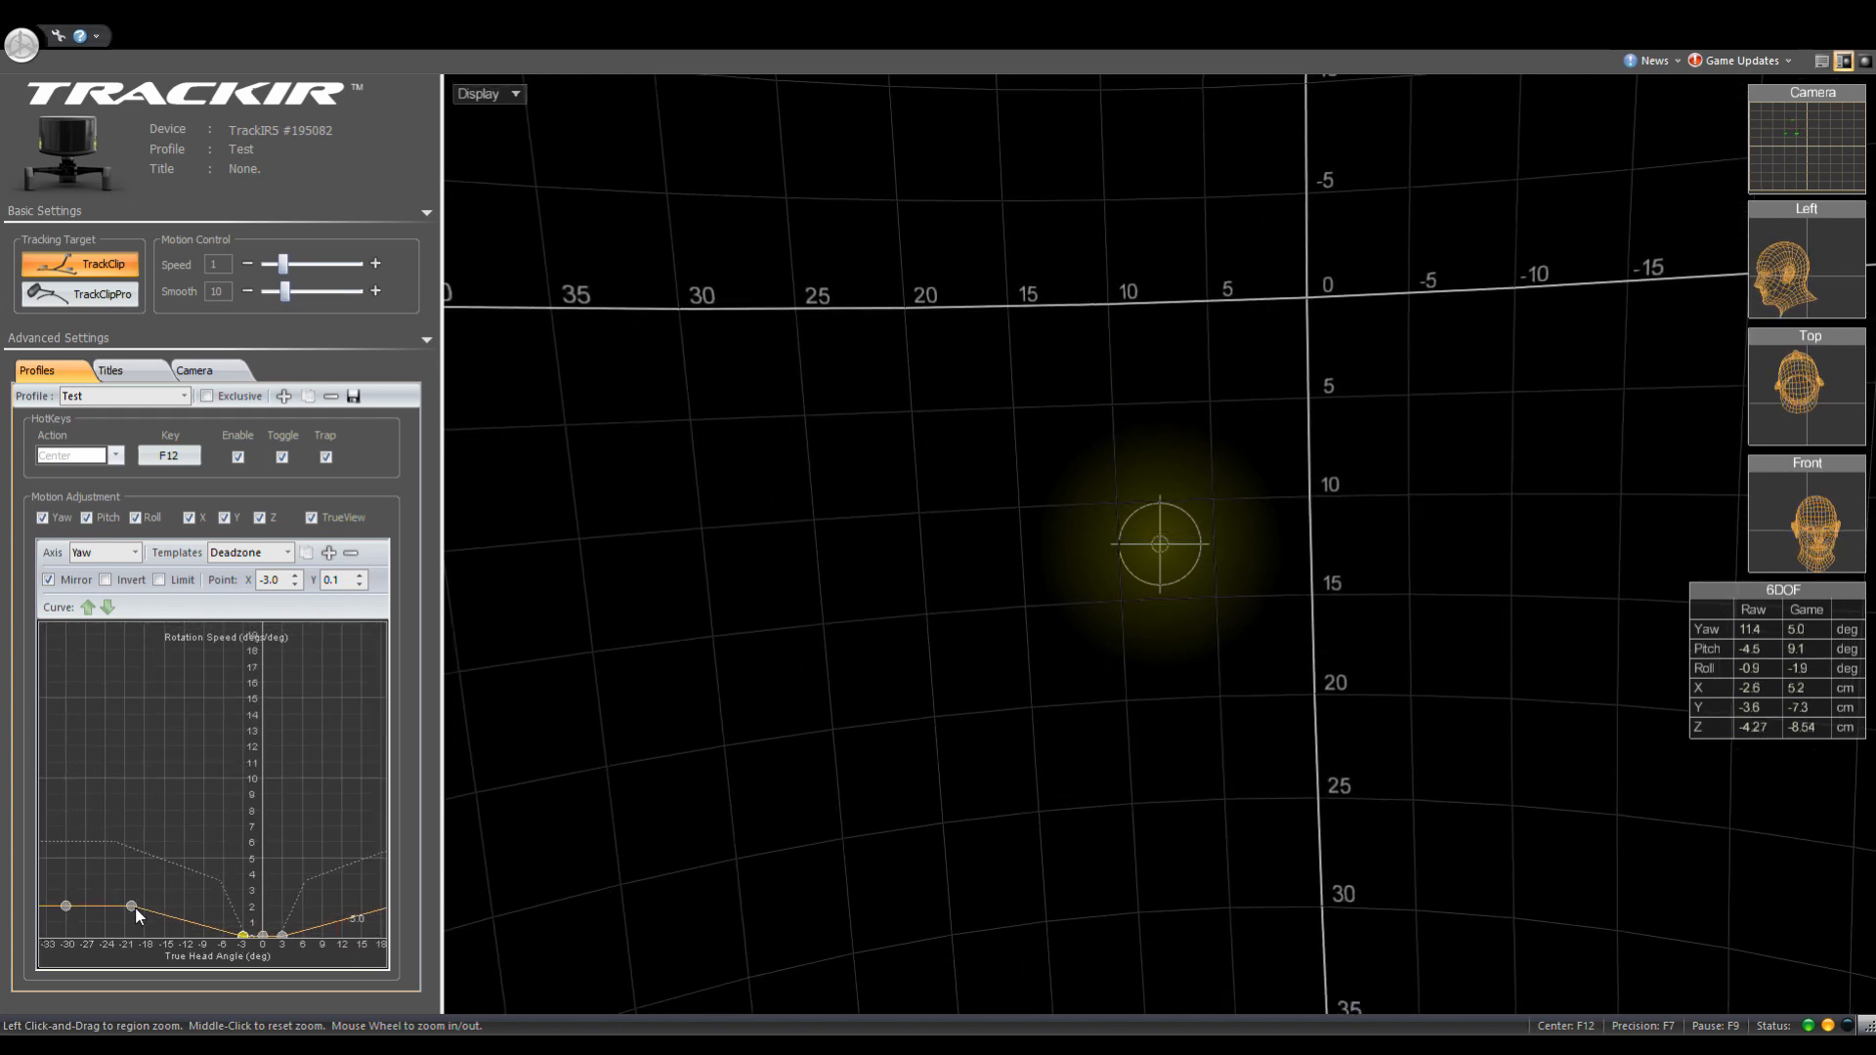
left_click_drag(132, 905, 191, 883)
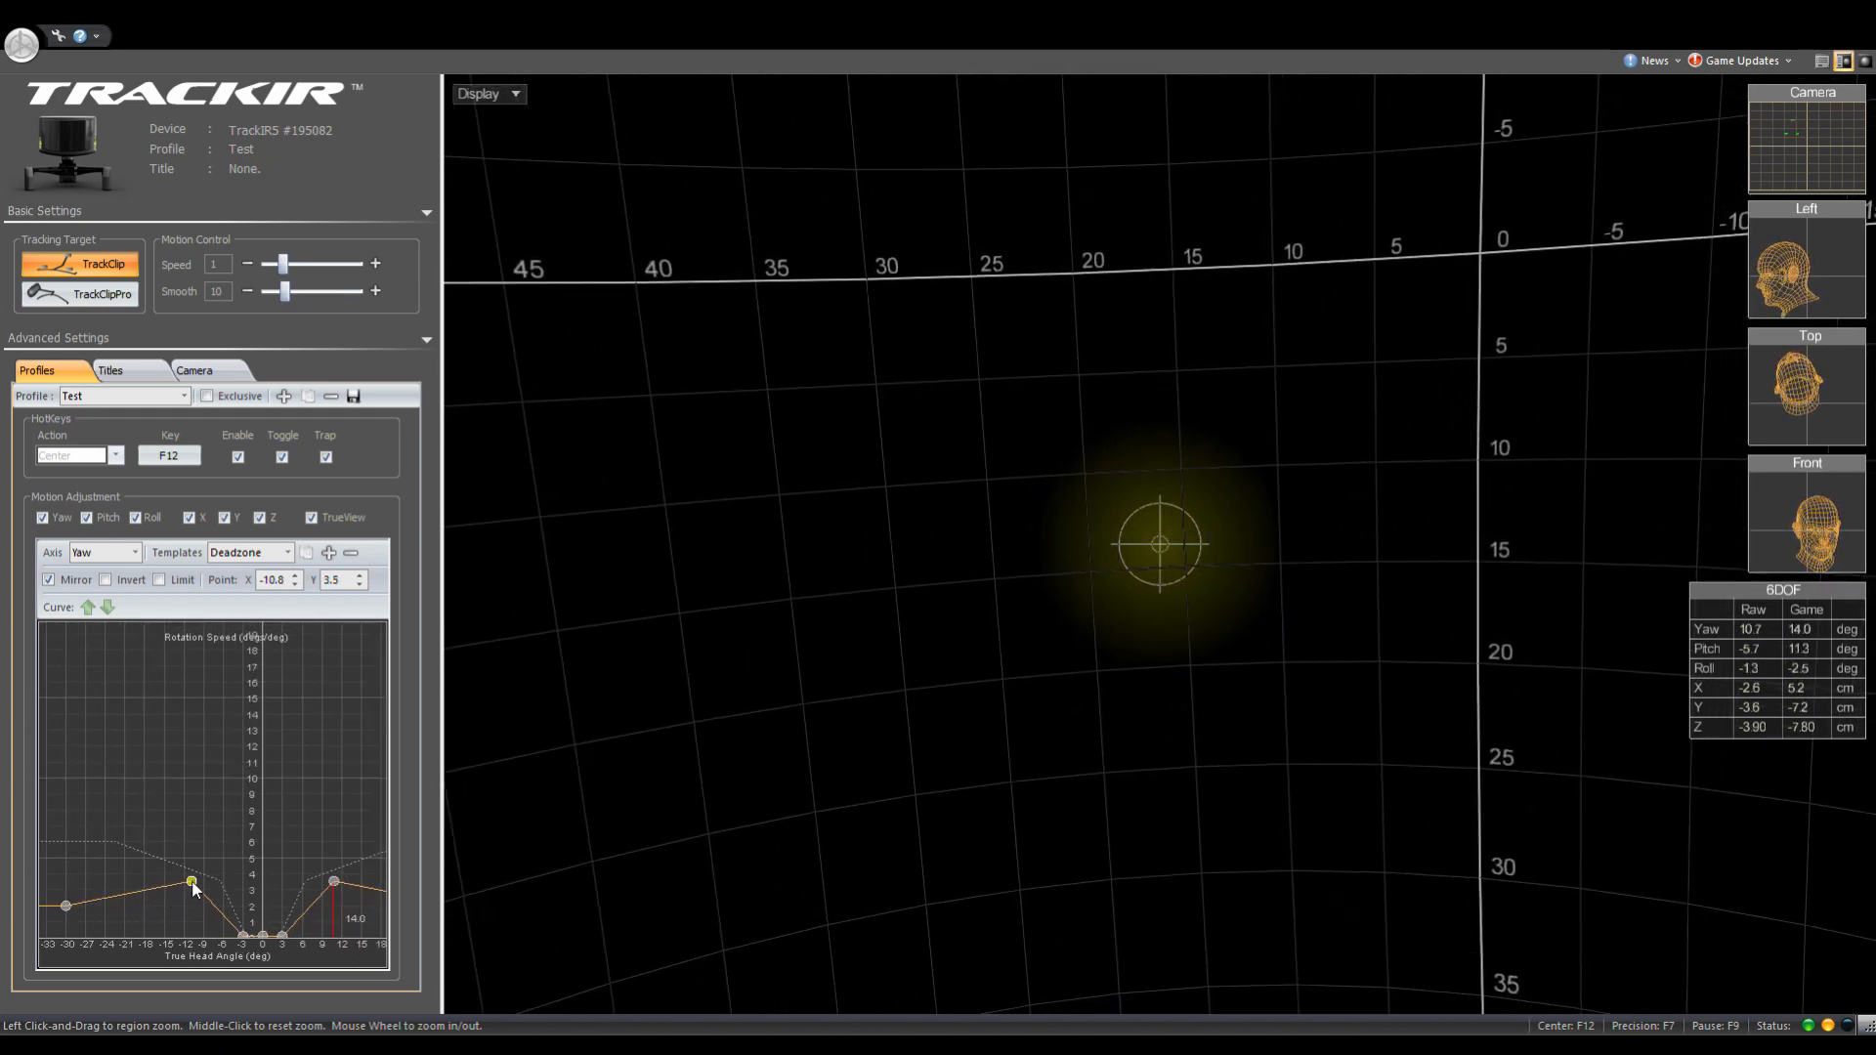
left_click_drag(192, 883, 213, 868)
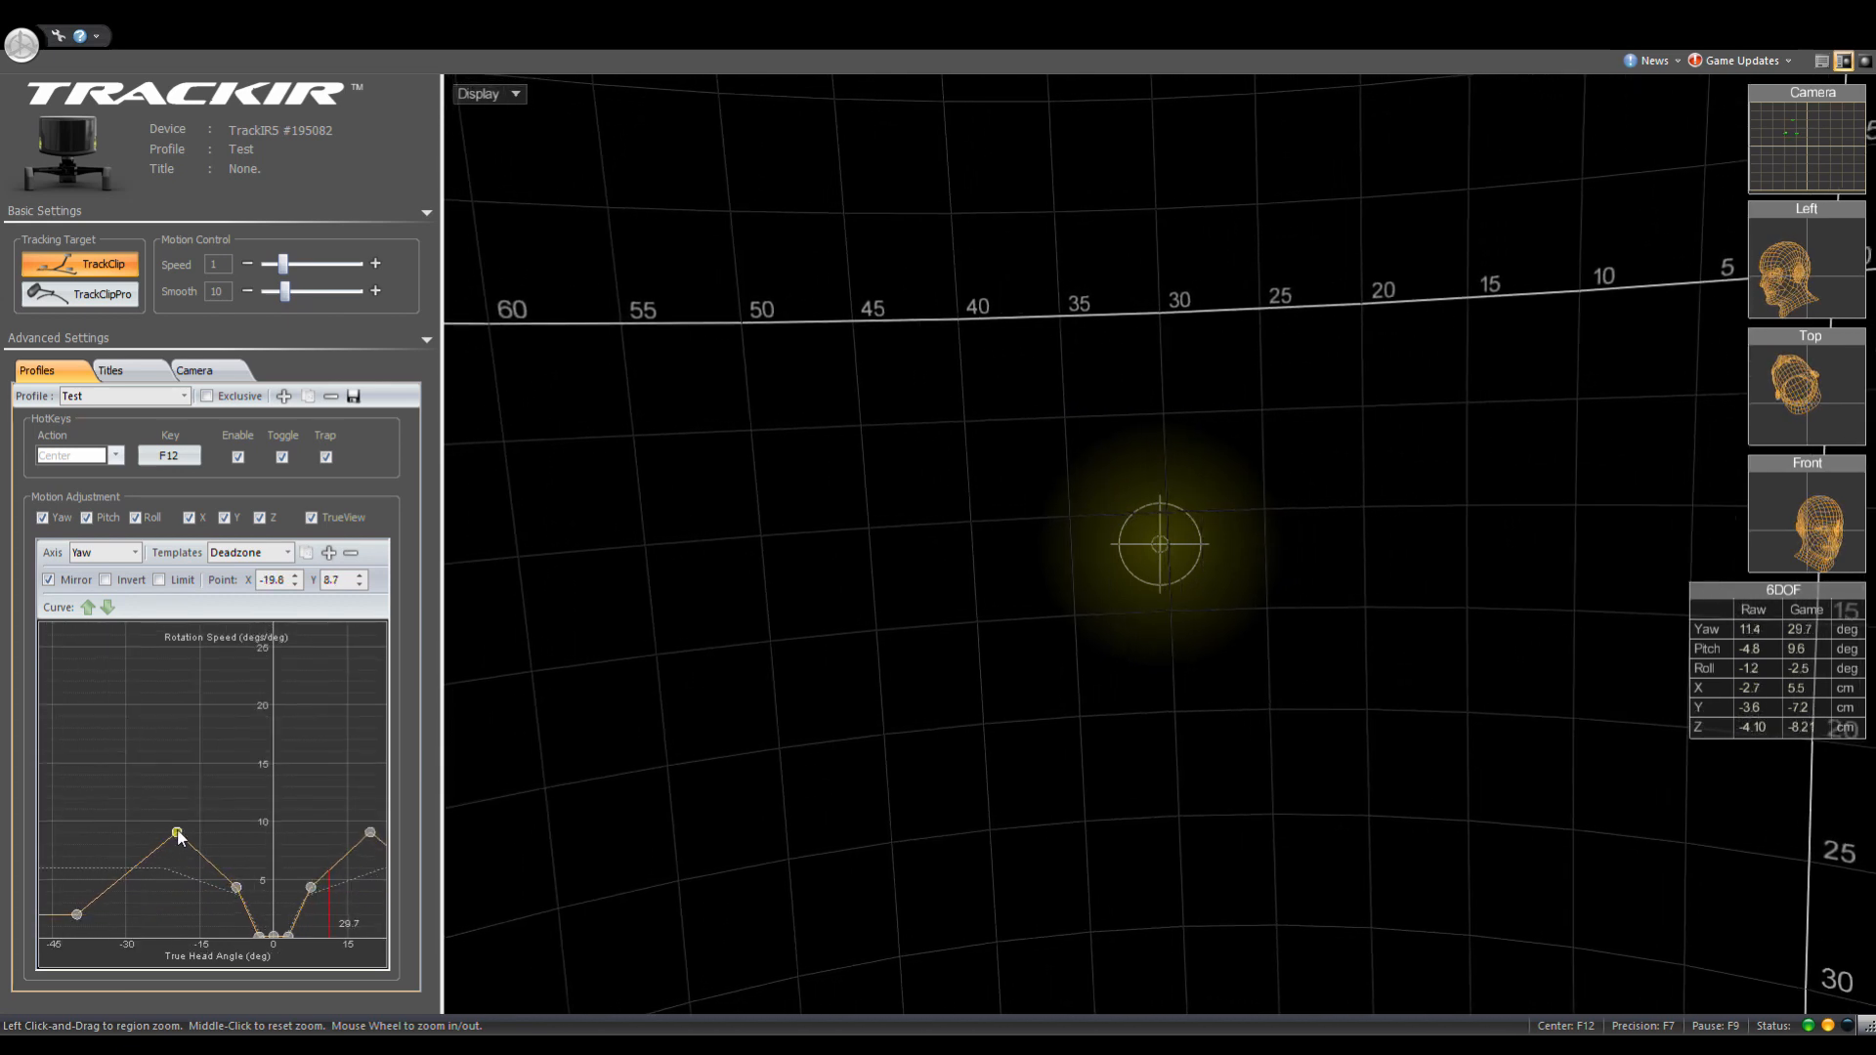
left_click_drag(176, 834, 138, 918)
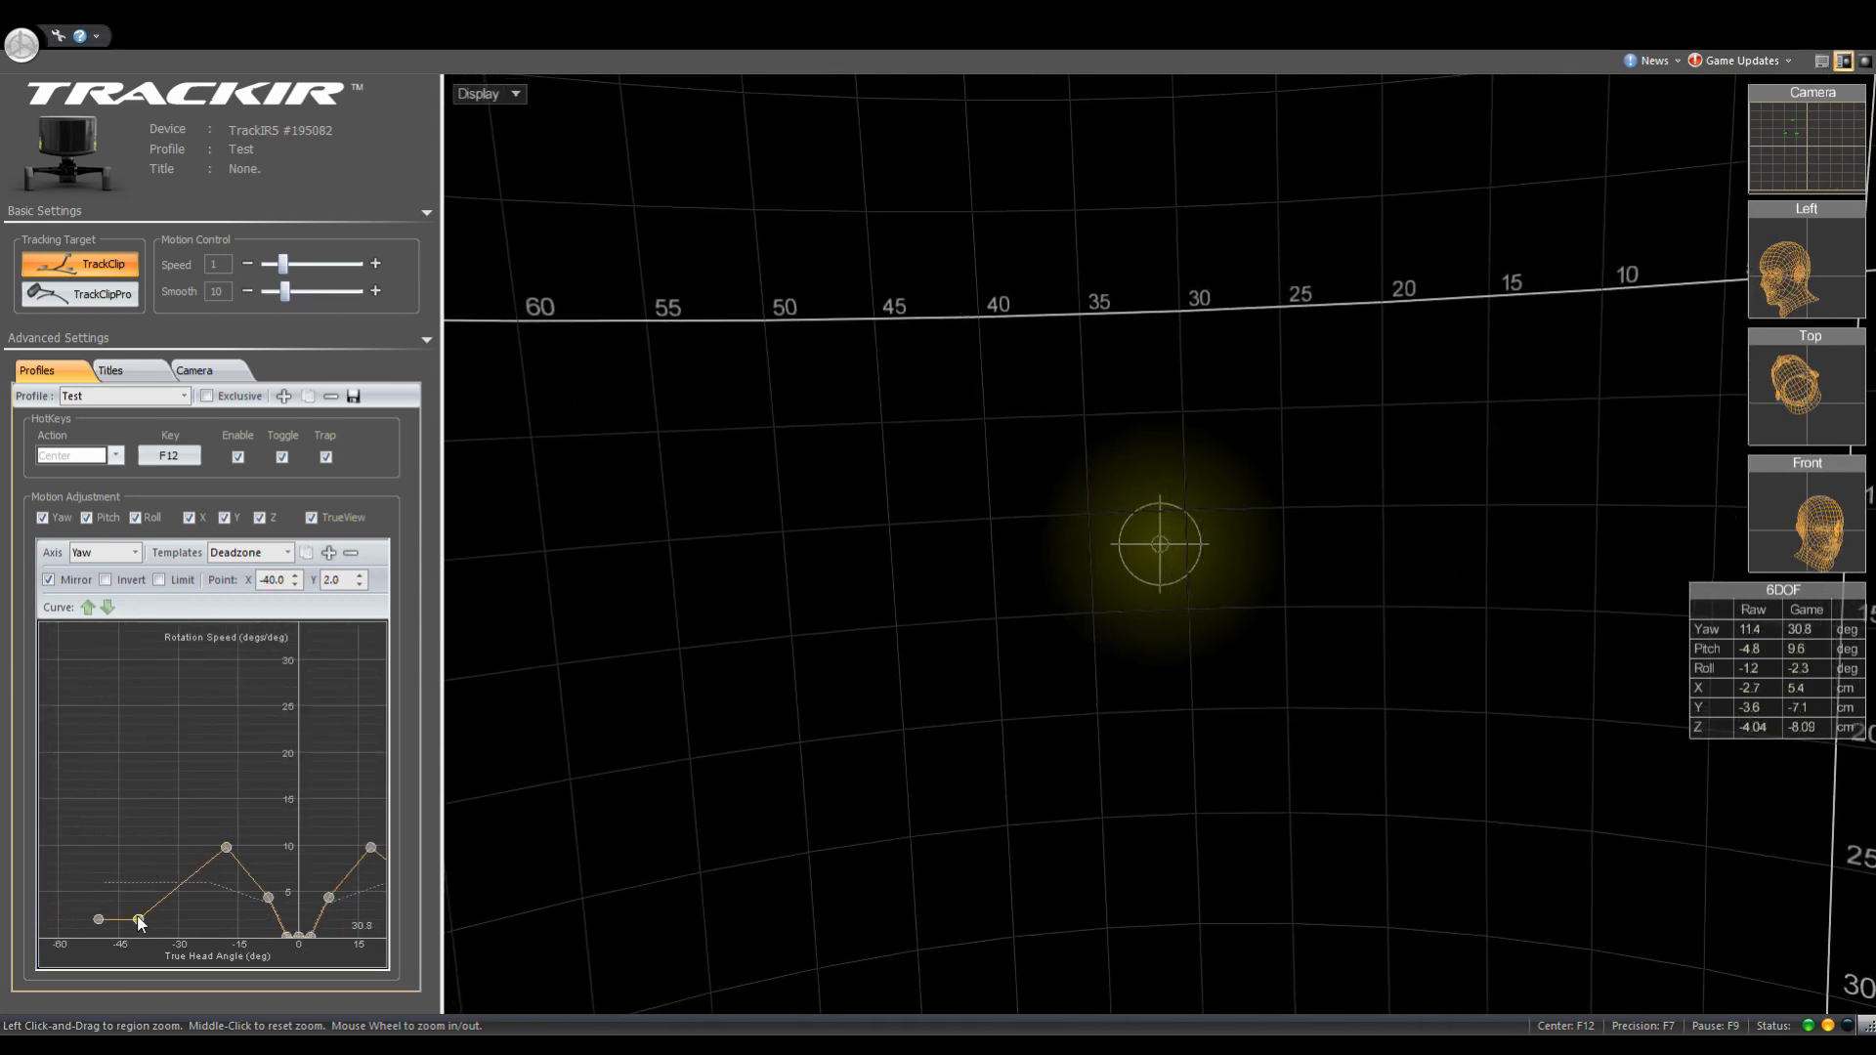
left_click_drag(140, 918, 175, 808)
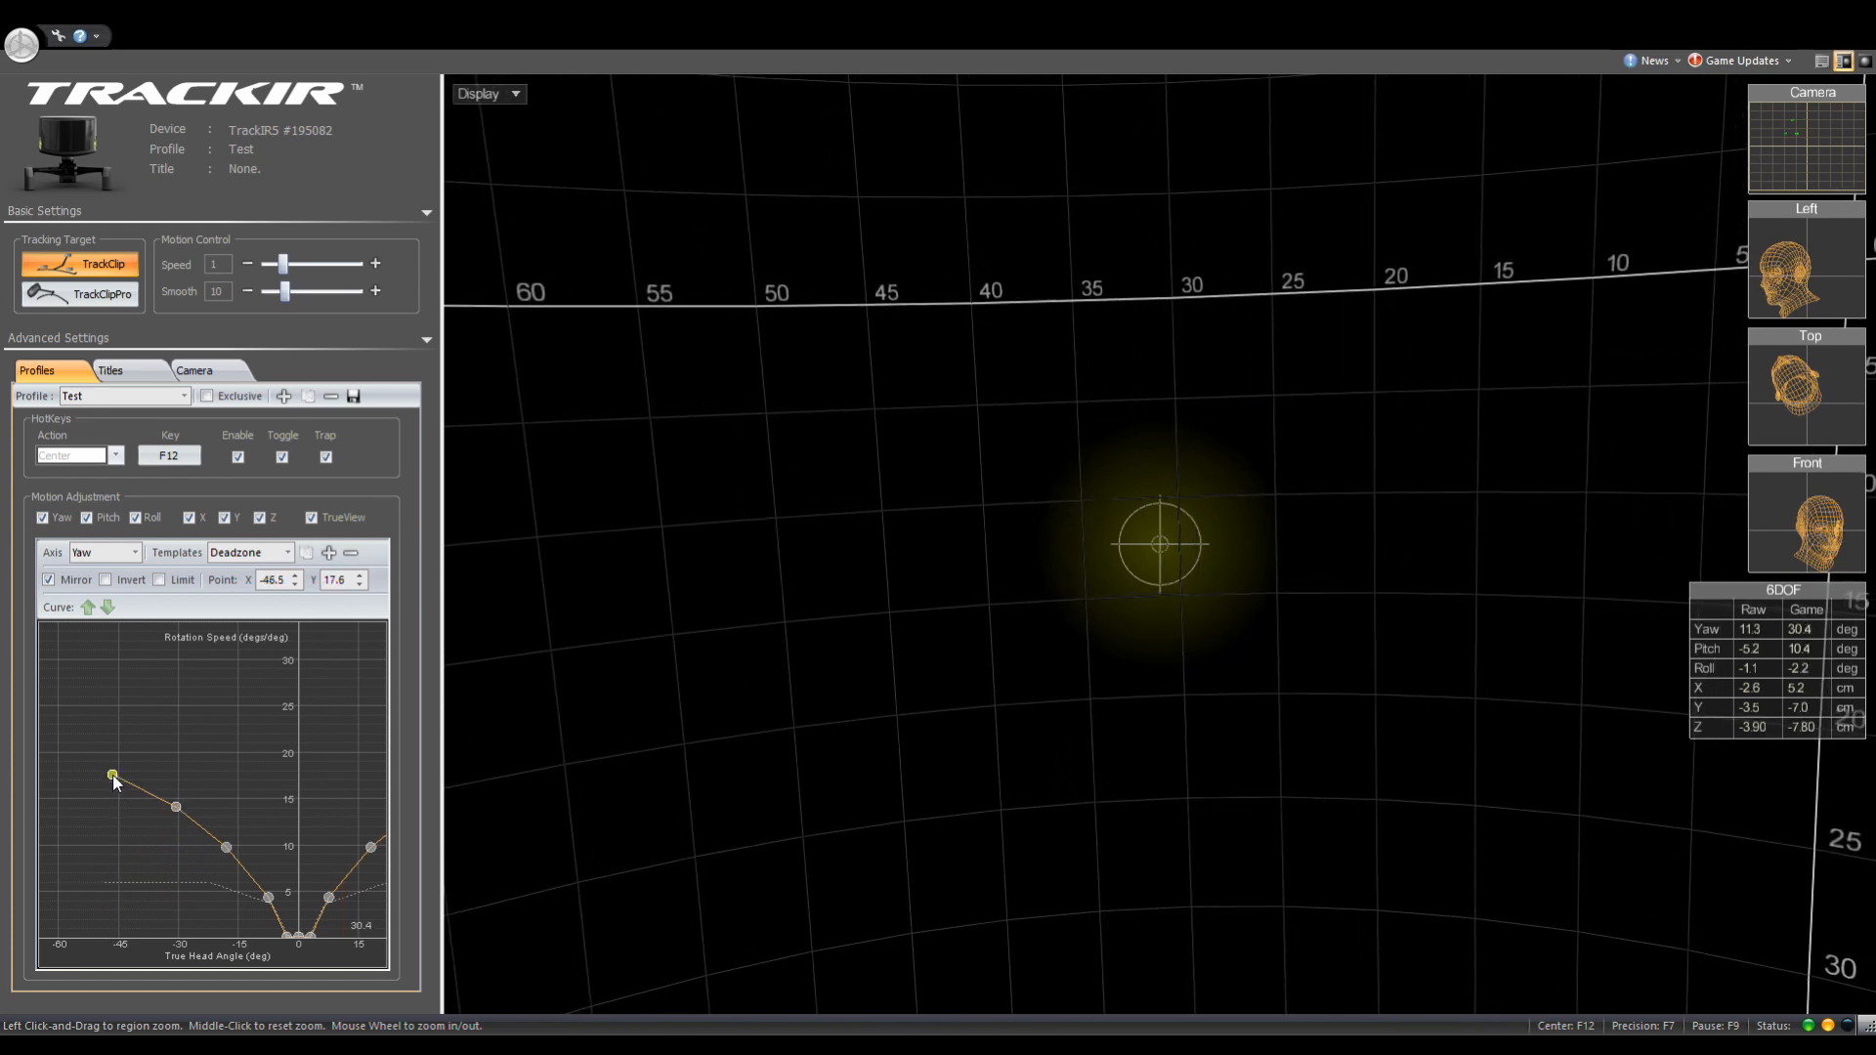
left_click_drag(111, 774, 97, 806)
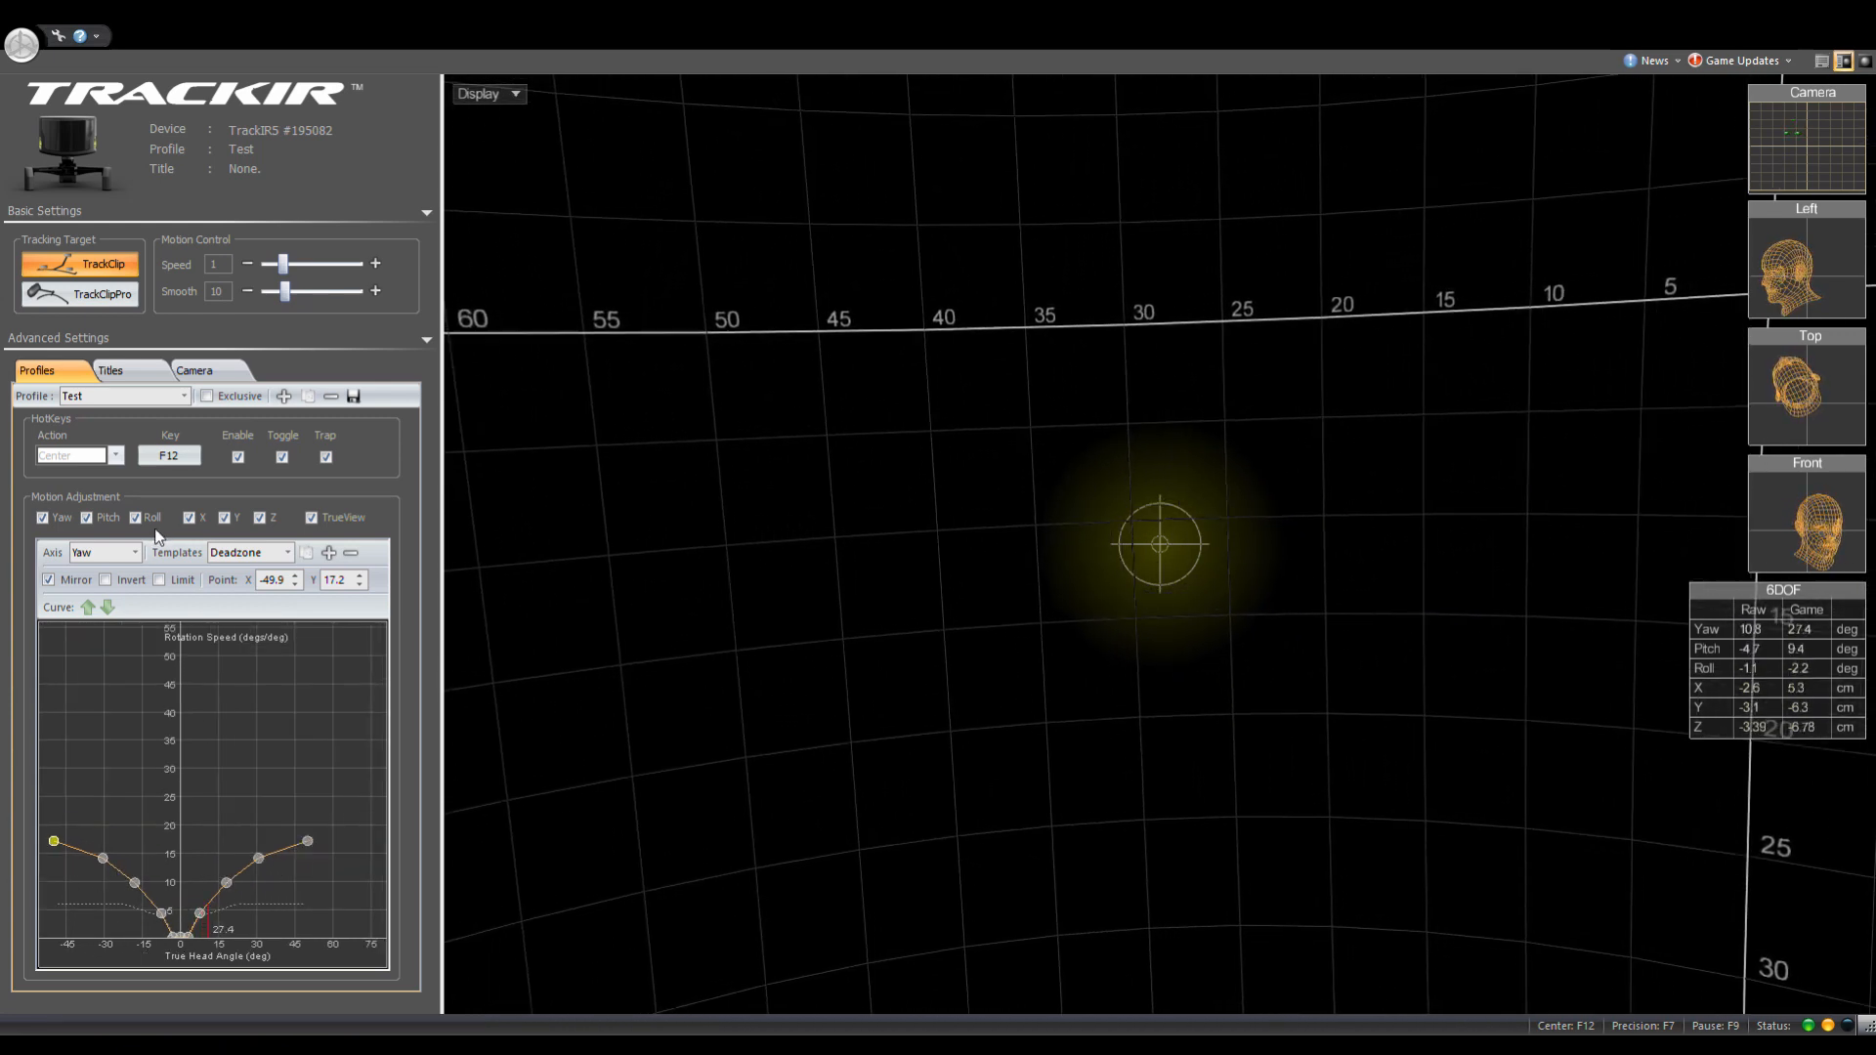
Select Pitch and raise its outer points, setting the -17 degree point to about 8
left_click(102, 551)
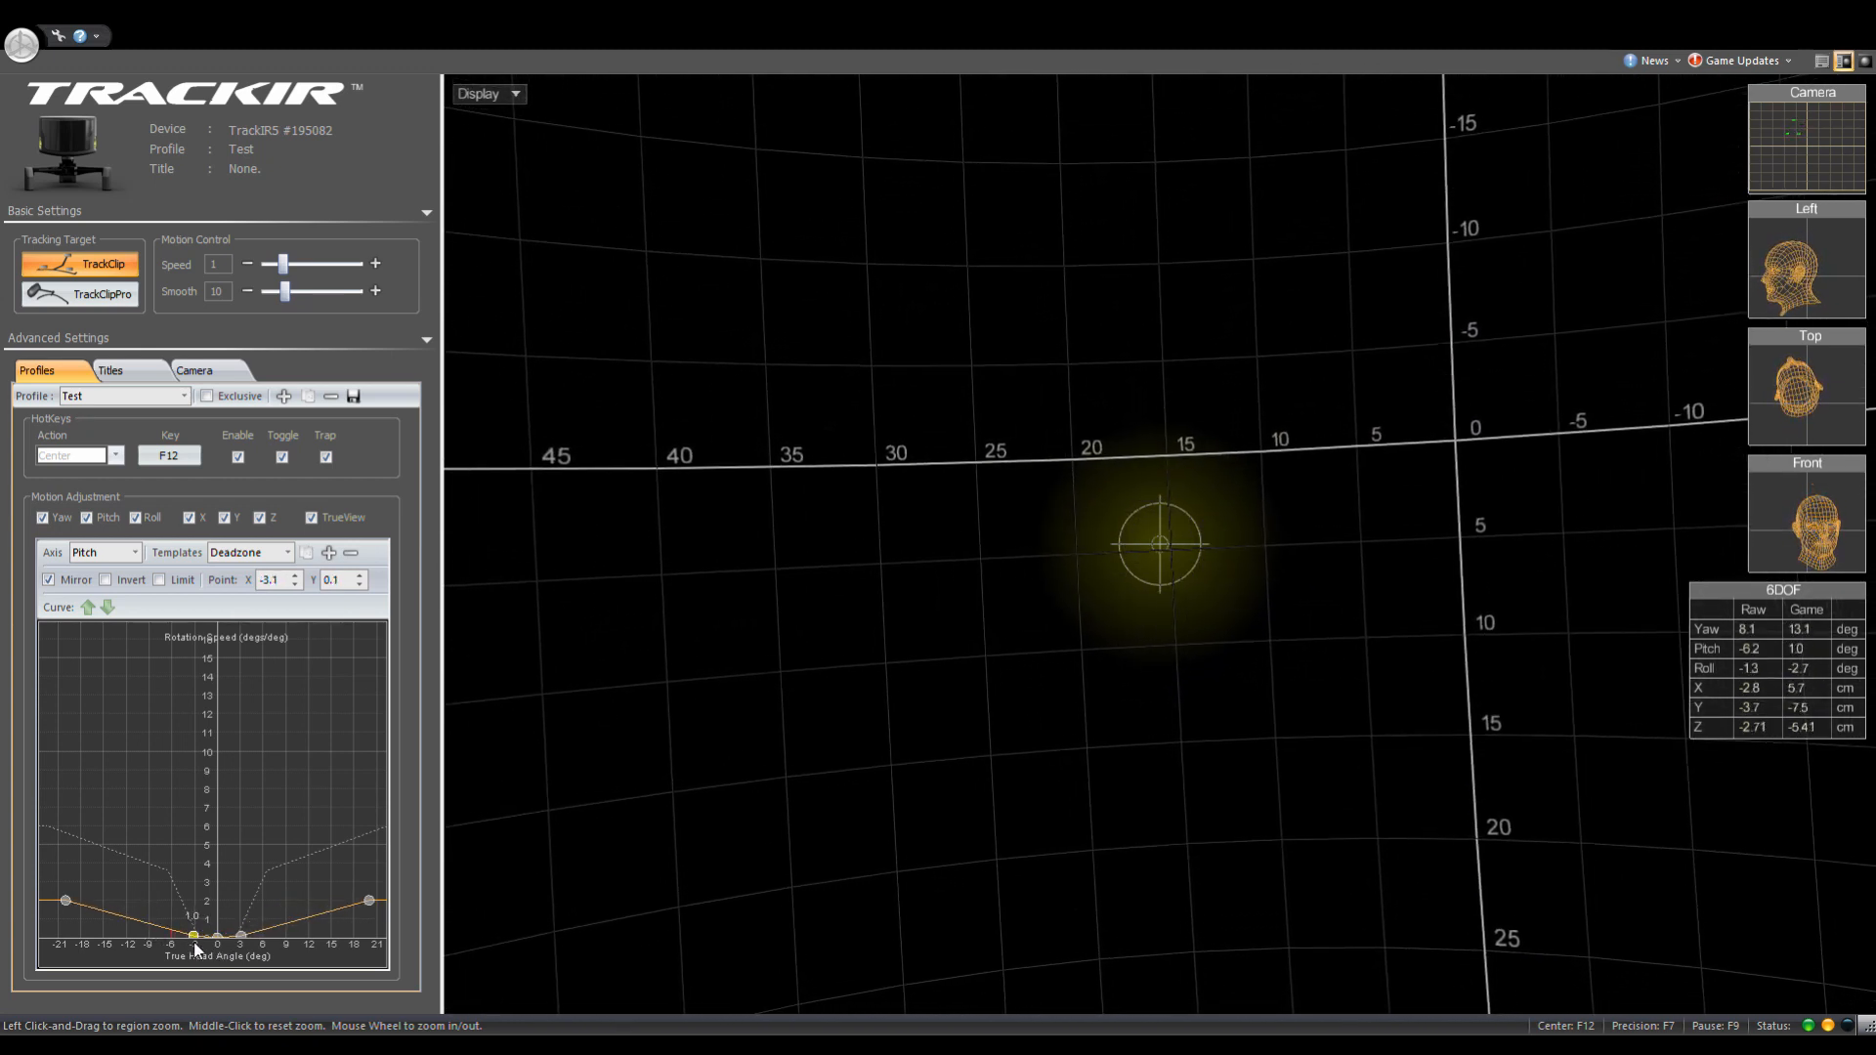
left_click_drag(191, 933, 159, 874)
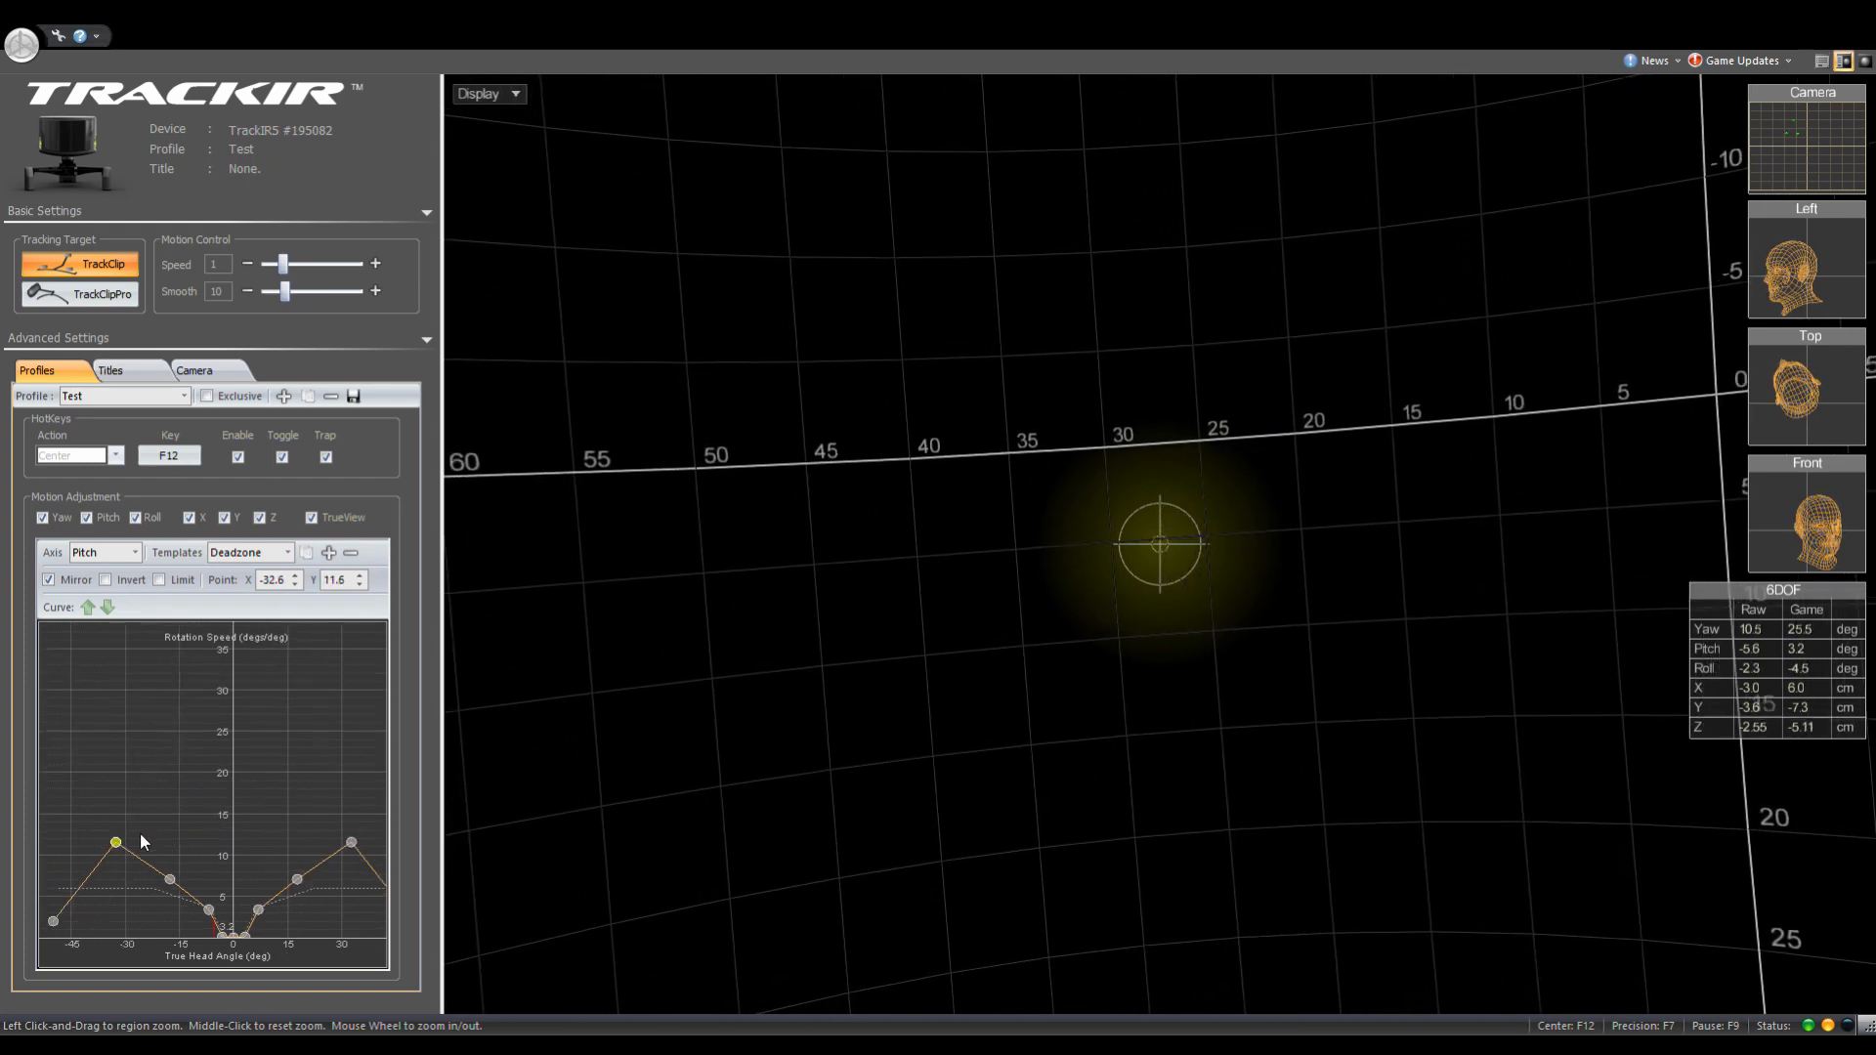
left_click_drag(113, 841, 96, 832)
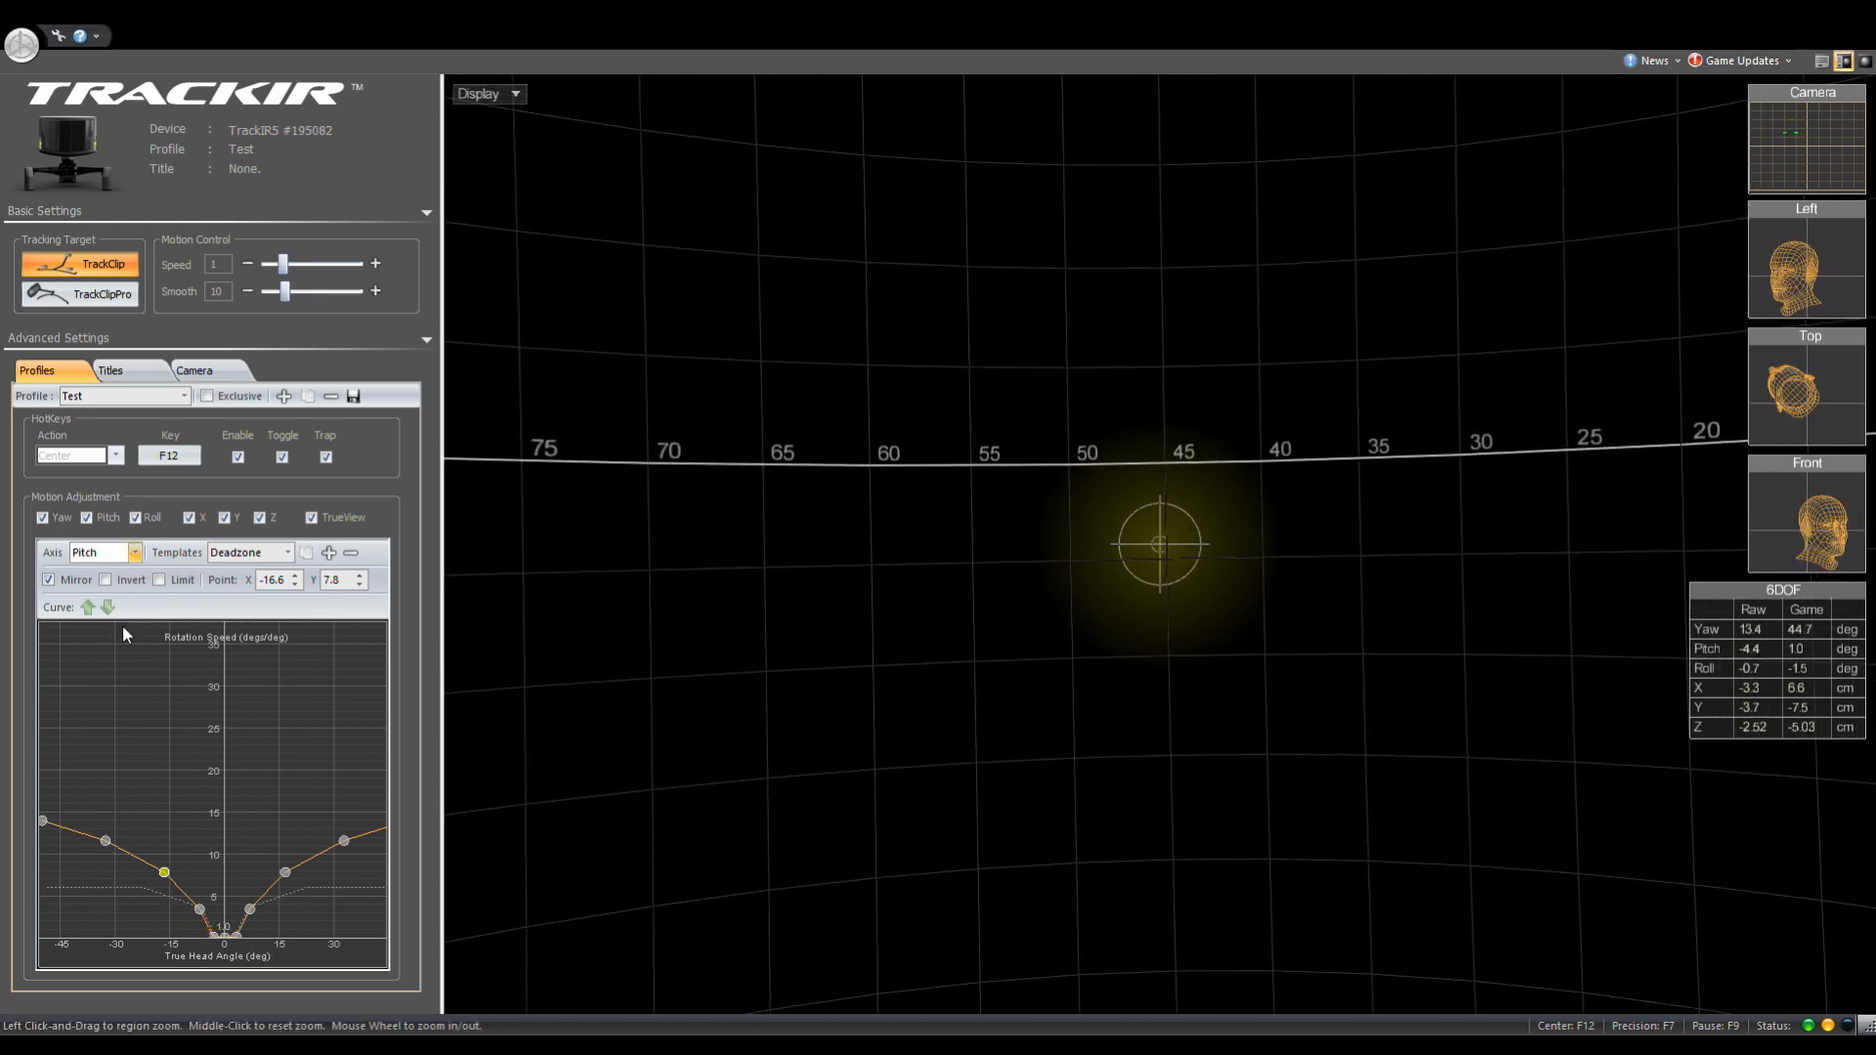
left_click(101, 551)
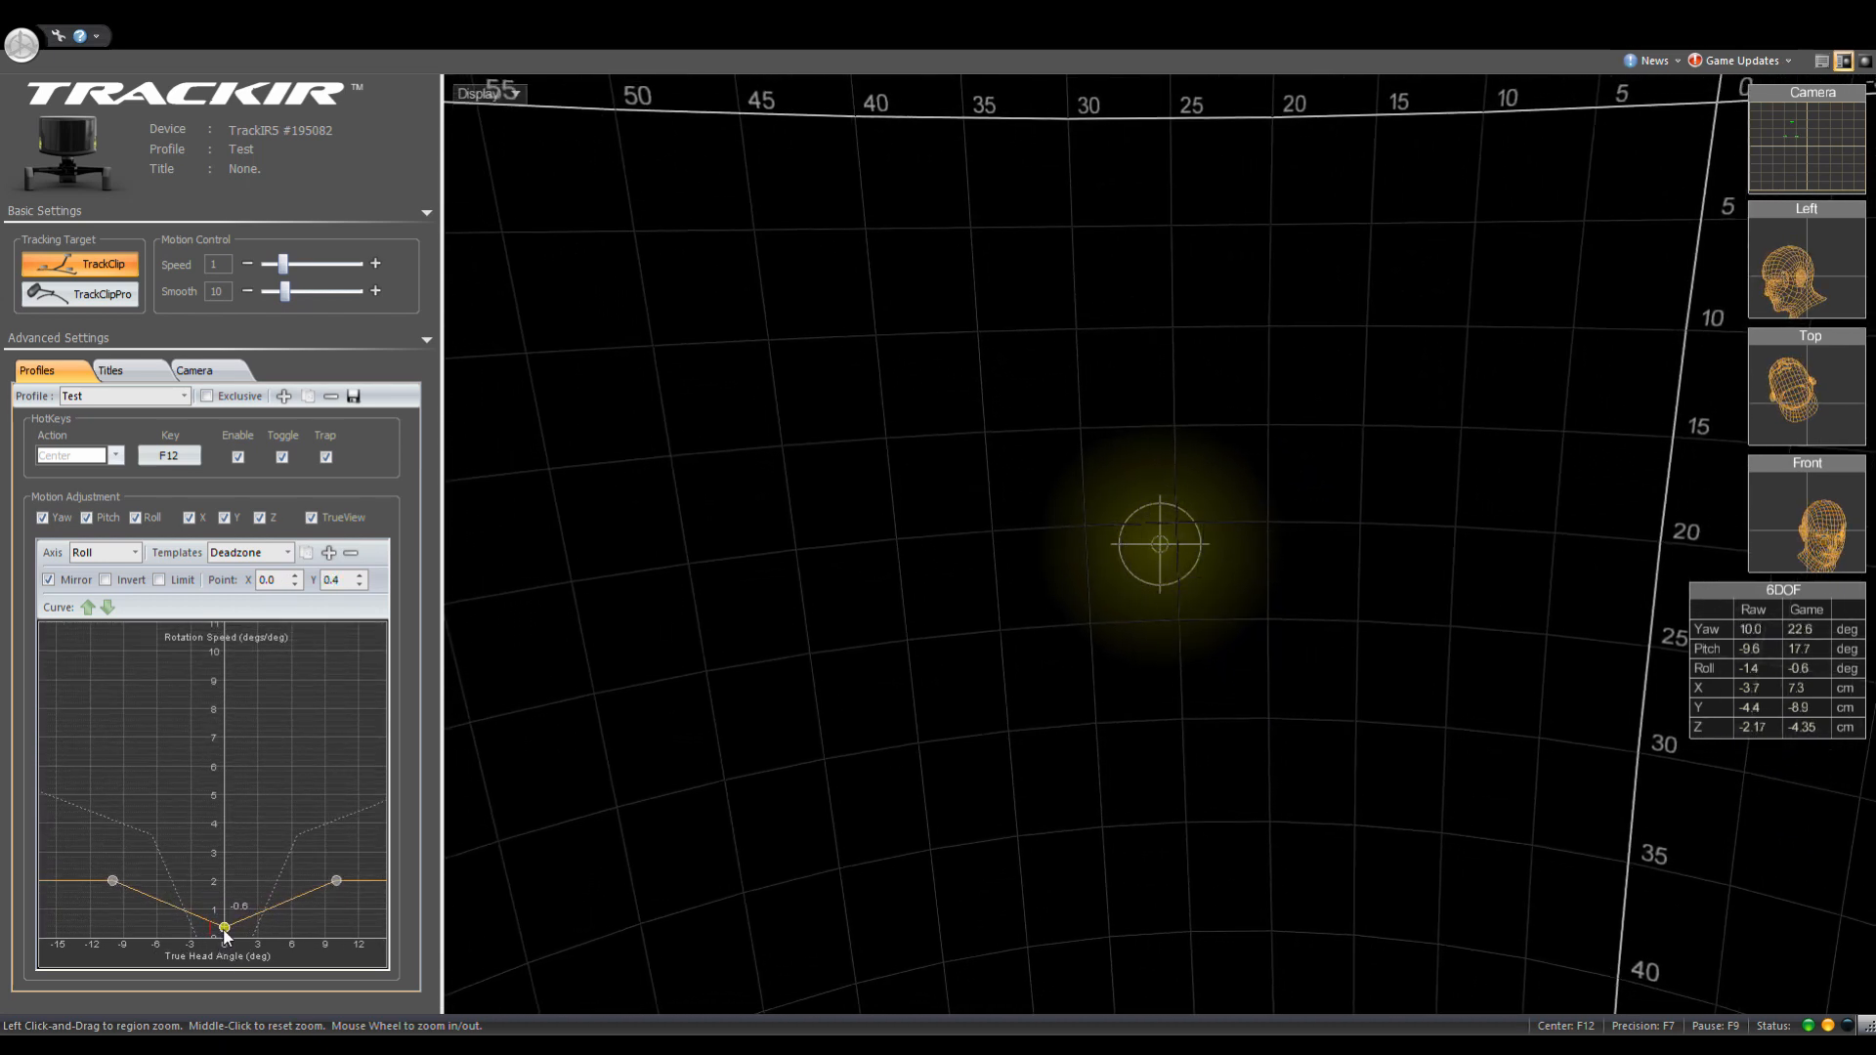
Widen the Roll curve's centre deadzone and lift its outer points to about 9
left_click_drag(222, 929, 180, 931)
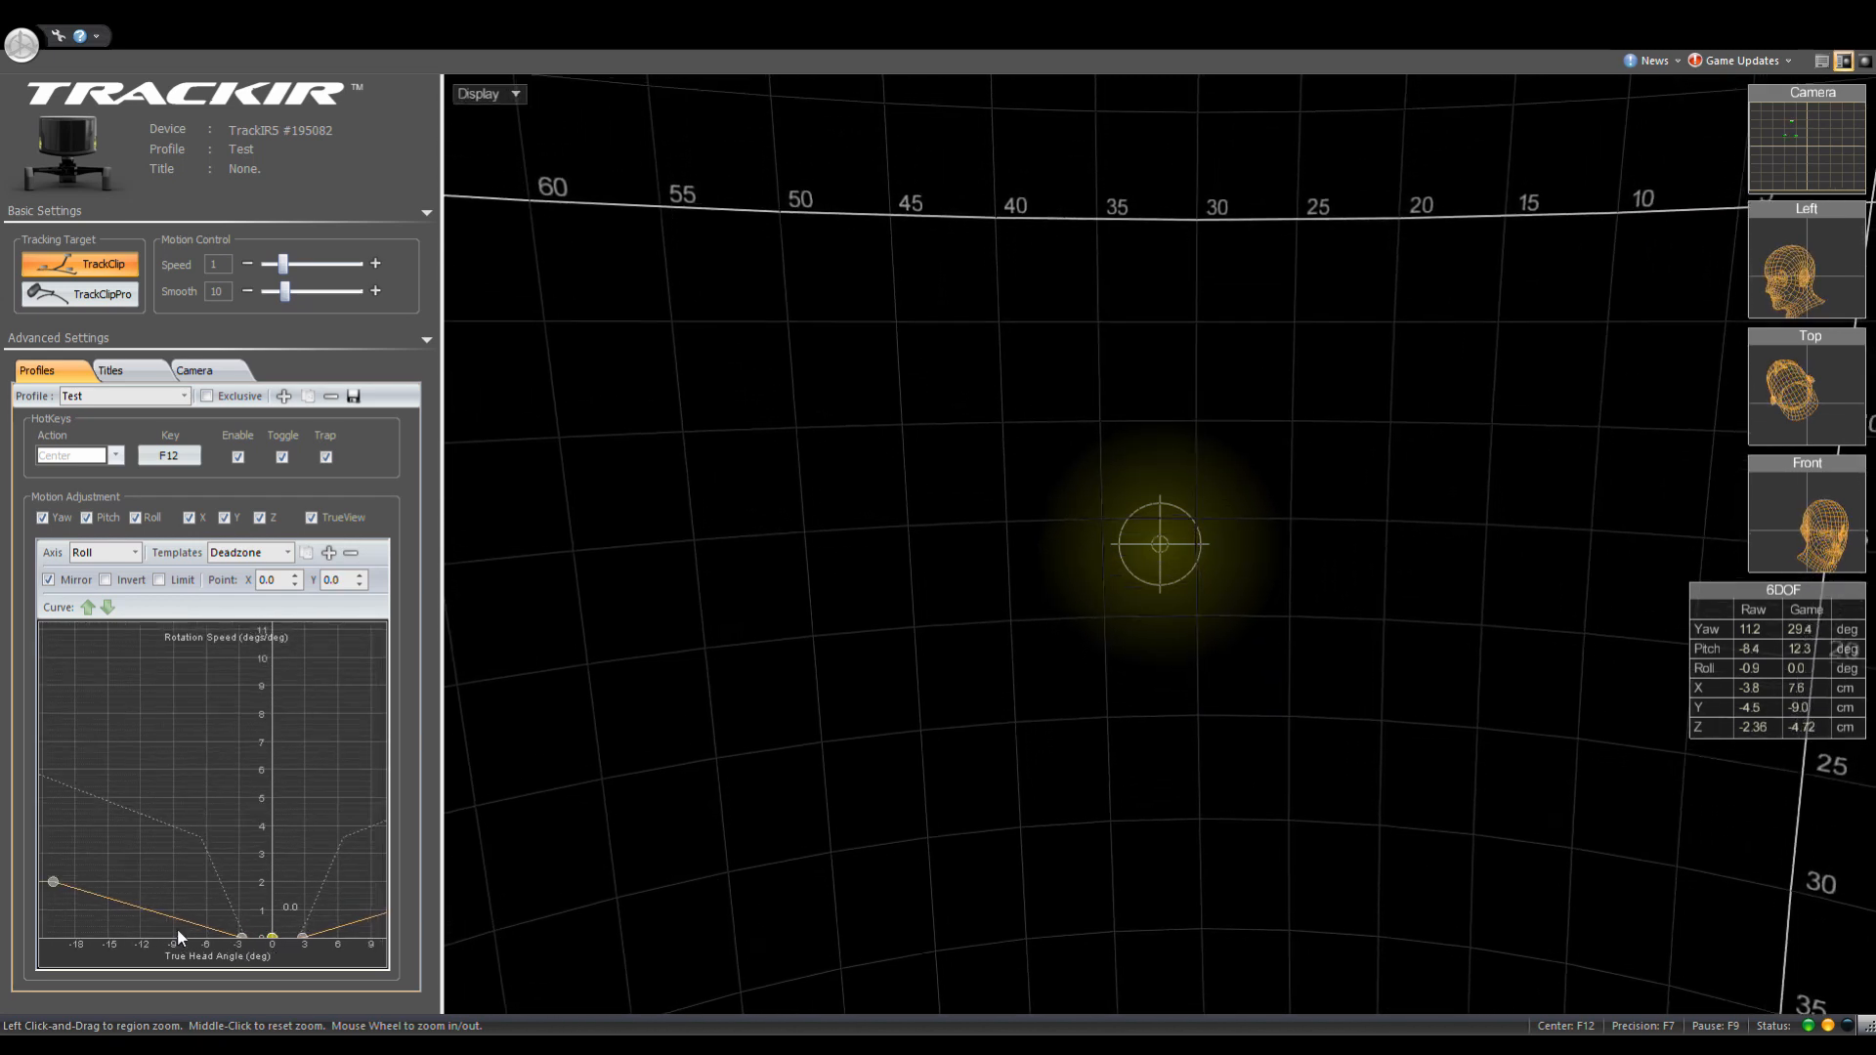
left_click_drag(53, 879, 209, 852)
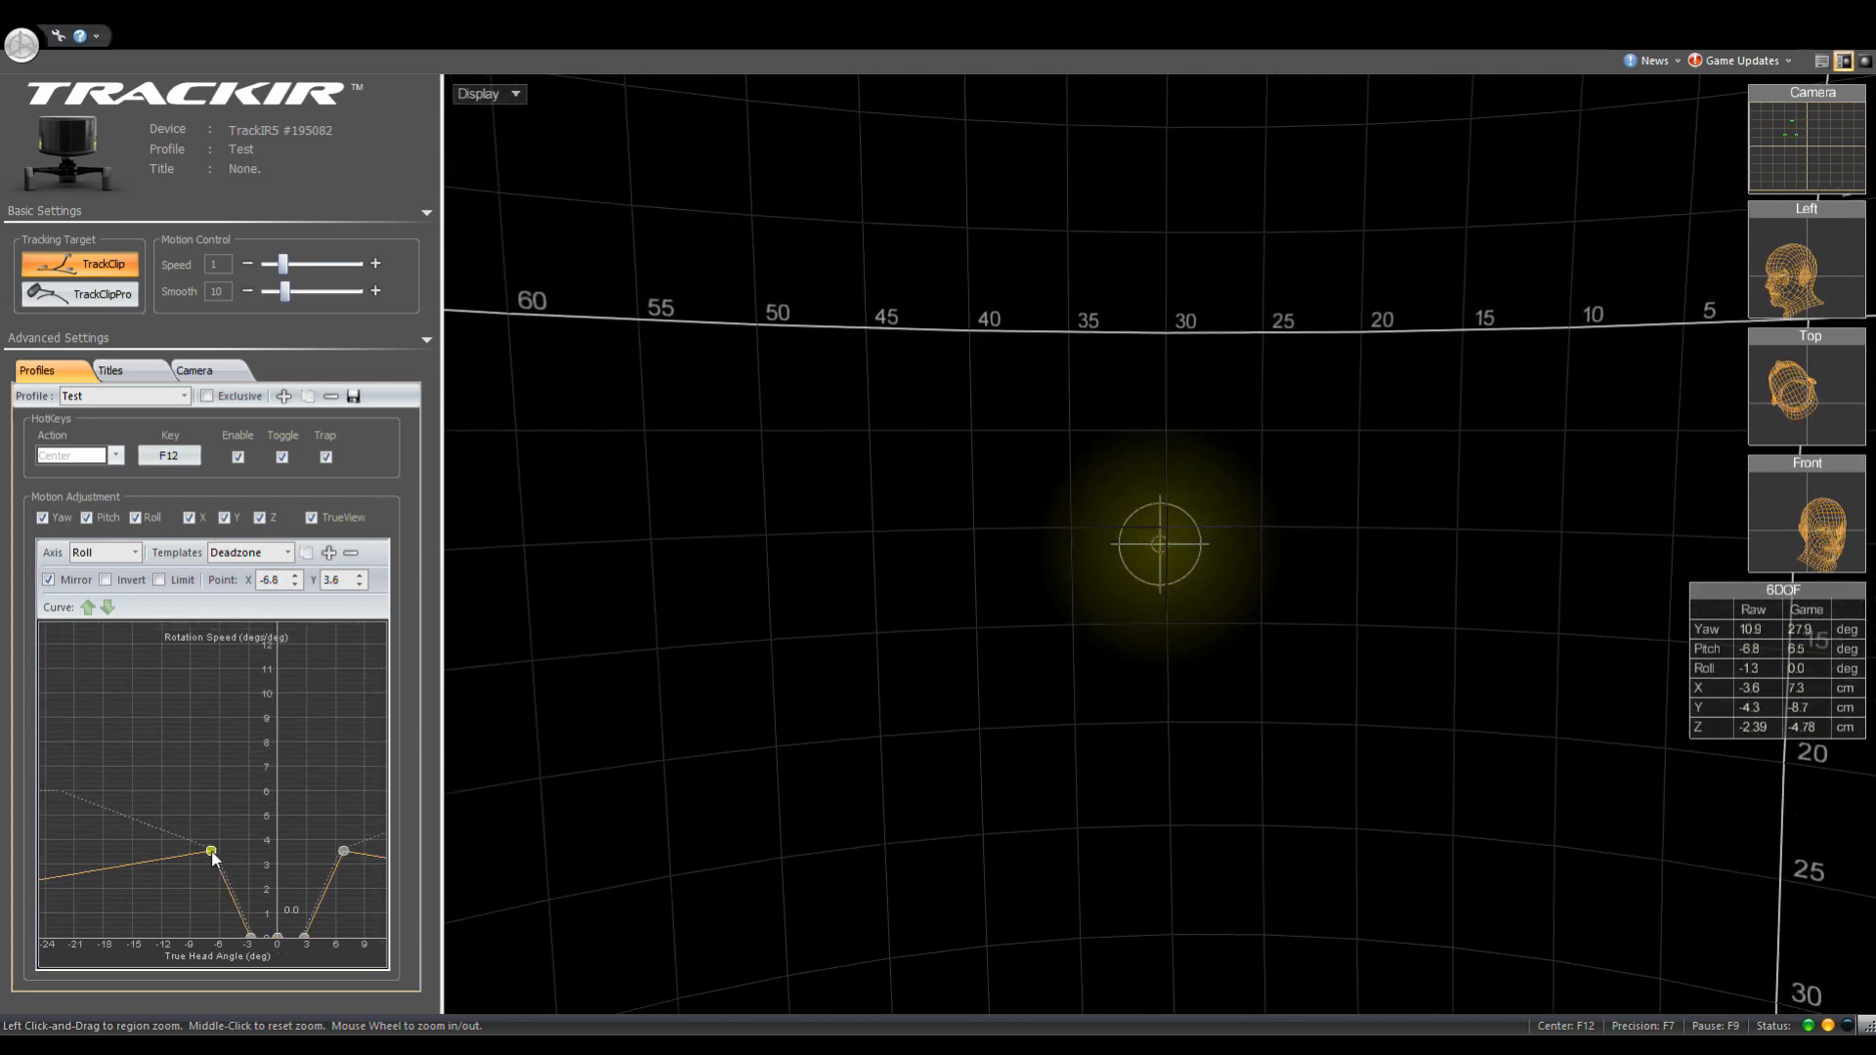
left_click_drag(212, 853, 152, 859)
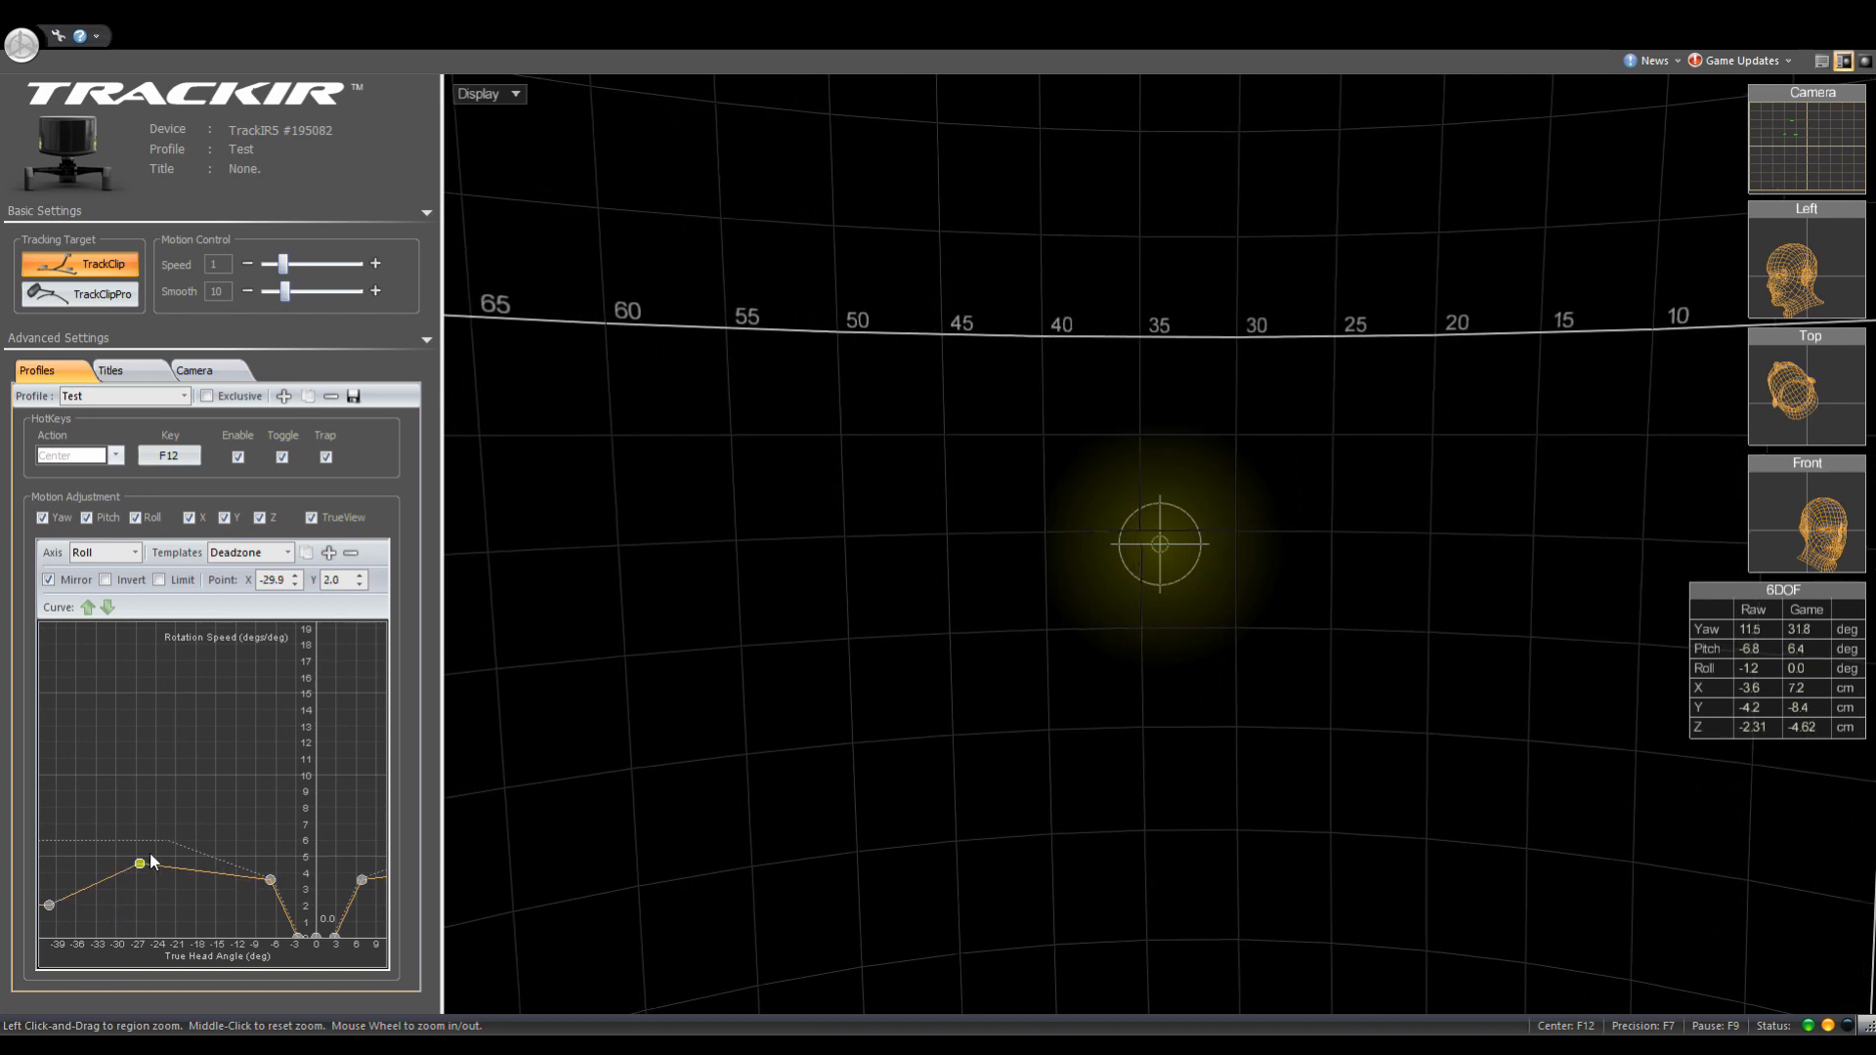
left_click_drag(140, 859, 101, 909)
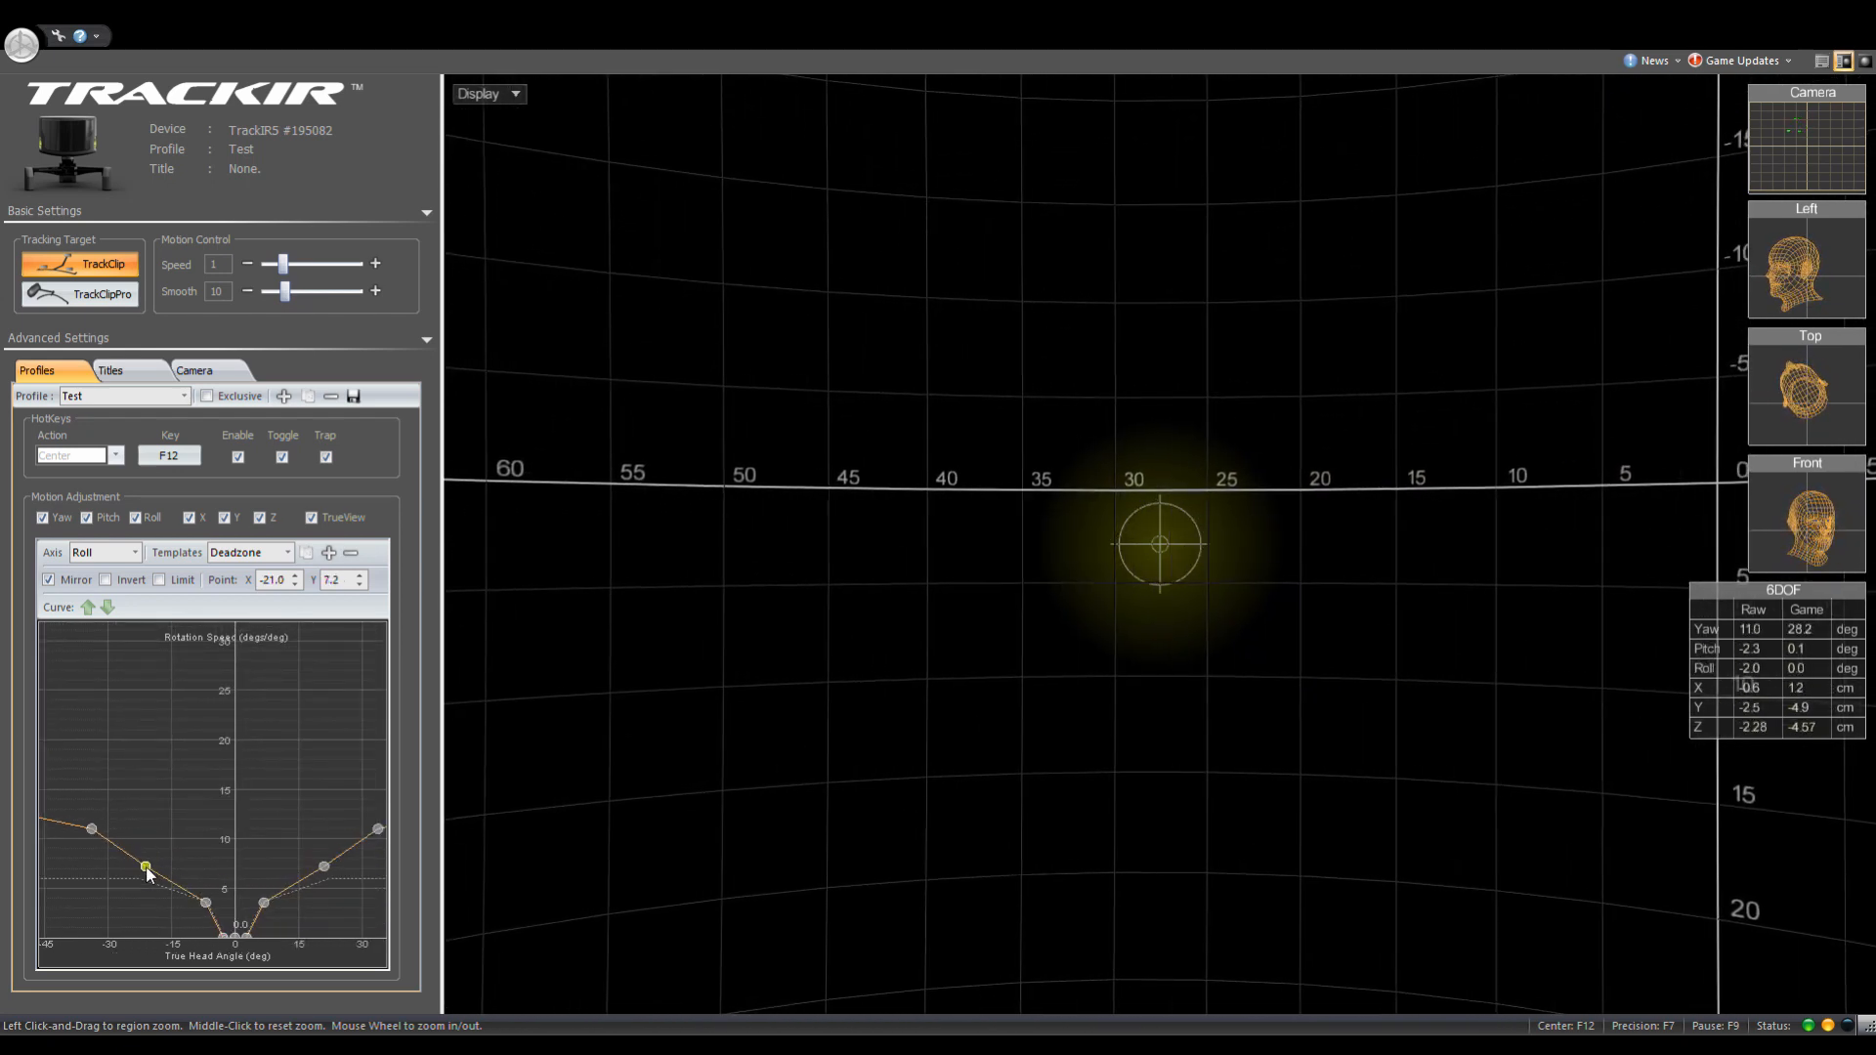
left_click_drag(147, 867, 85, 859)
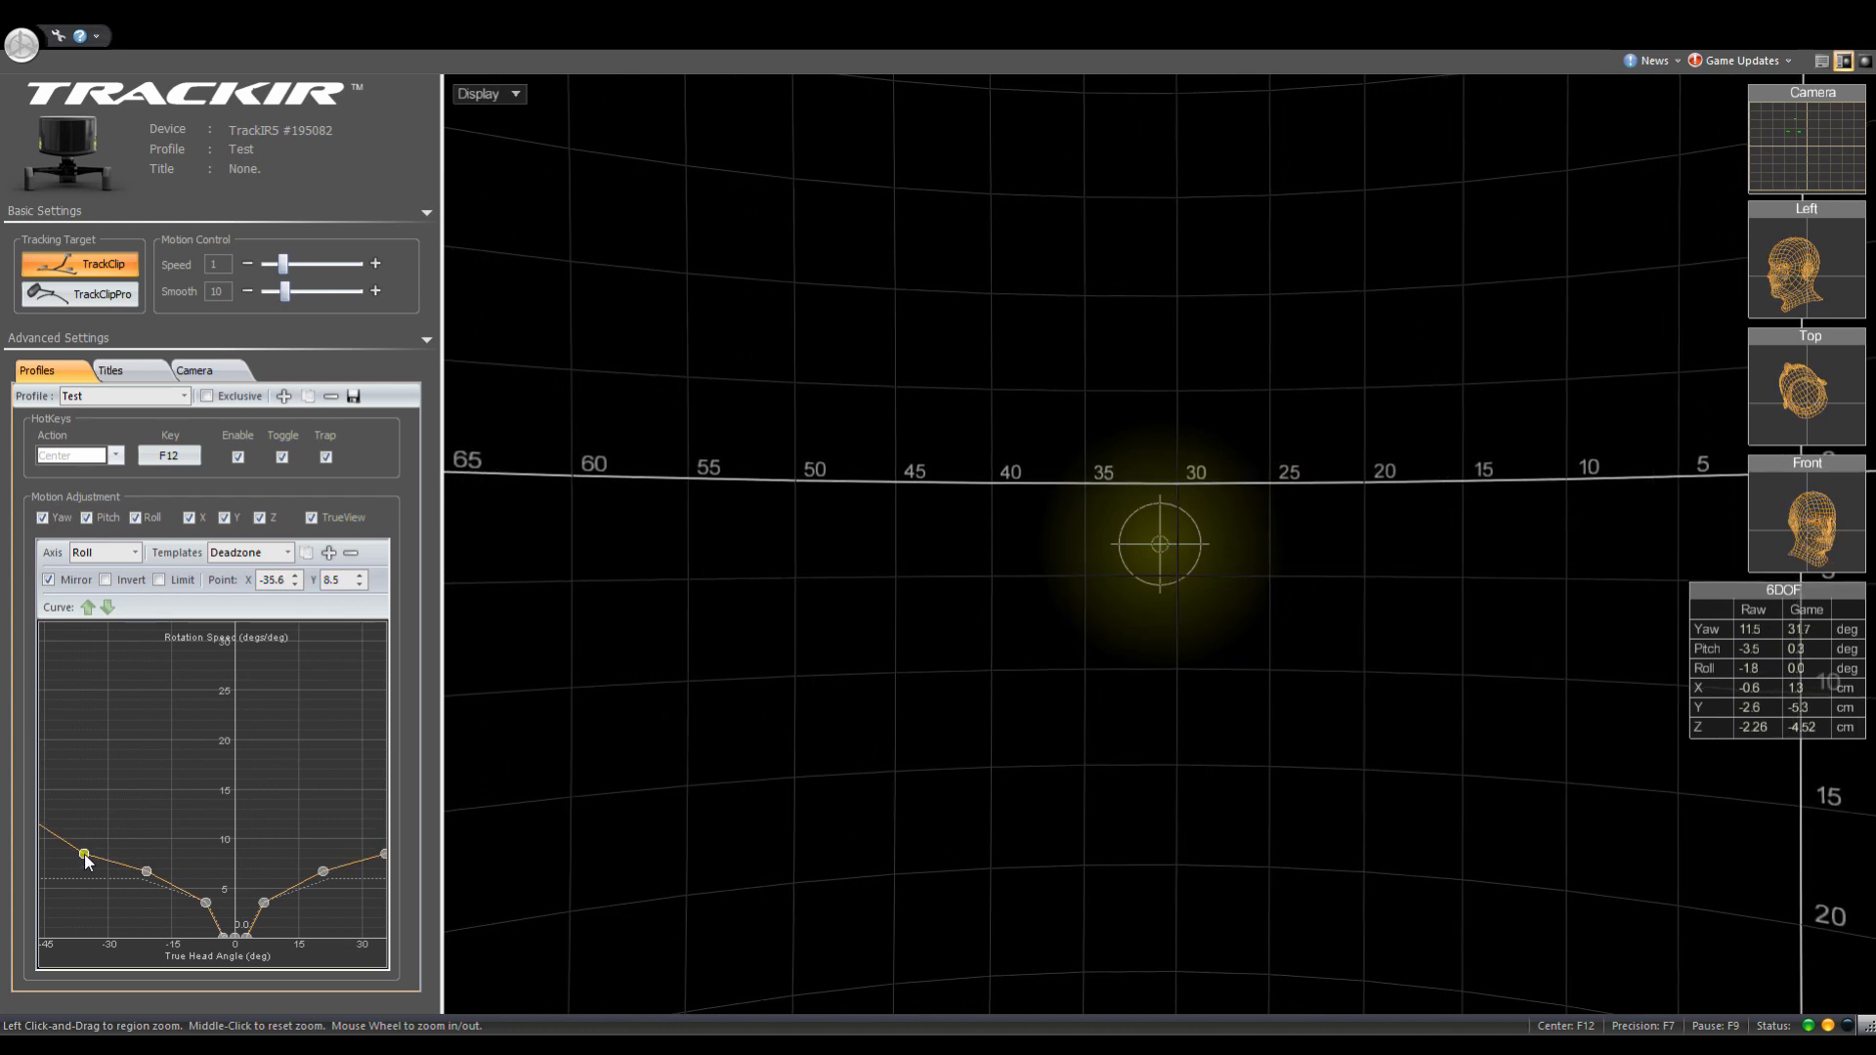
left_click_drag(85, 852, 206, 912)
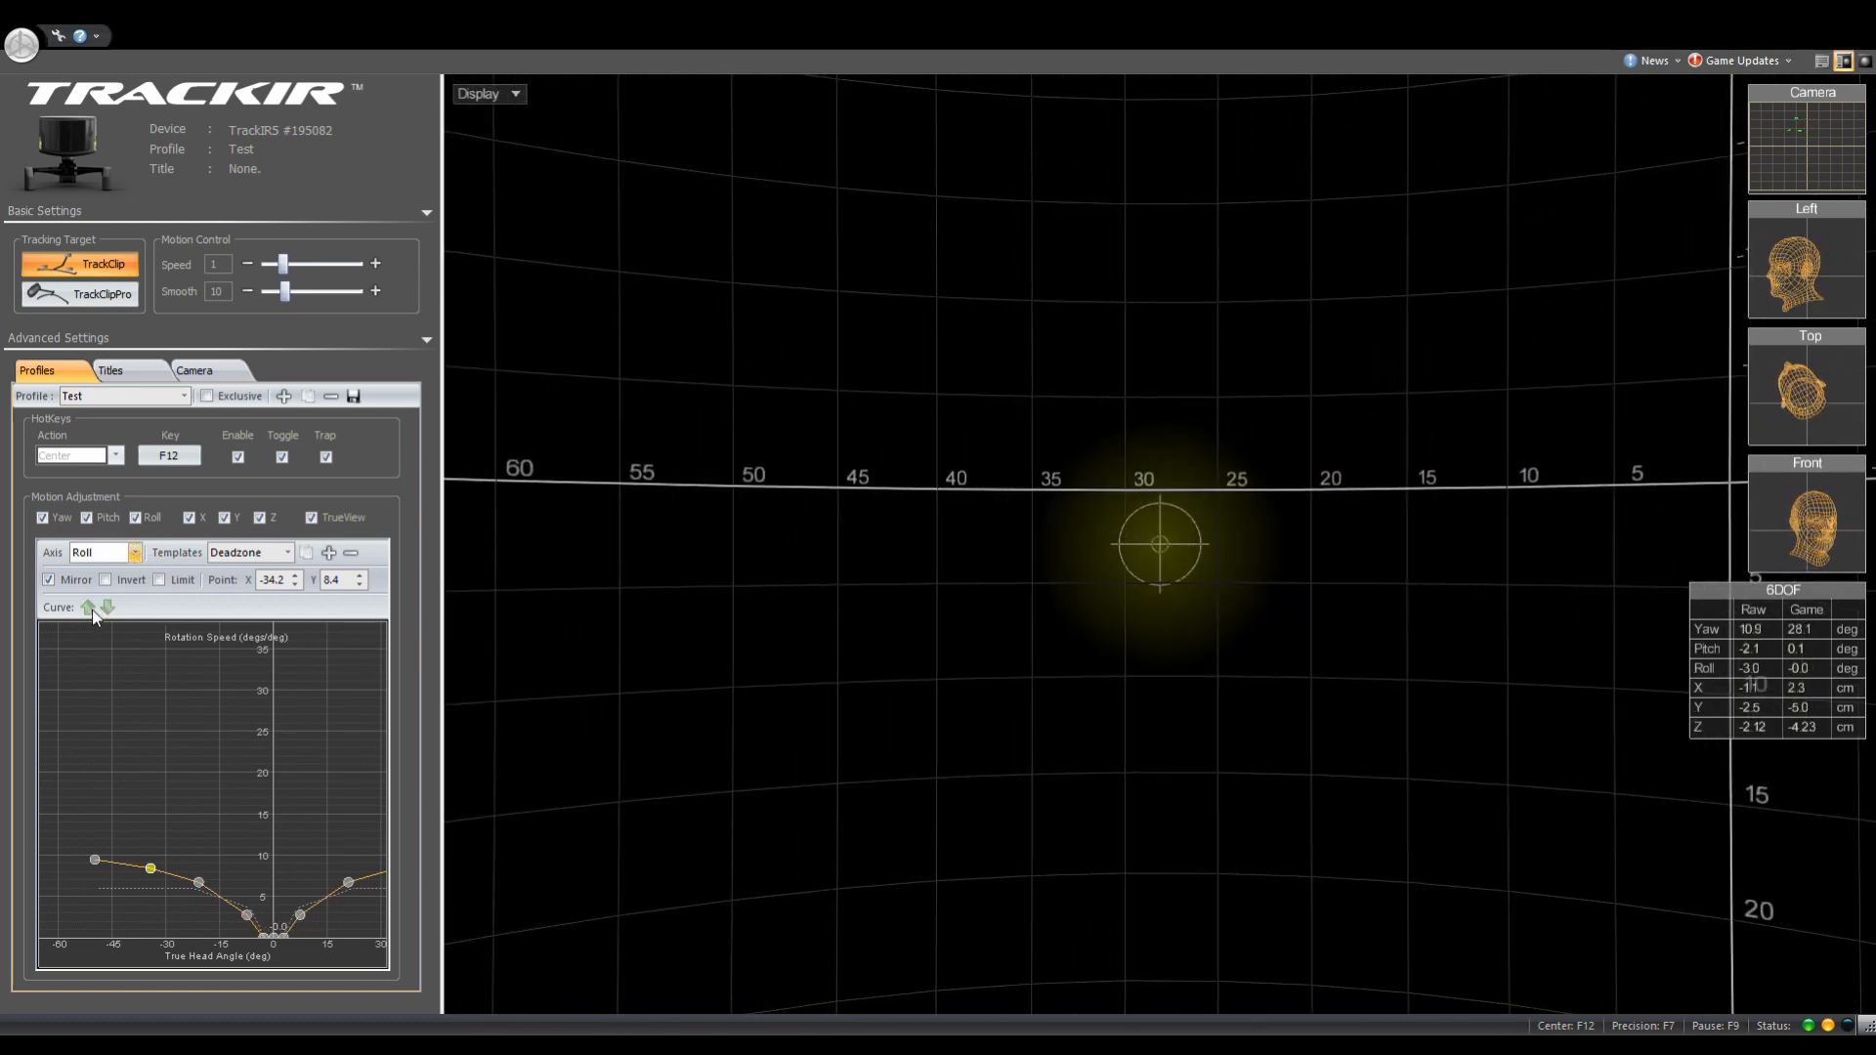
Bring up the X curve, then Y, then Z
left_click(102, 551)
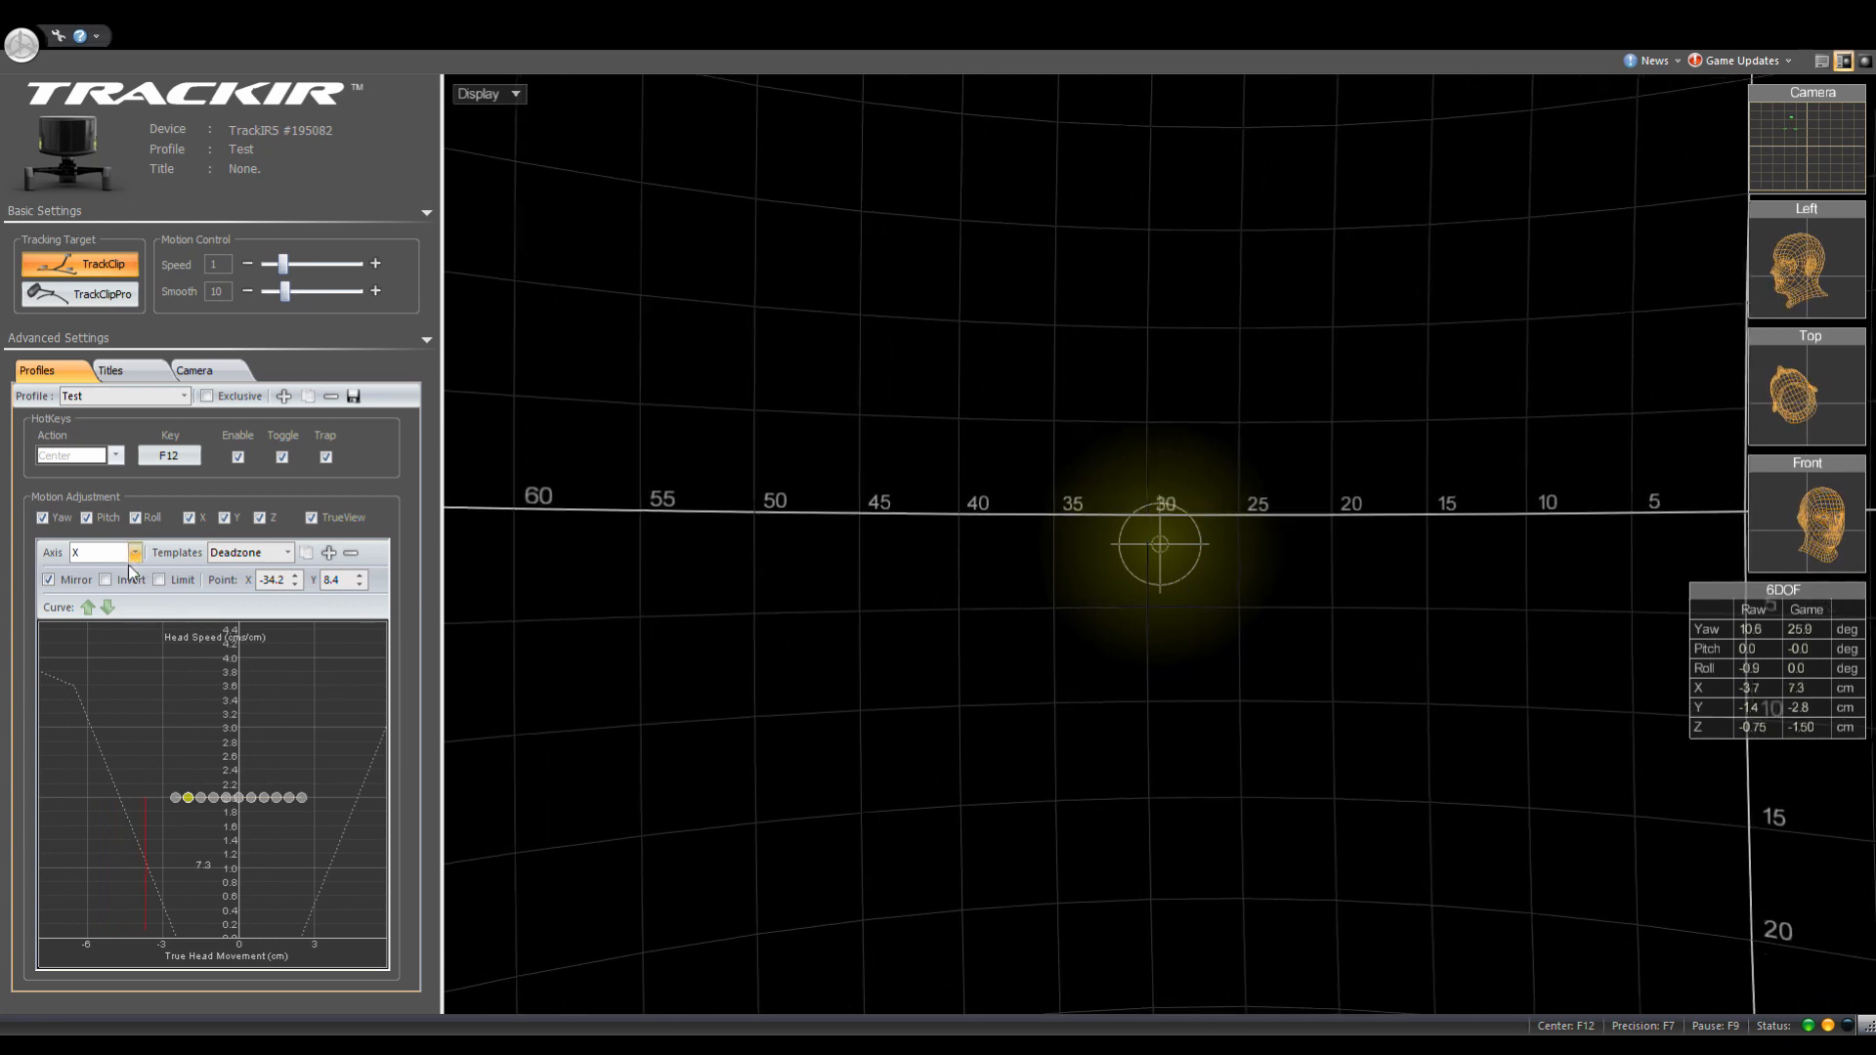
left_click(102, 551)
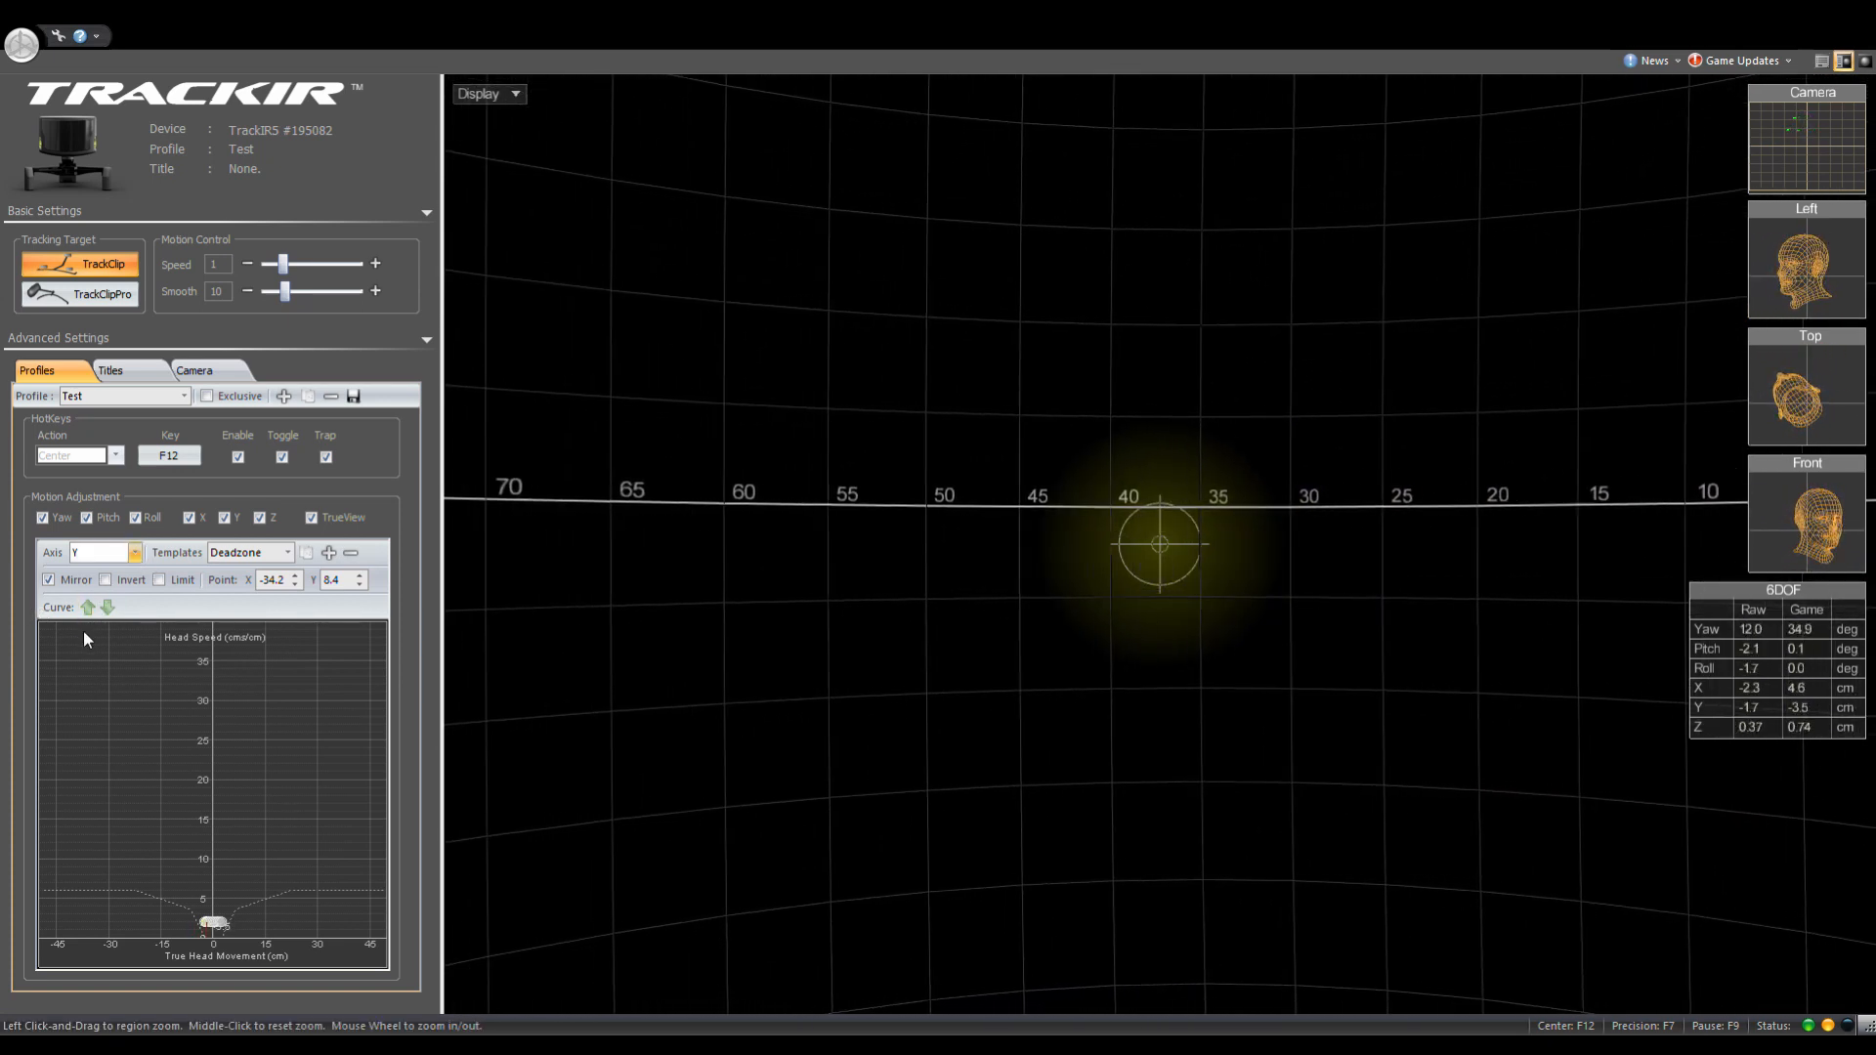
left_click(106, 551)
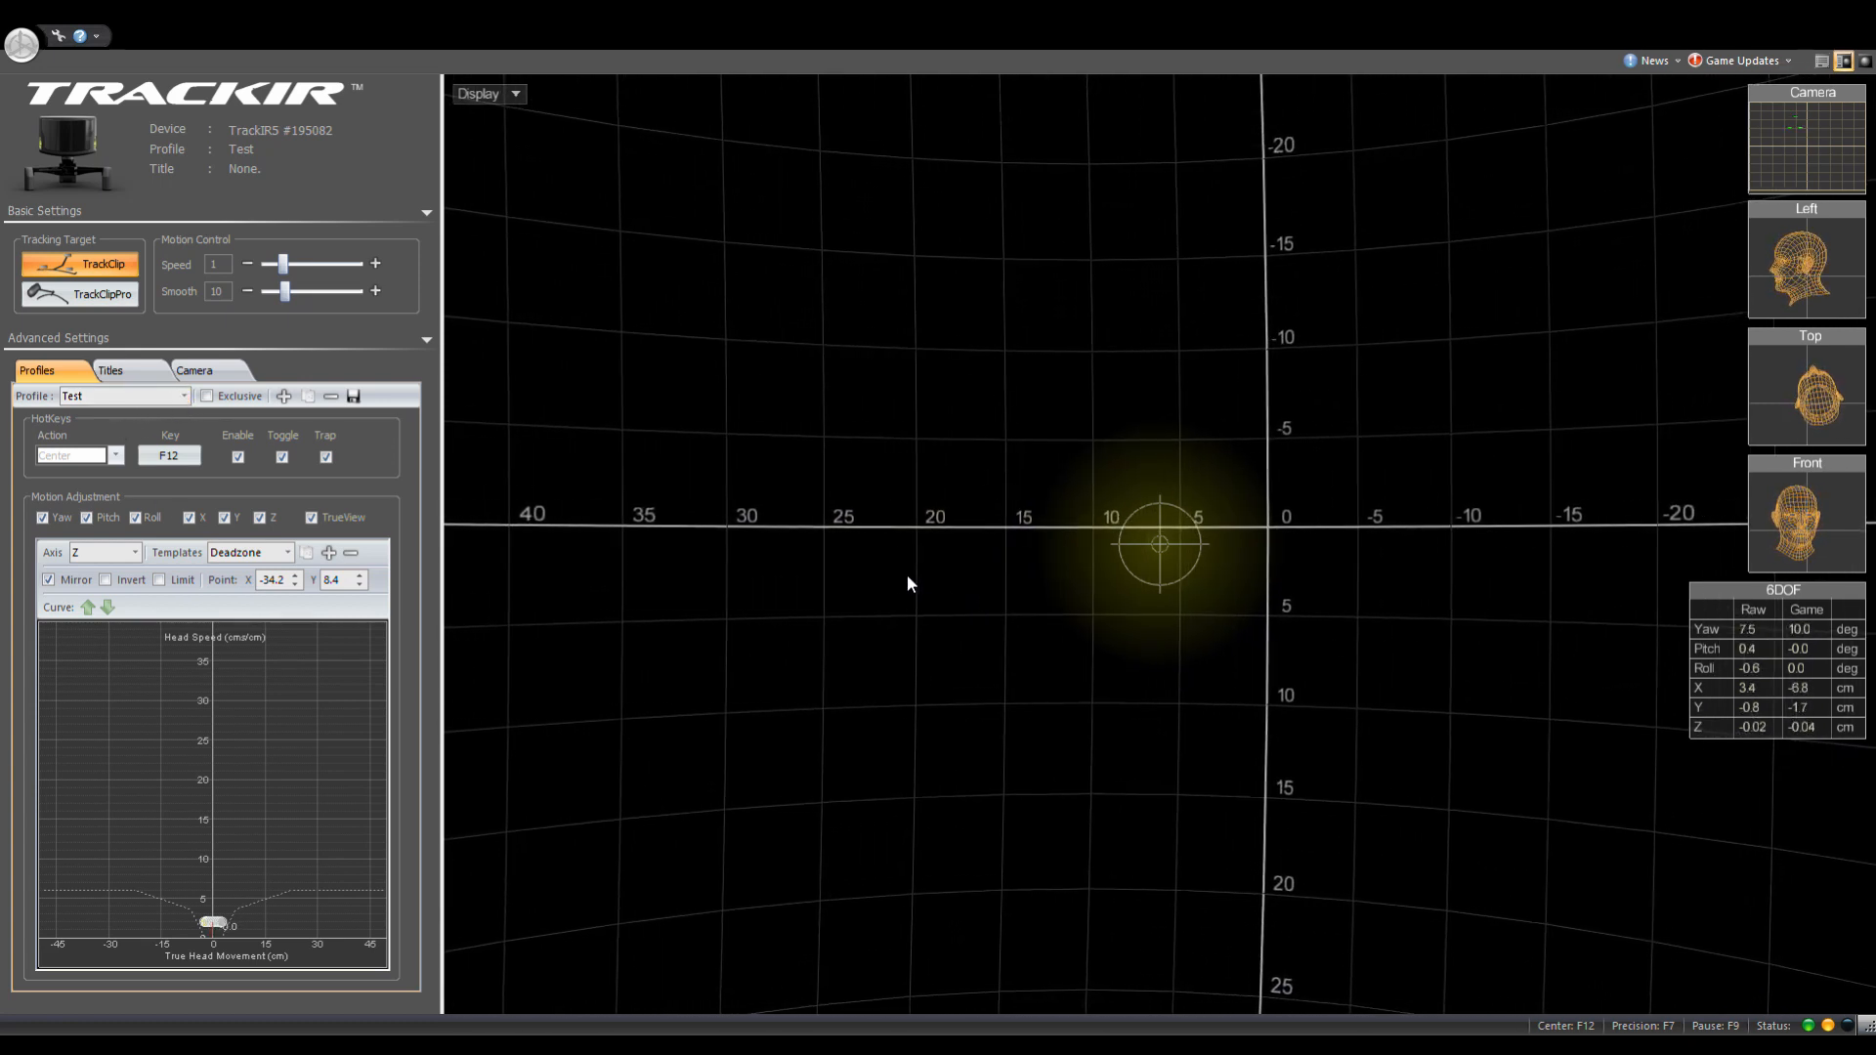
Load the DCS profile and view its Y and X movement curves
left_click(119, 396)
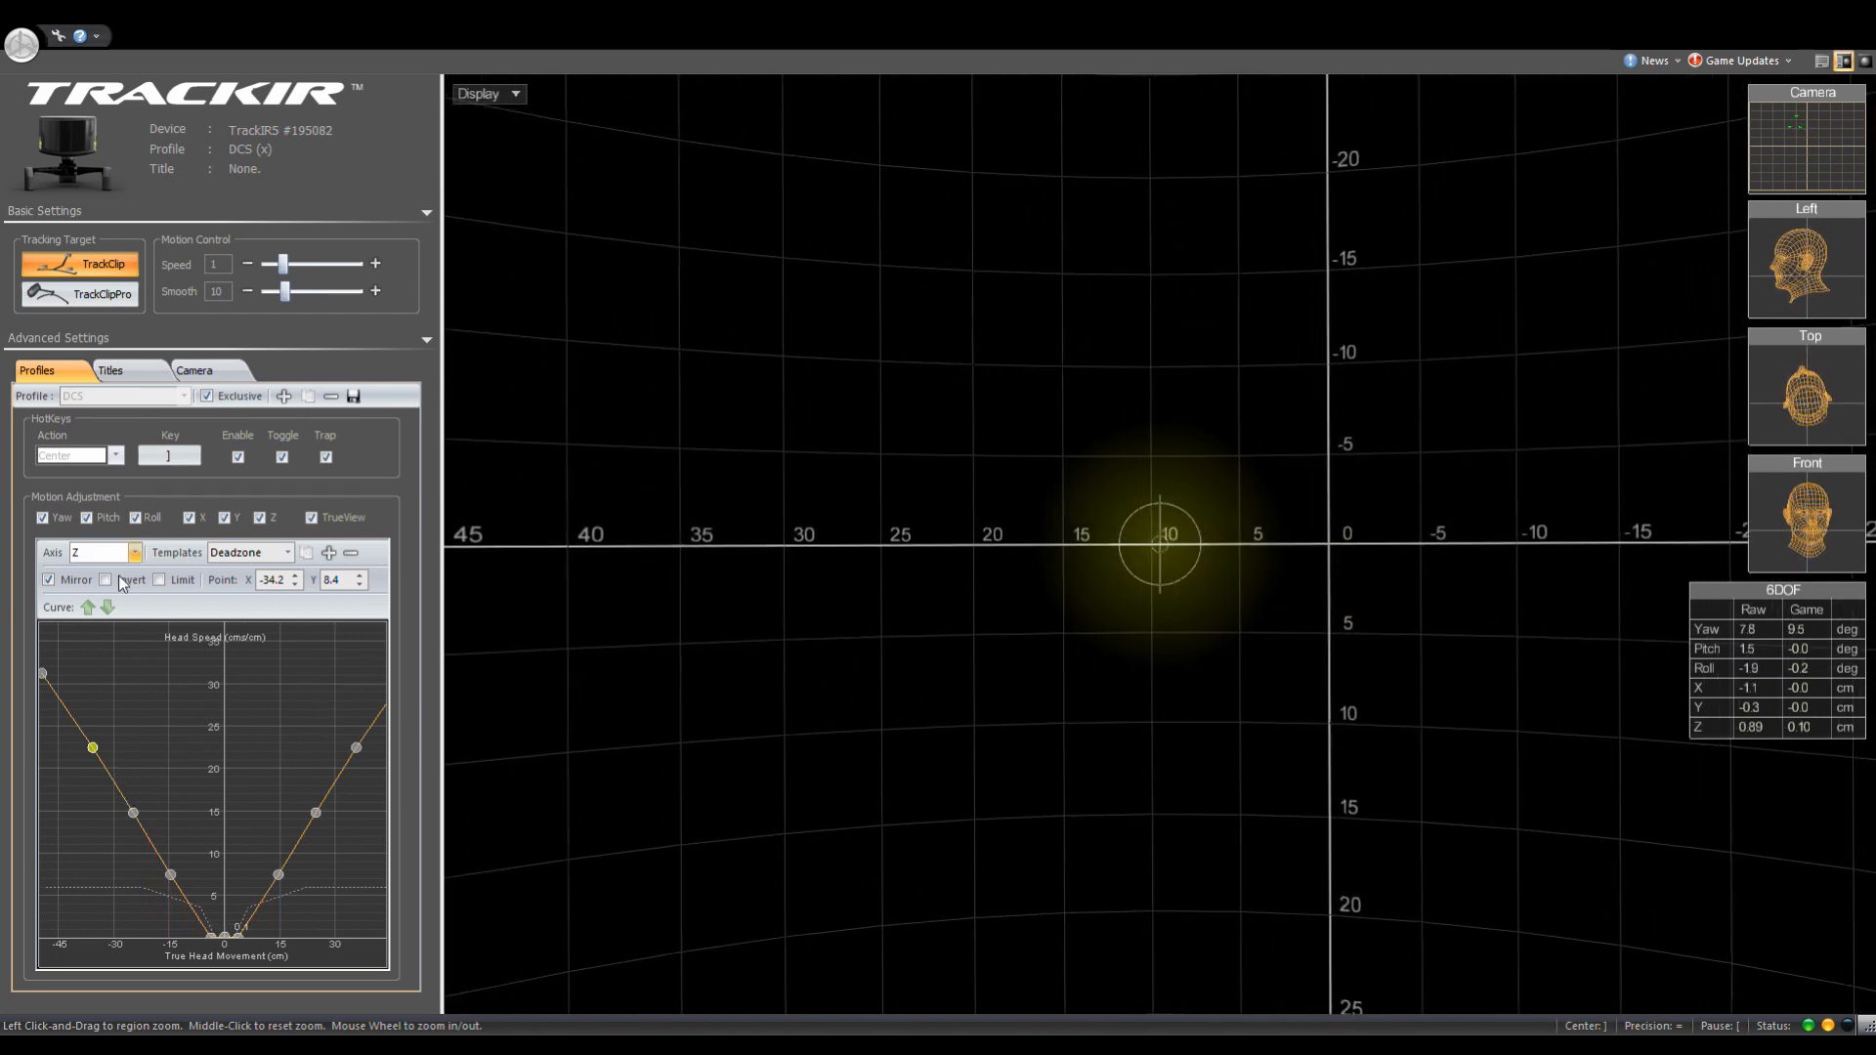
left_click(101, 551)
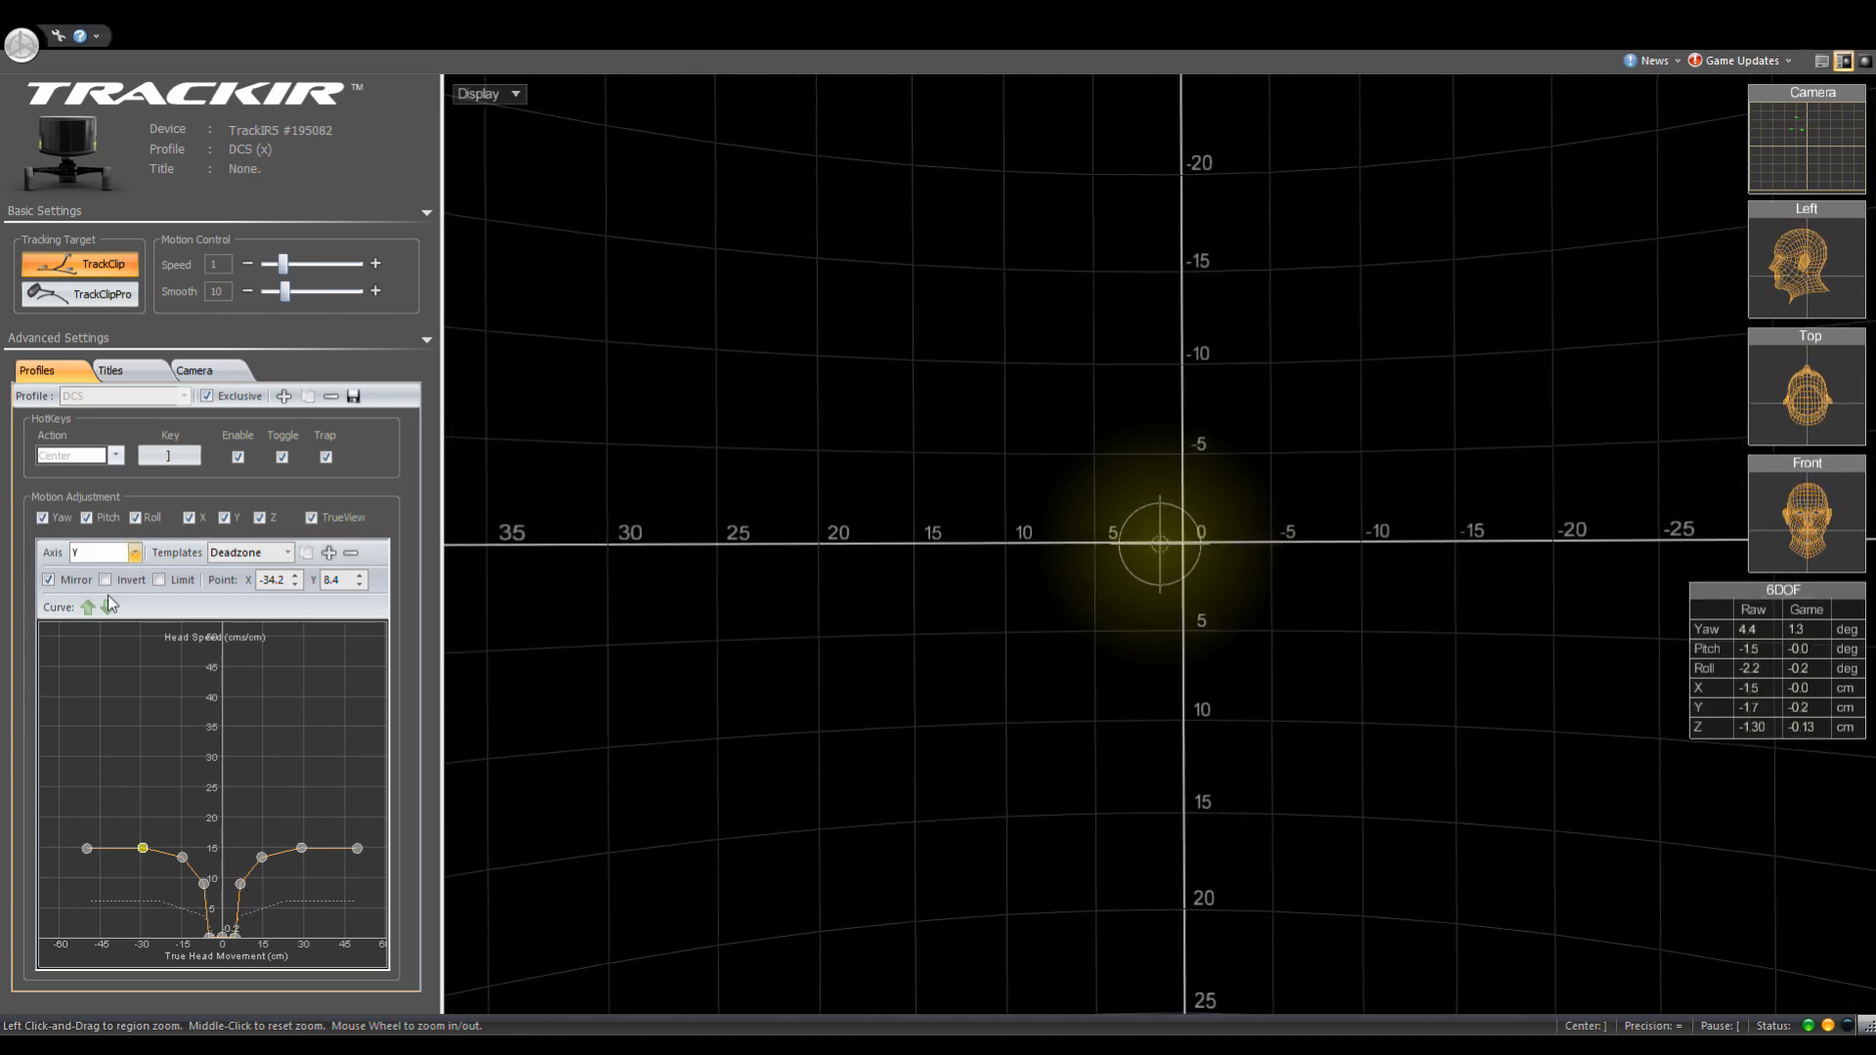
left_click(132, 551)
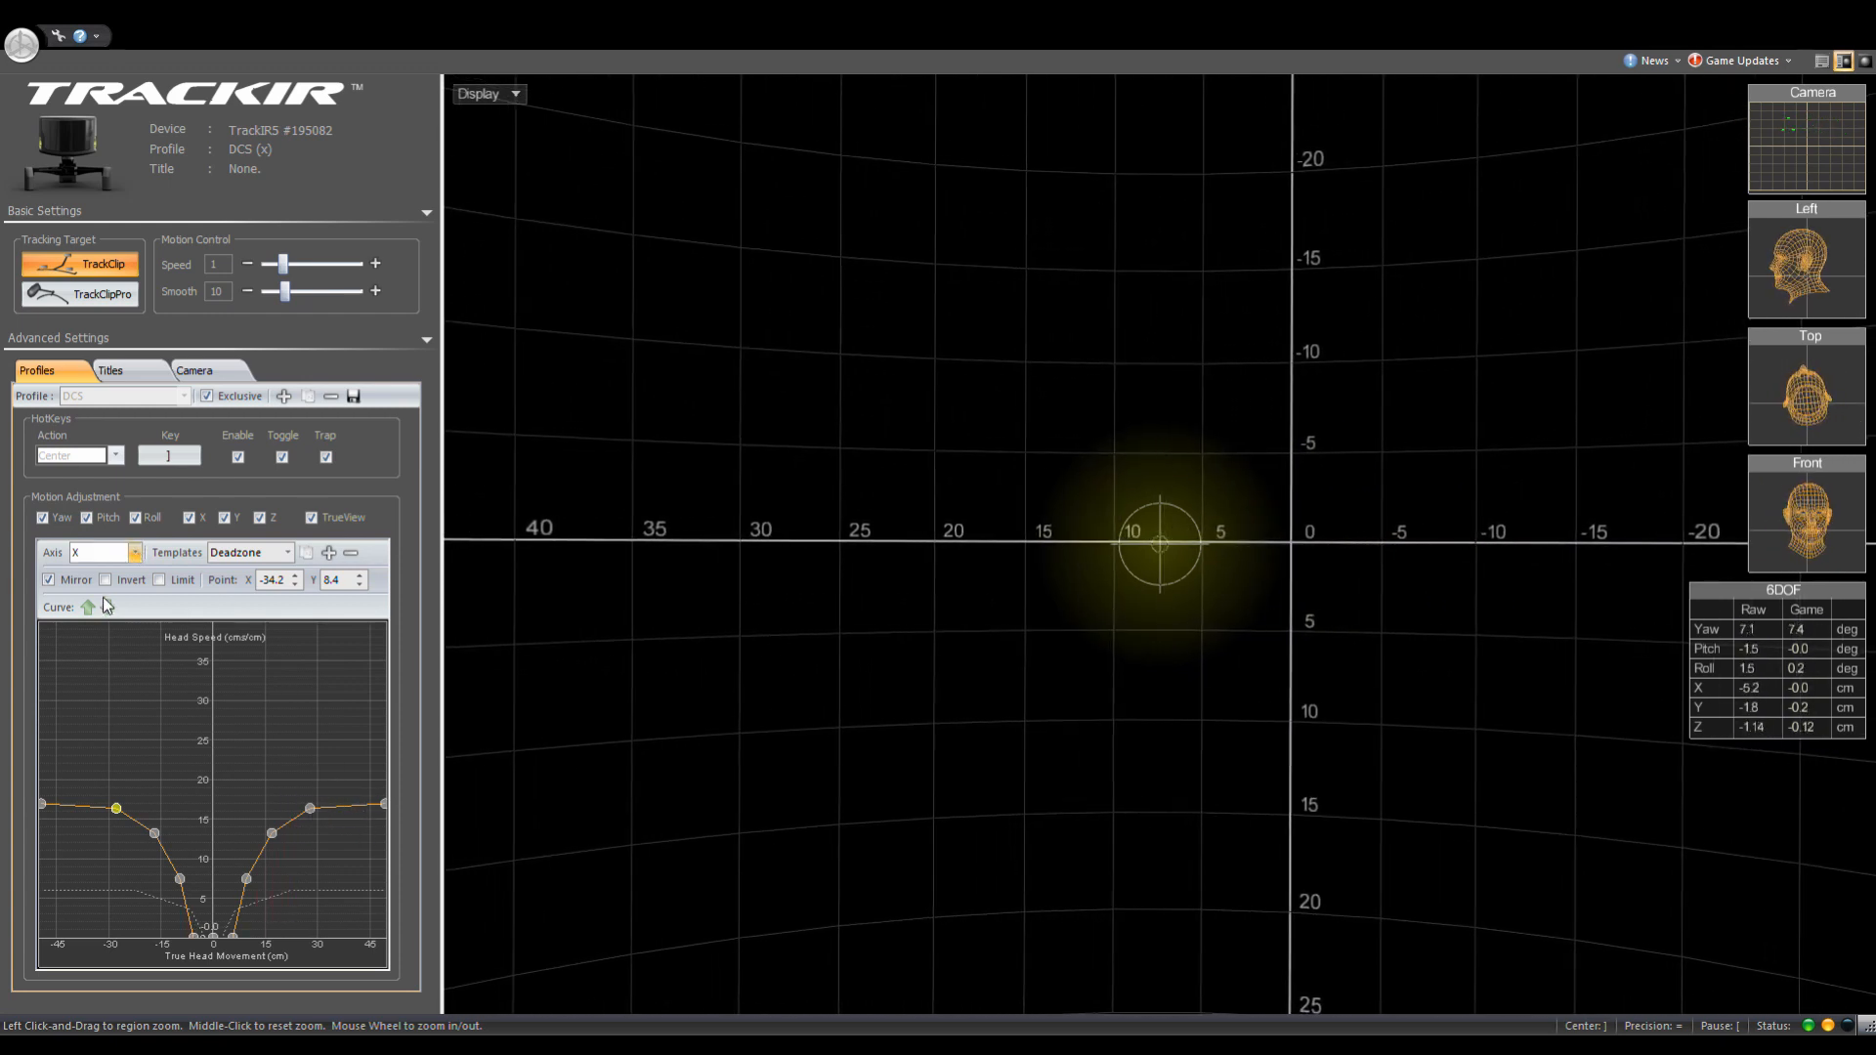
Show the DCS Roll curve, then the Pitch curve
left_click(132, 551)
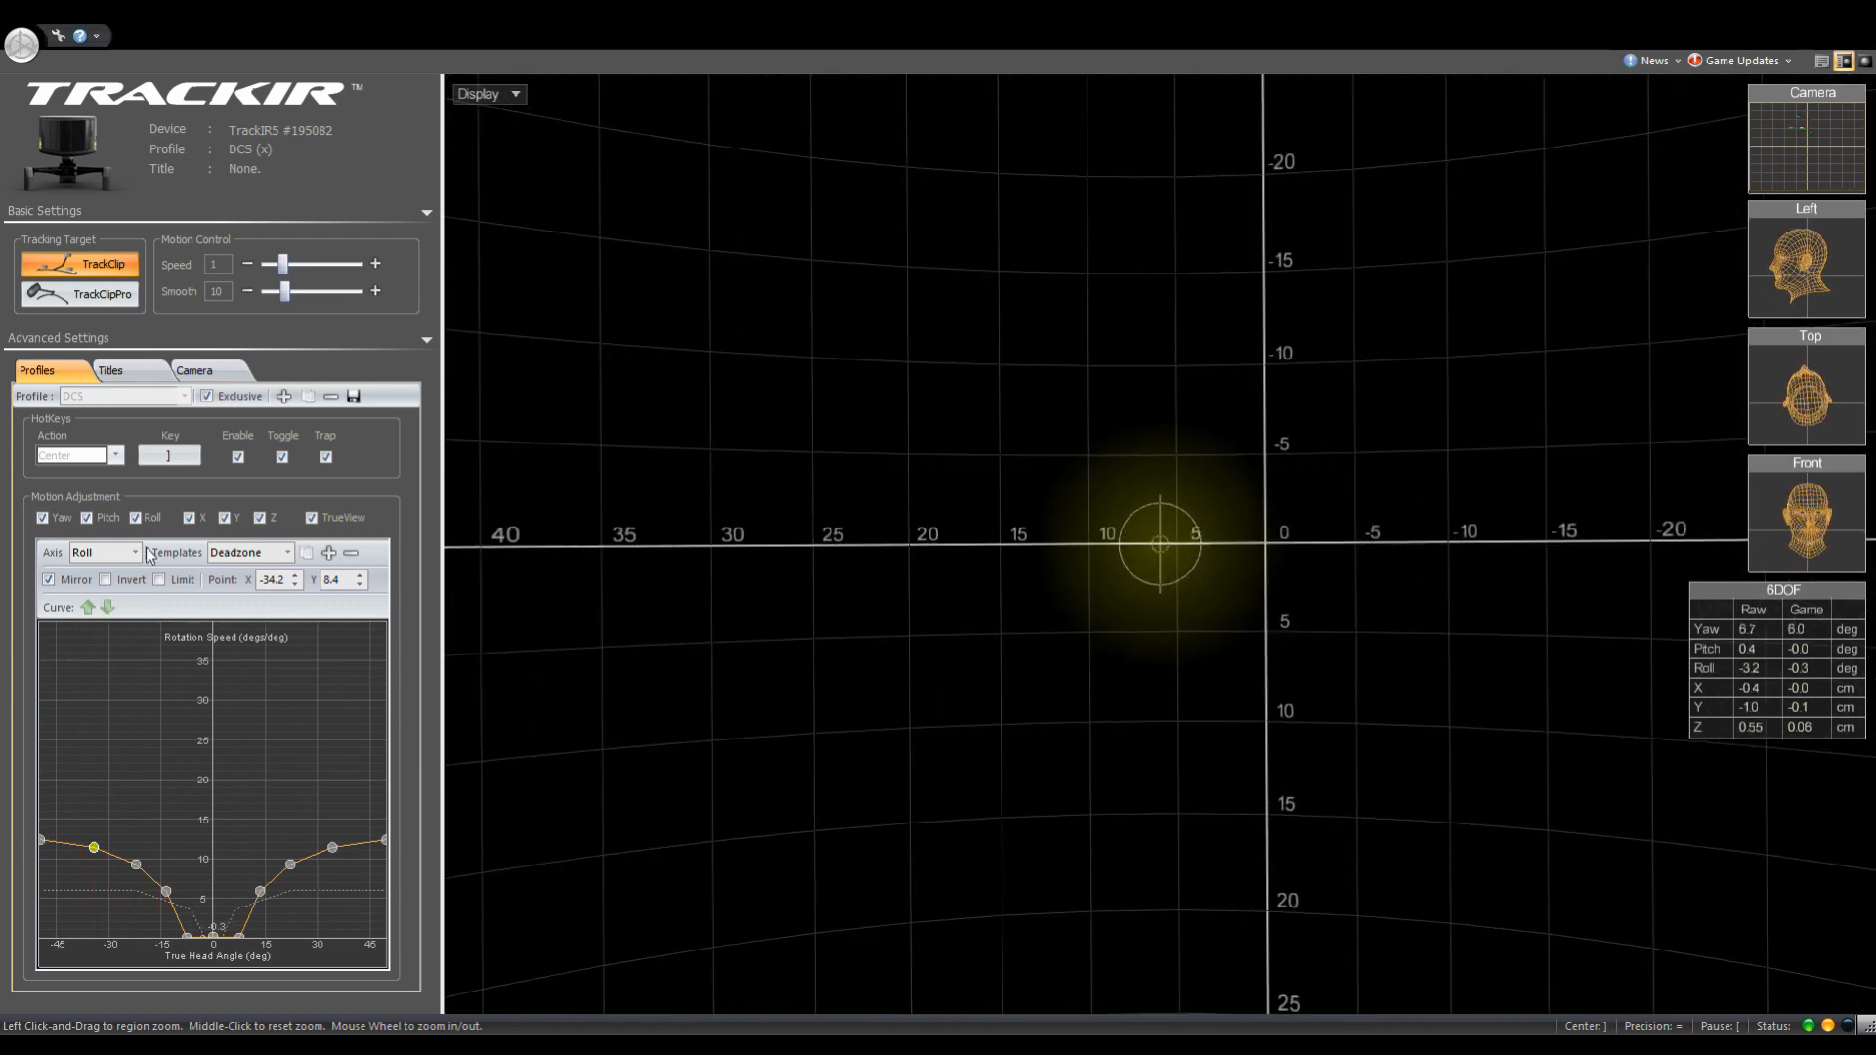
left_click(102, 551)
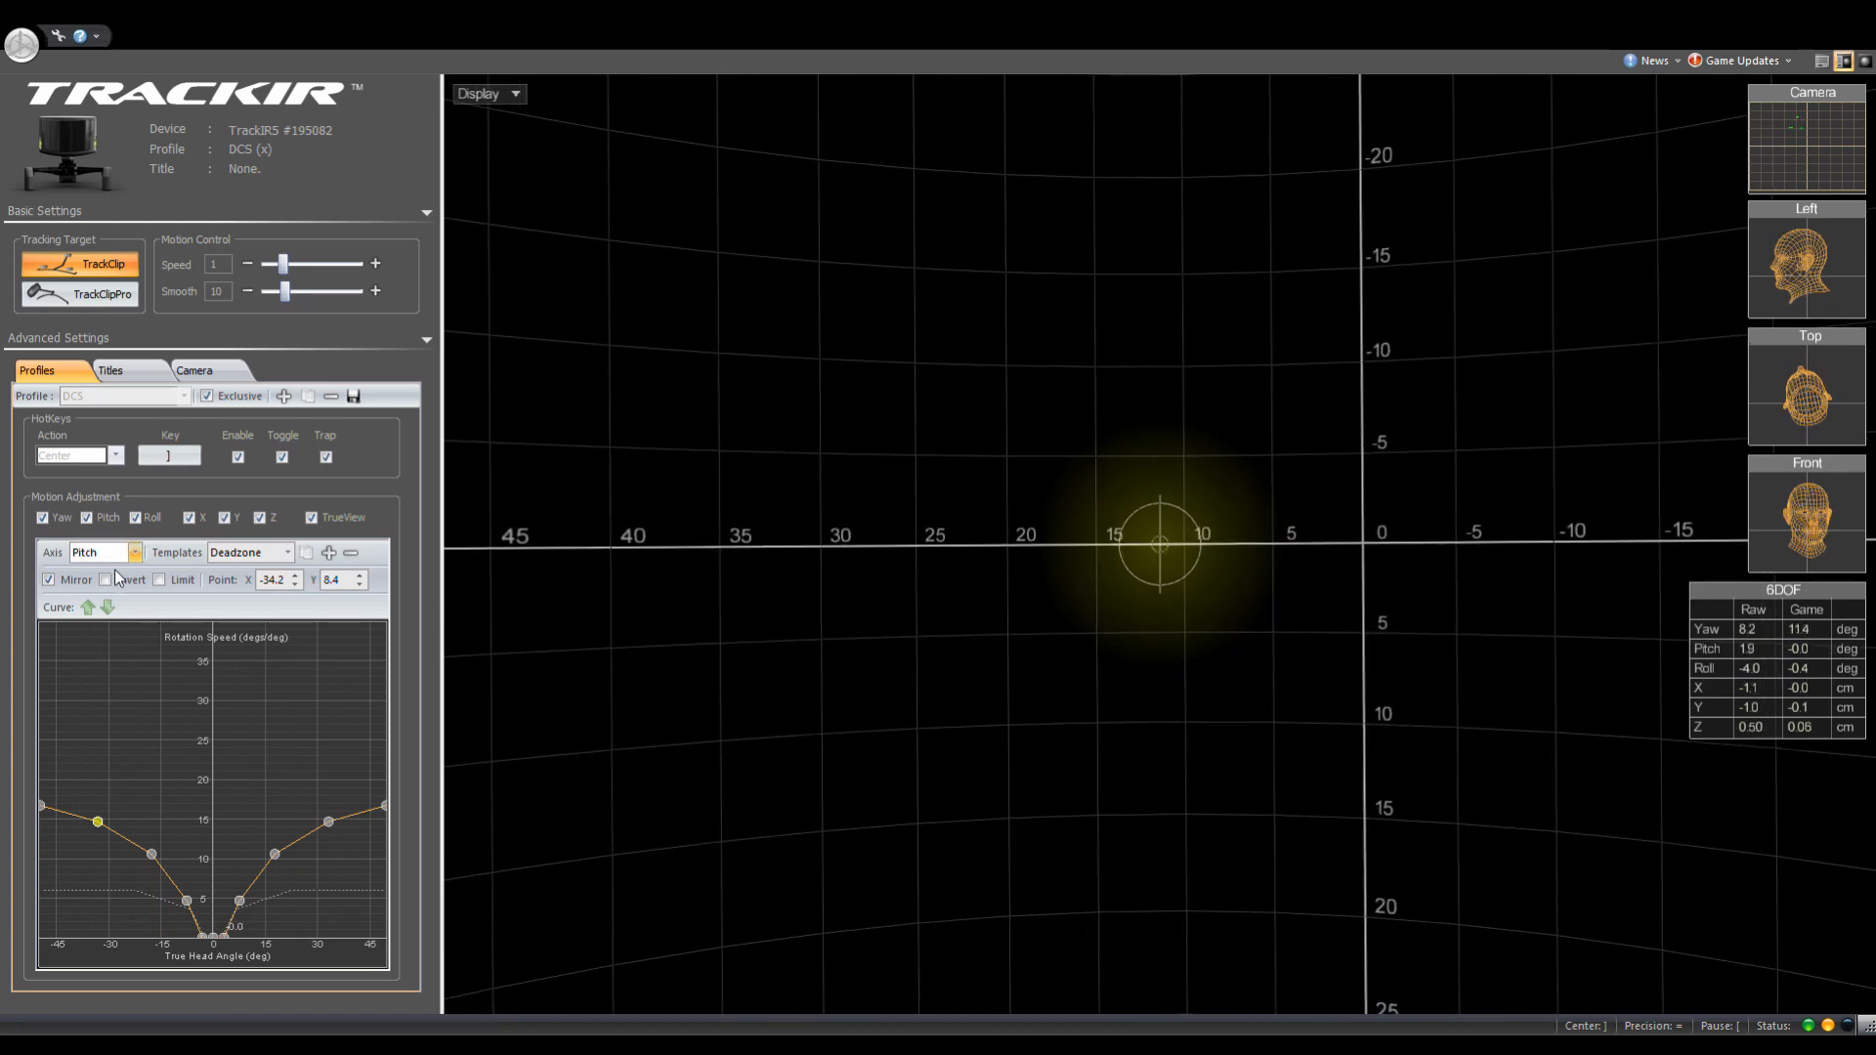
Open the DCS profile's steep deadzone-shaped Yaw curve
left_click(100, 551)
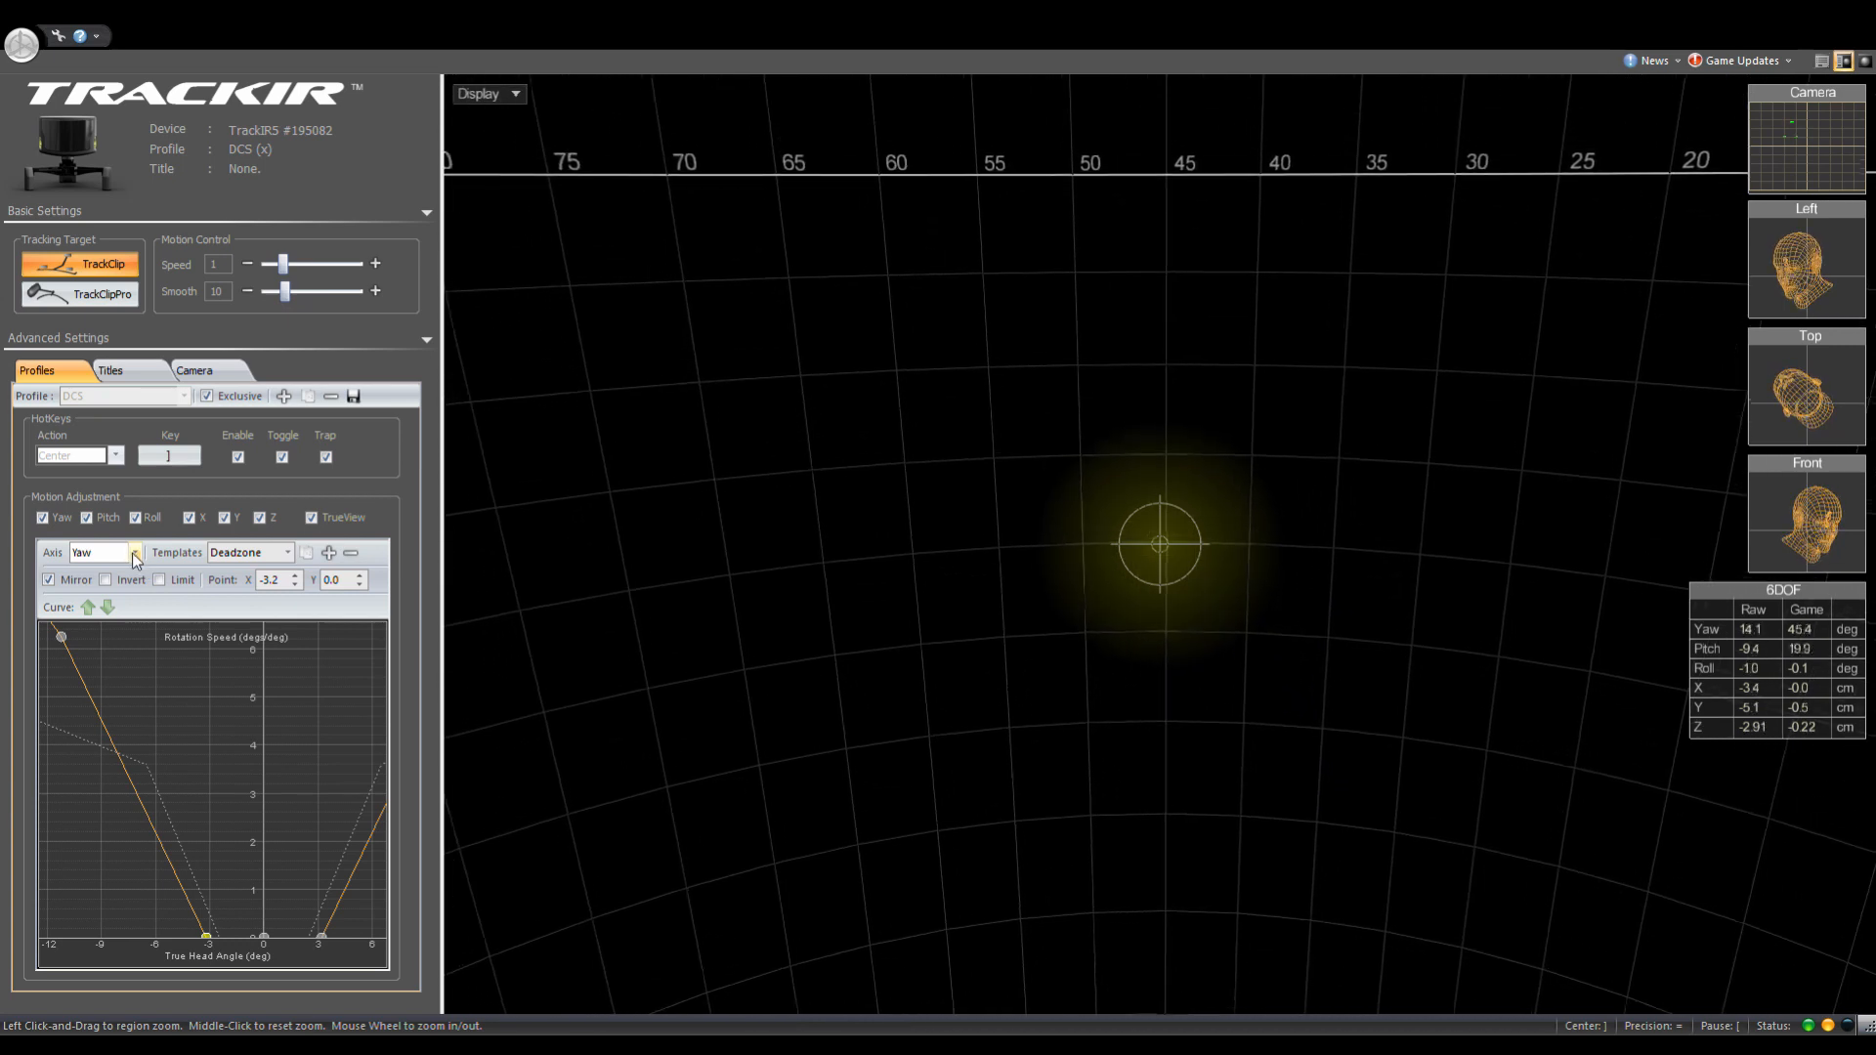
Cycle the DCS curves through Pitch, Roll, X and Y, stopping on Z
left_click(132, 551)
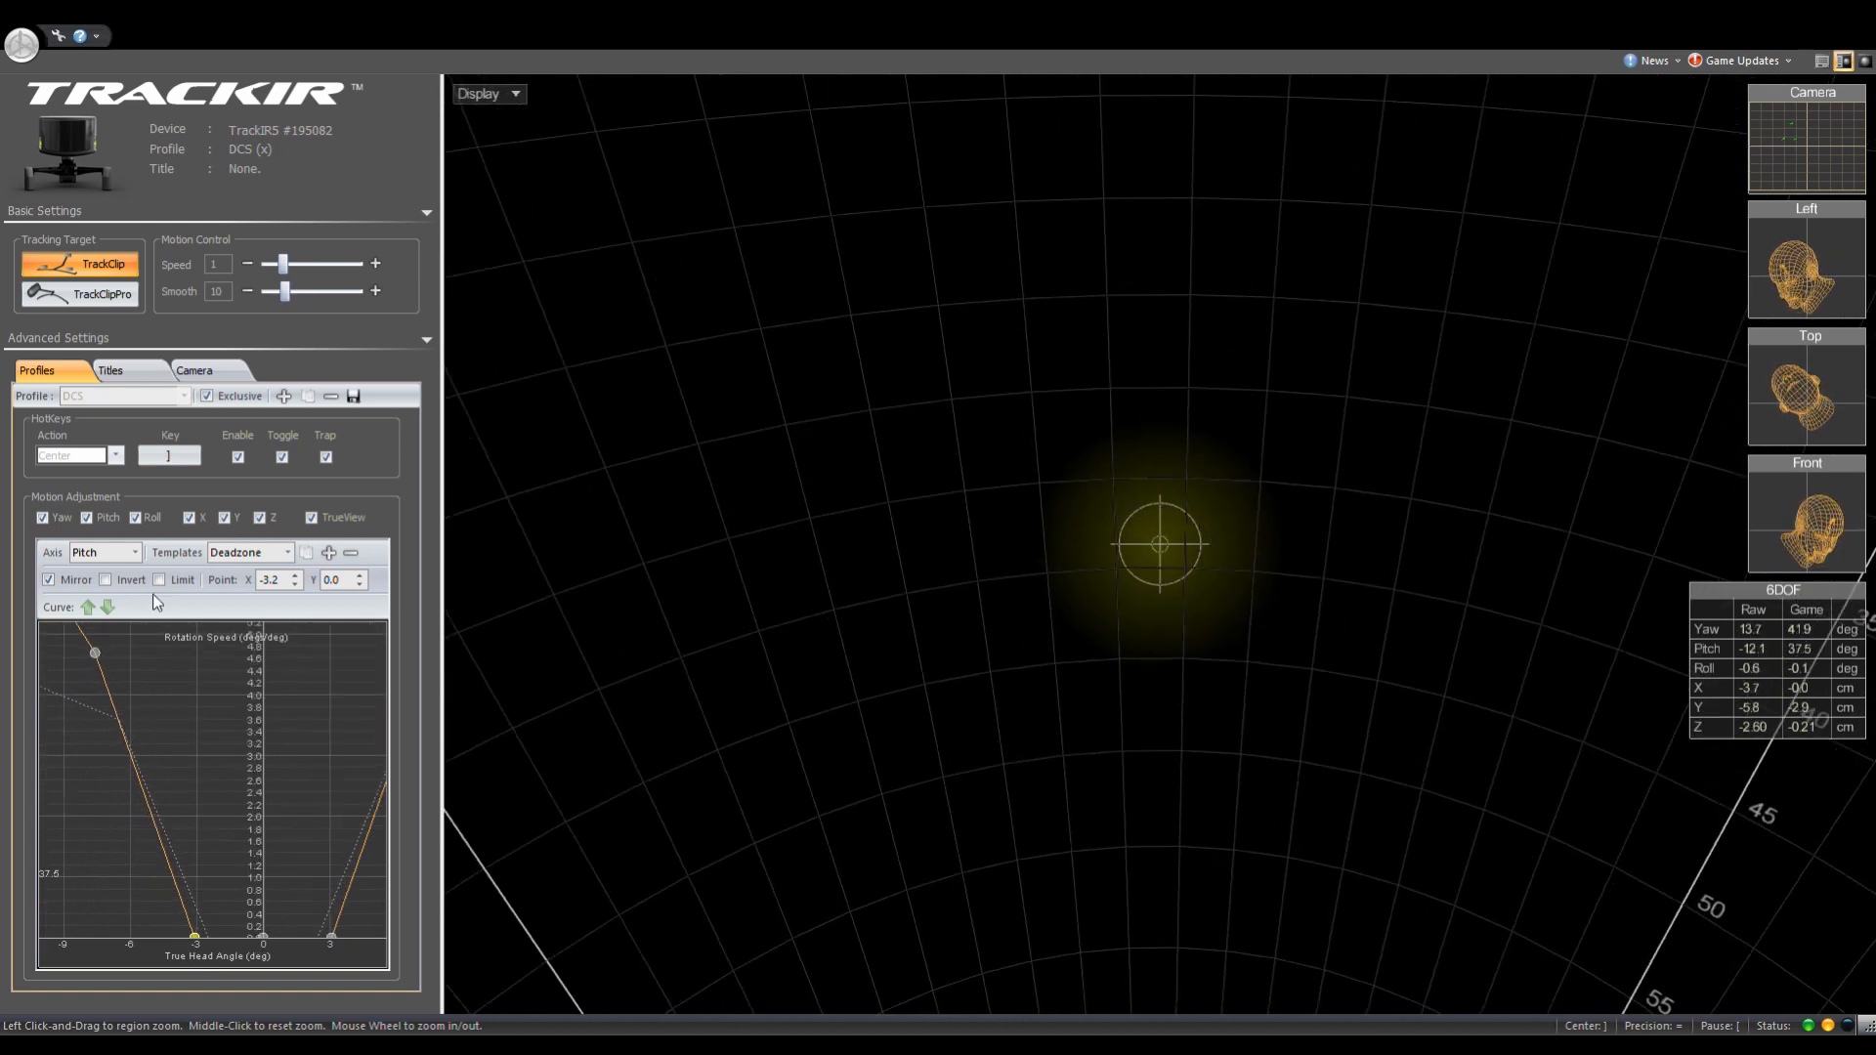
left_click(101, 551)
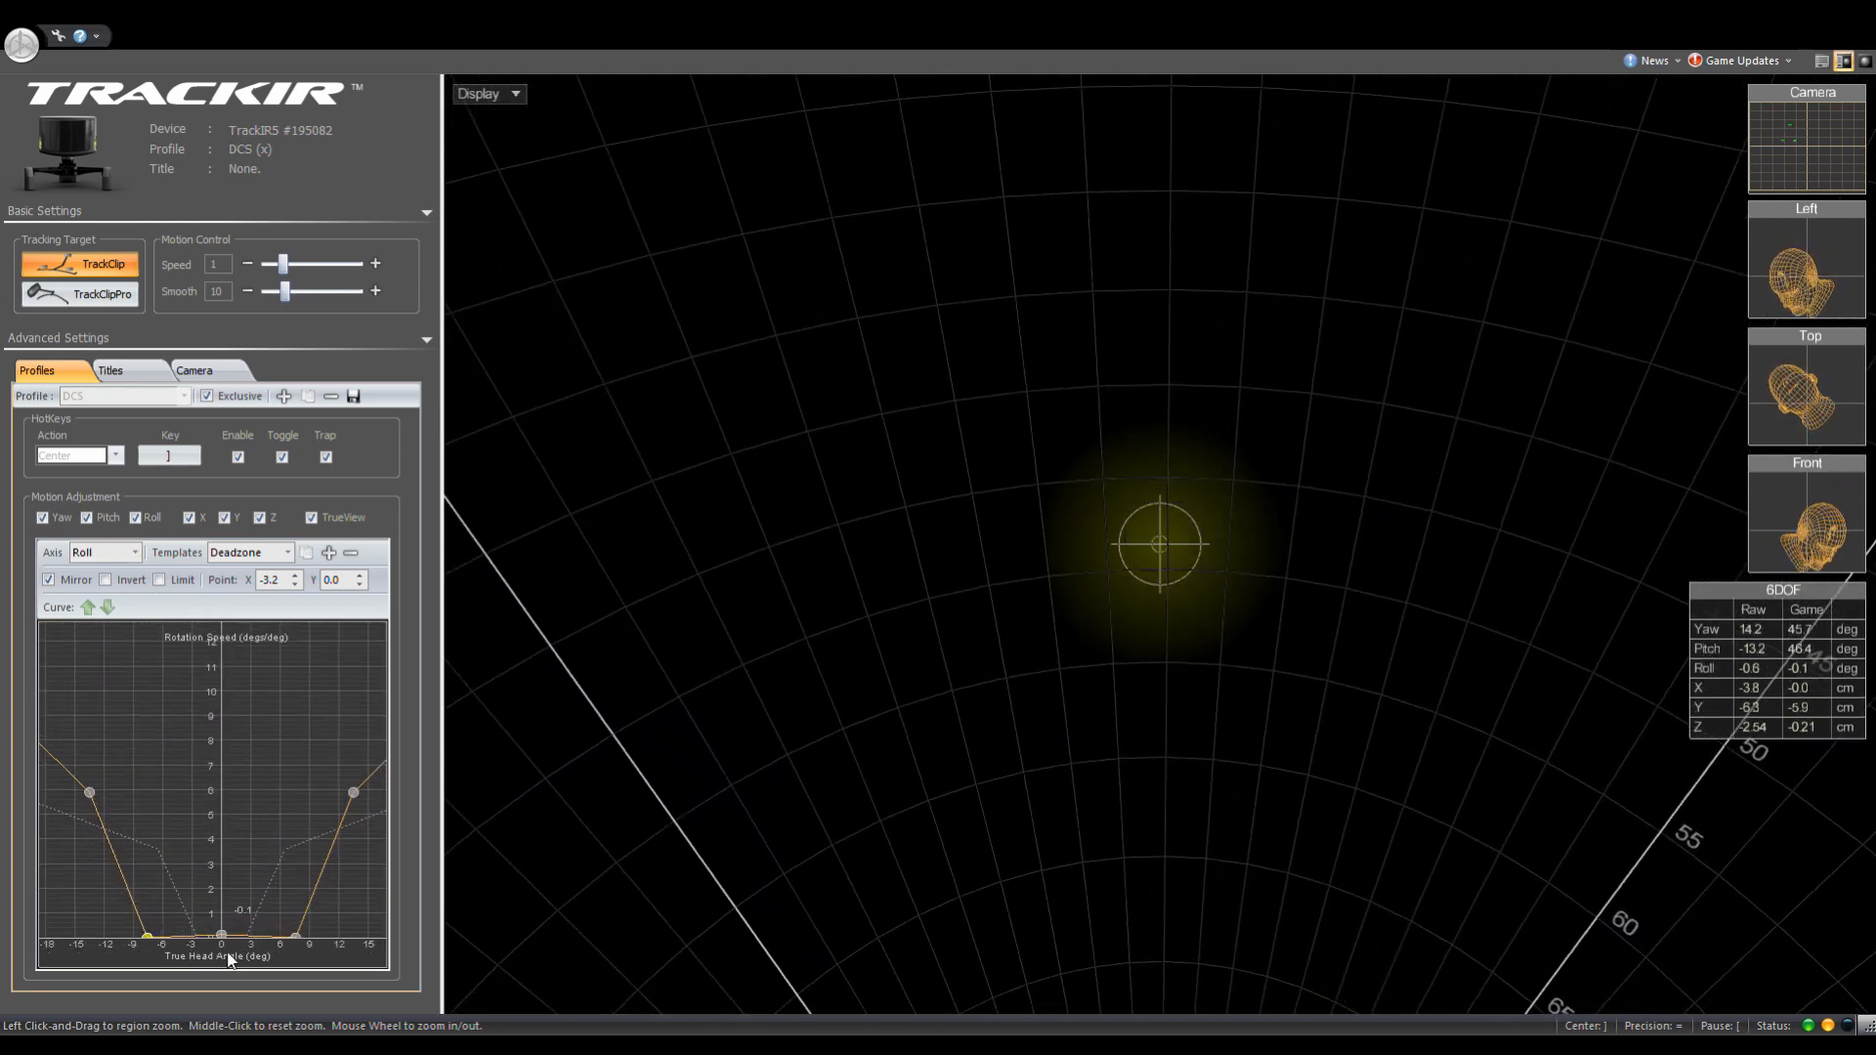
left_click(269, 581)
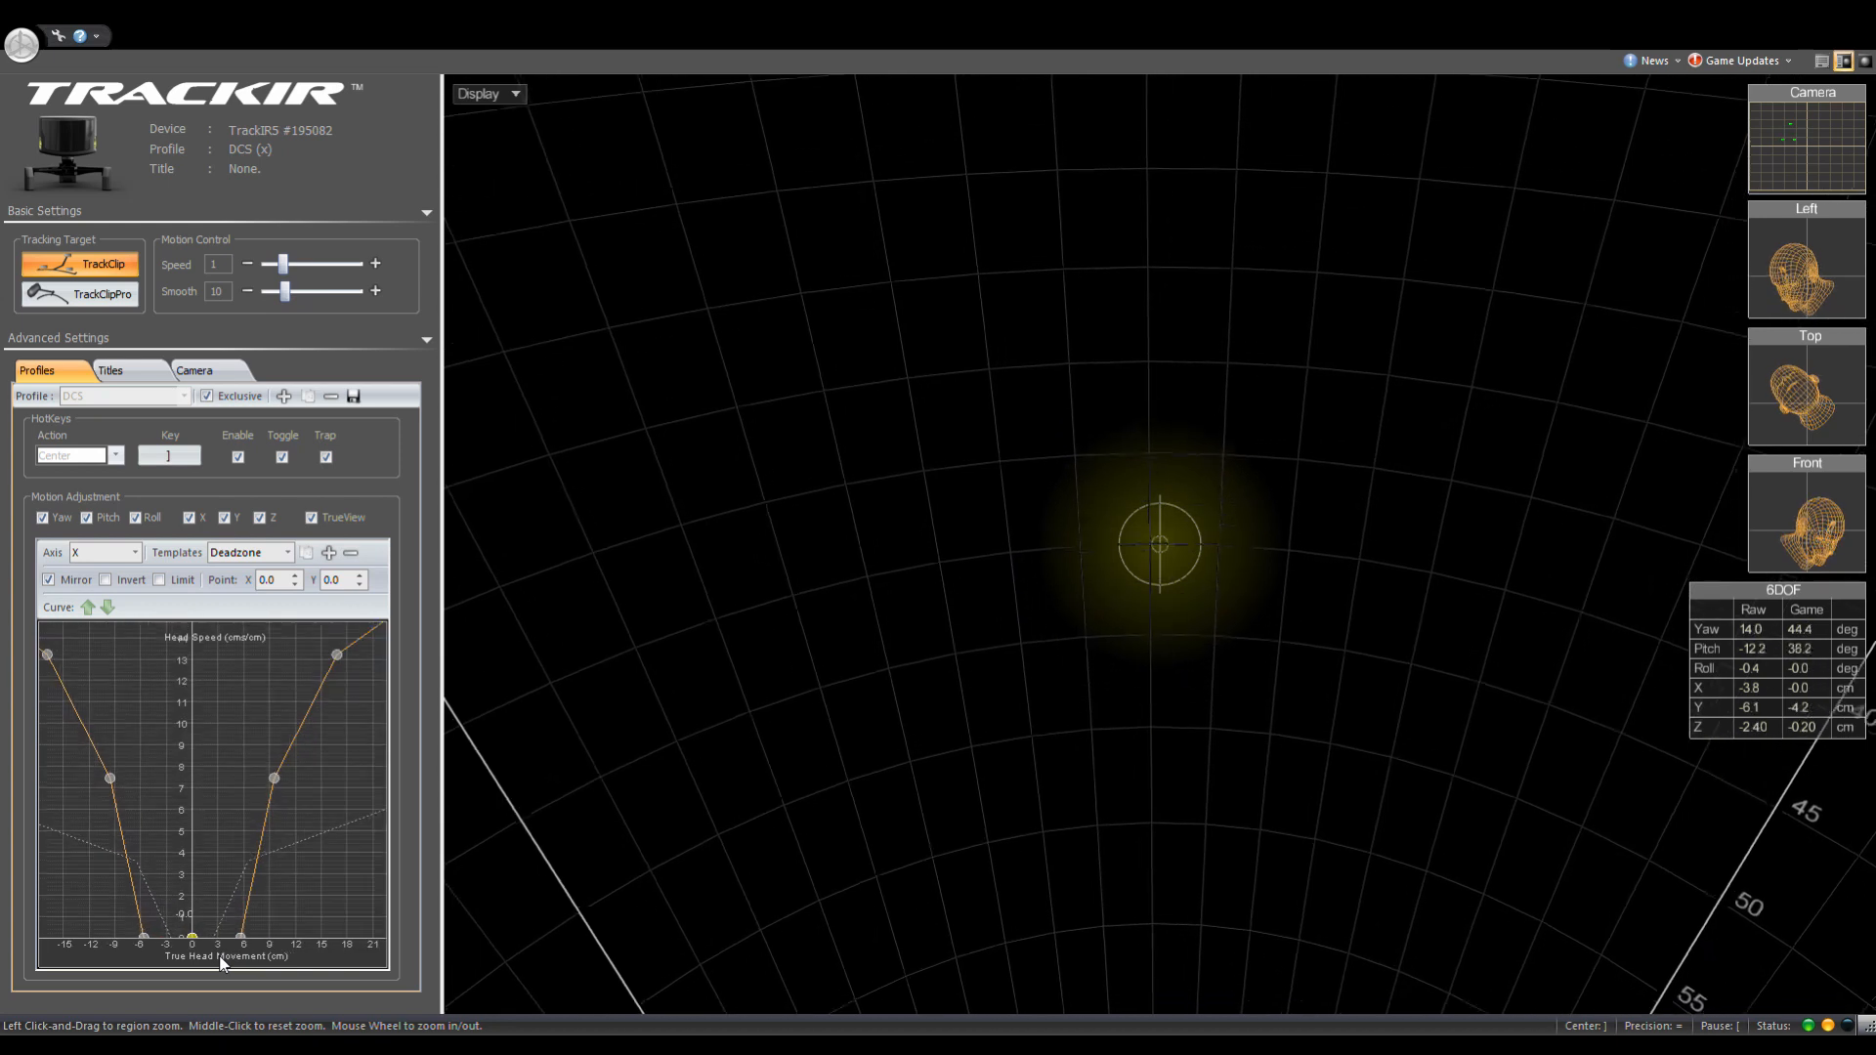
left_click(101, 551)
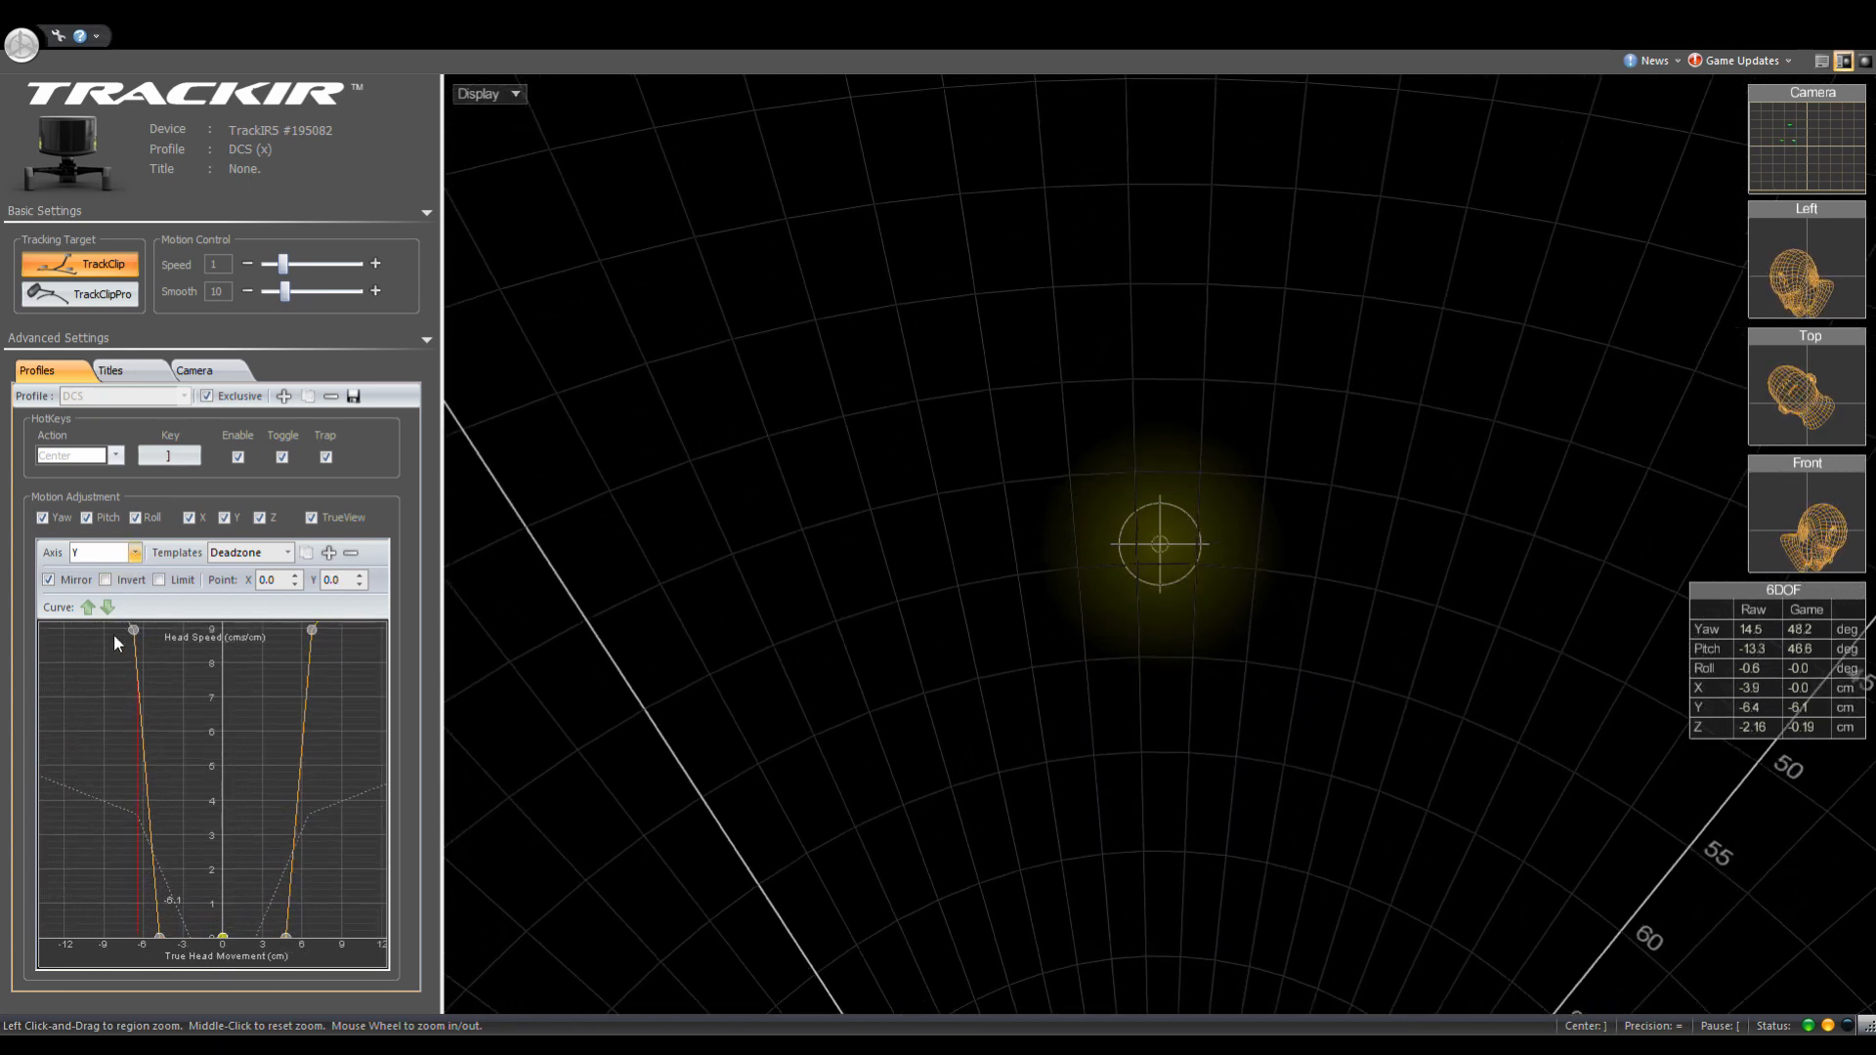
left_click(102, 551)
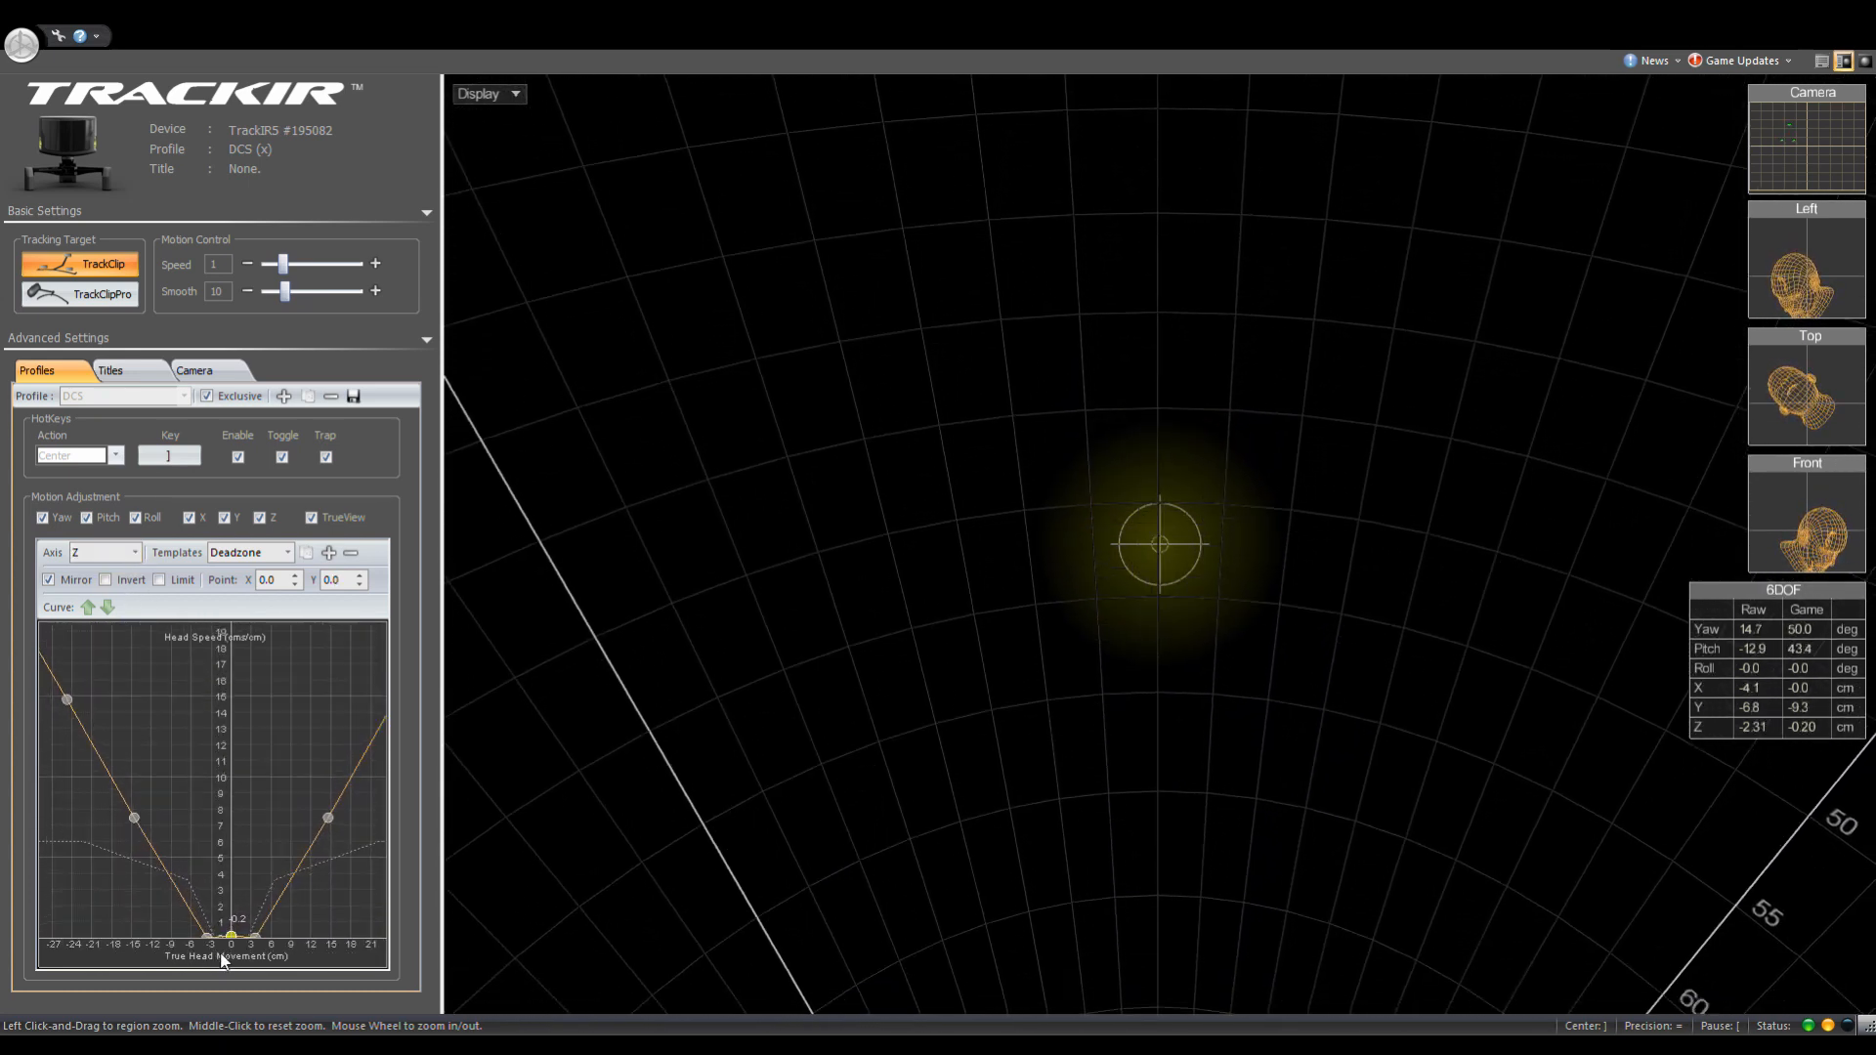